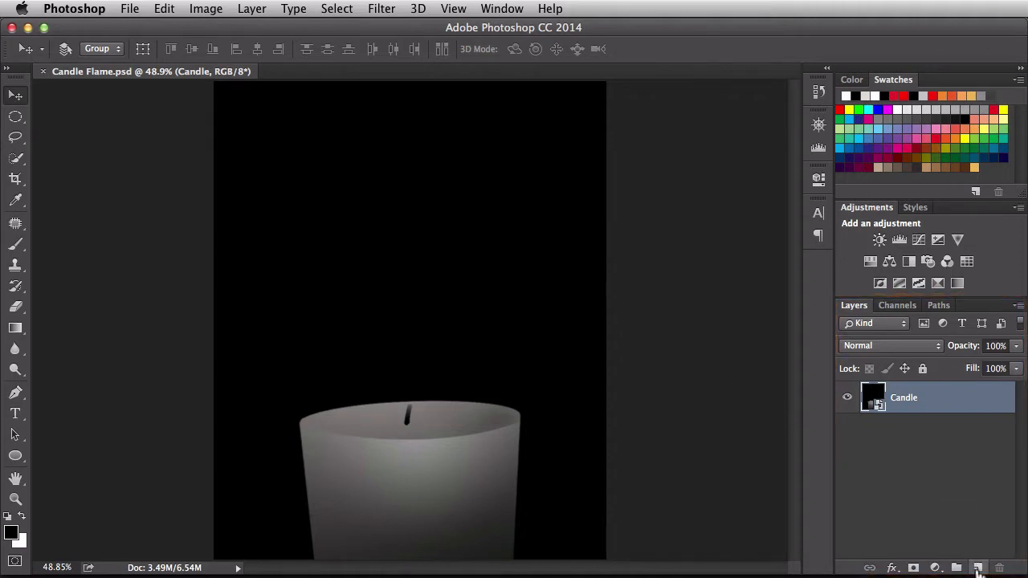
Add a new empty Layer 1 above the Candle layer.
left_click(976, 568)
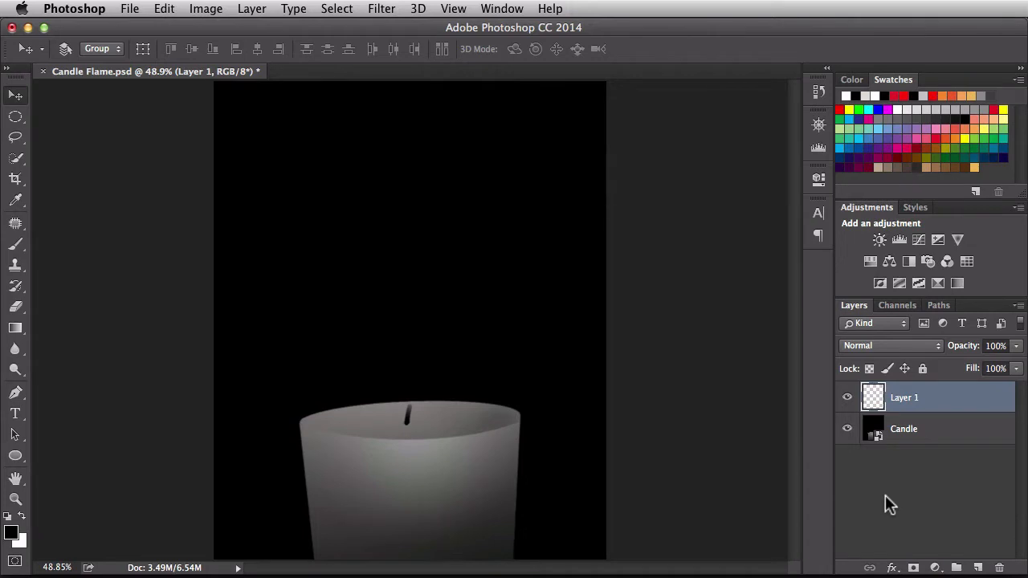
mouse_move(466, 440)
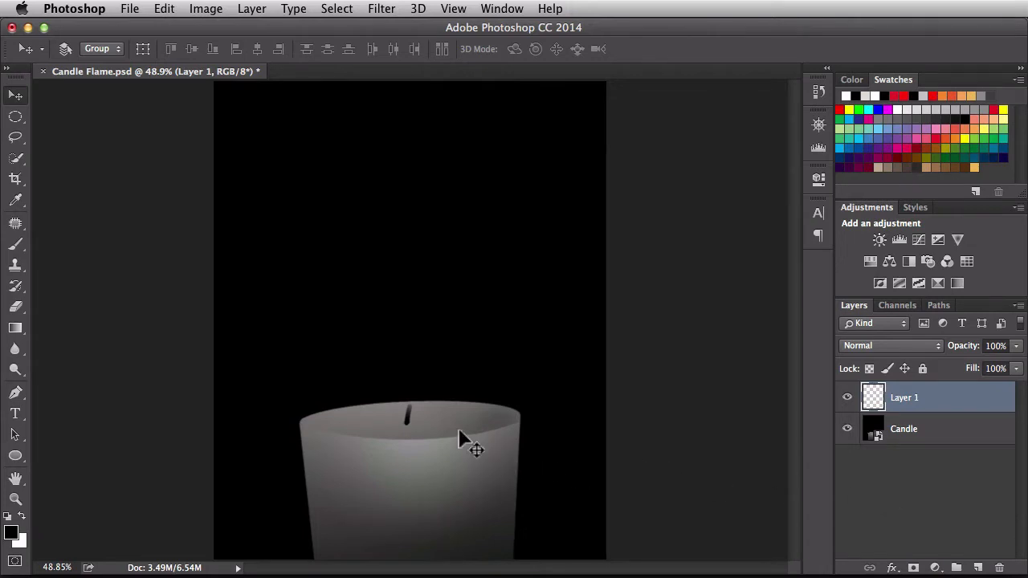
mouse_move(457, 420)
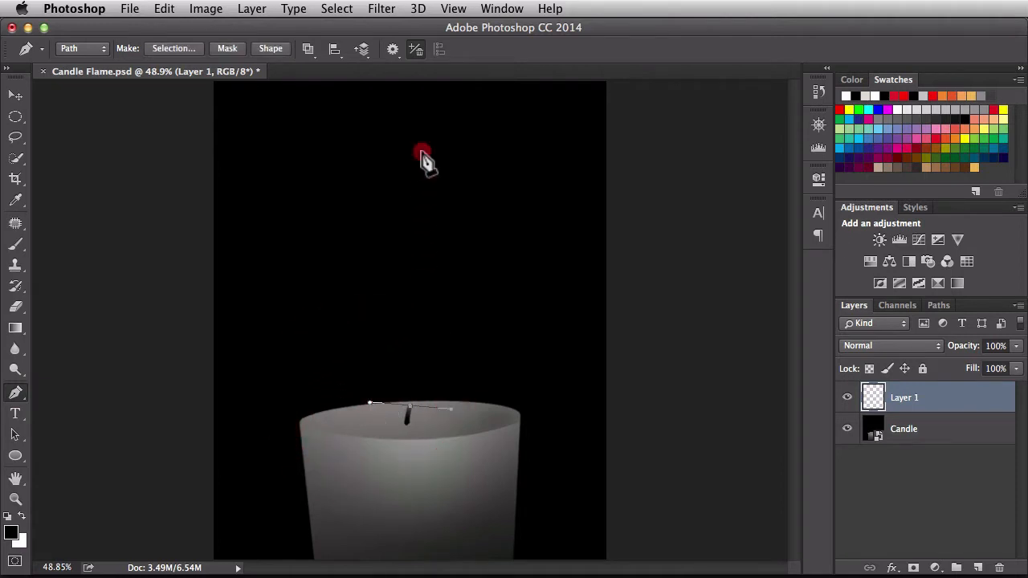
Draw a curved Pen path rising from the candle wick toward the canvas top.
left_click_drag(424, 153, 437, 103)
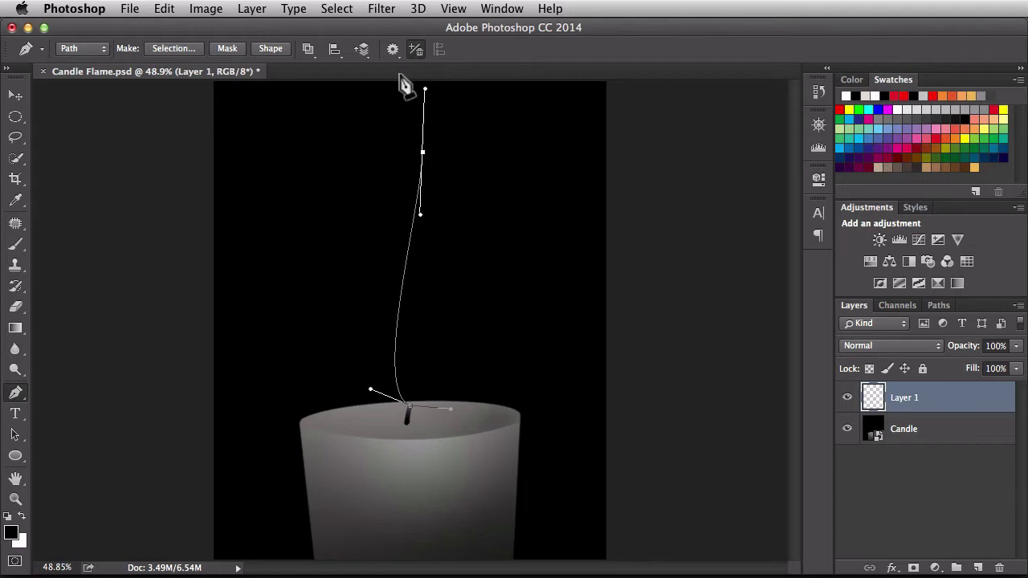
Bring up Filter > Render > Flame and reset its preset to Default.
left_click(380, 10)
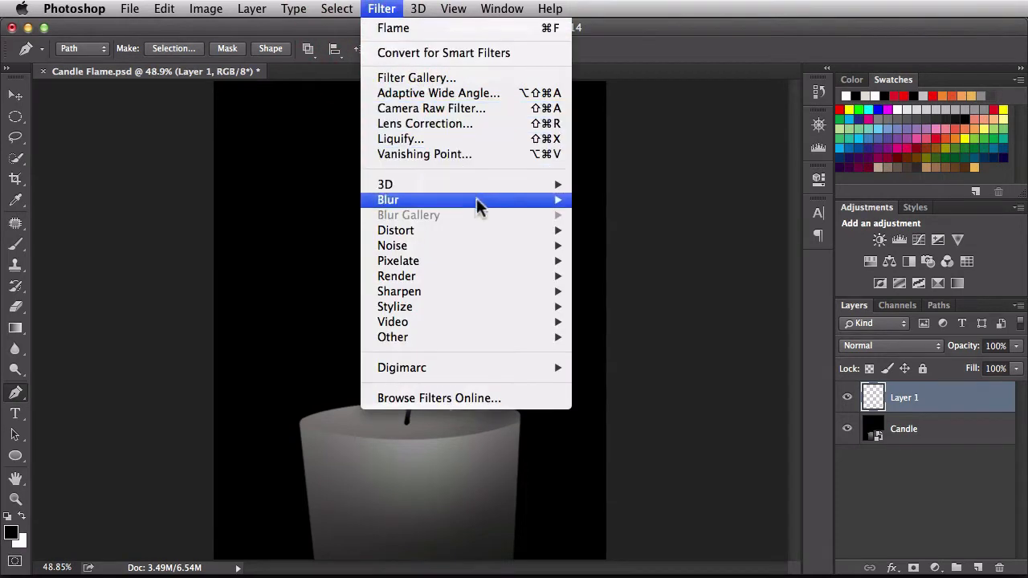
mouse_move(395, 277)
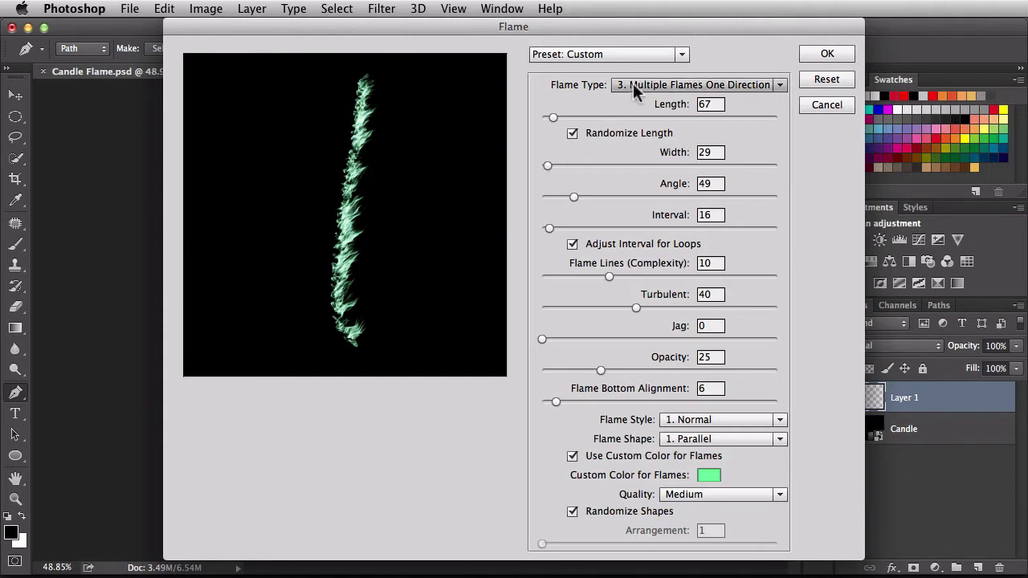
left_click(681, 55)
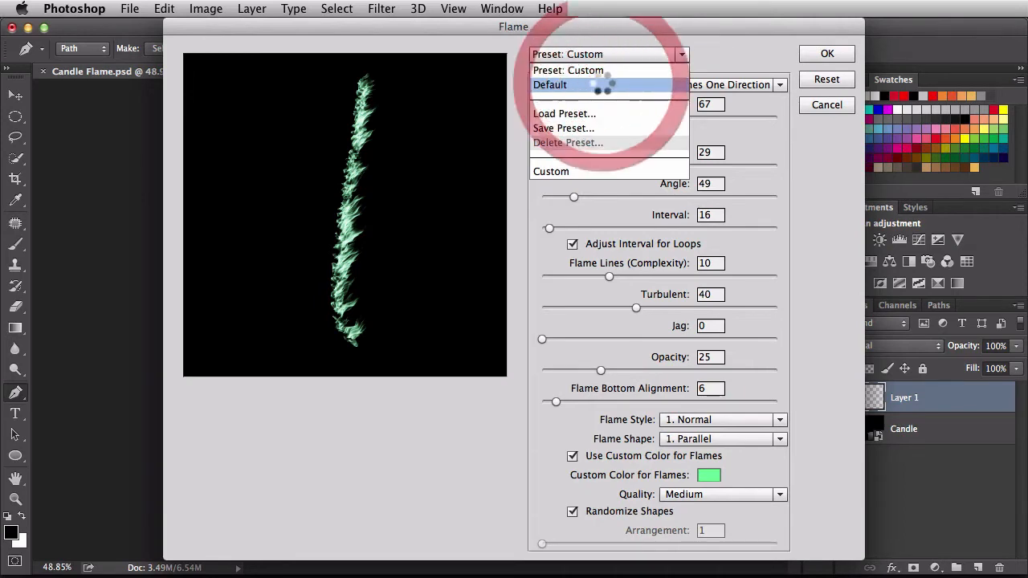
left_click(549, 83)
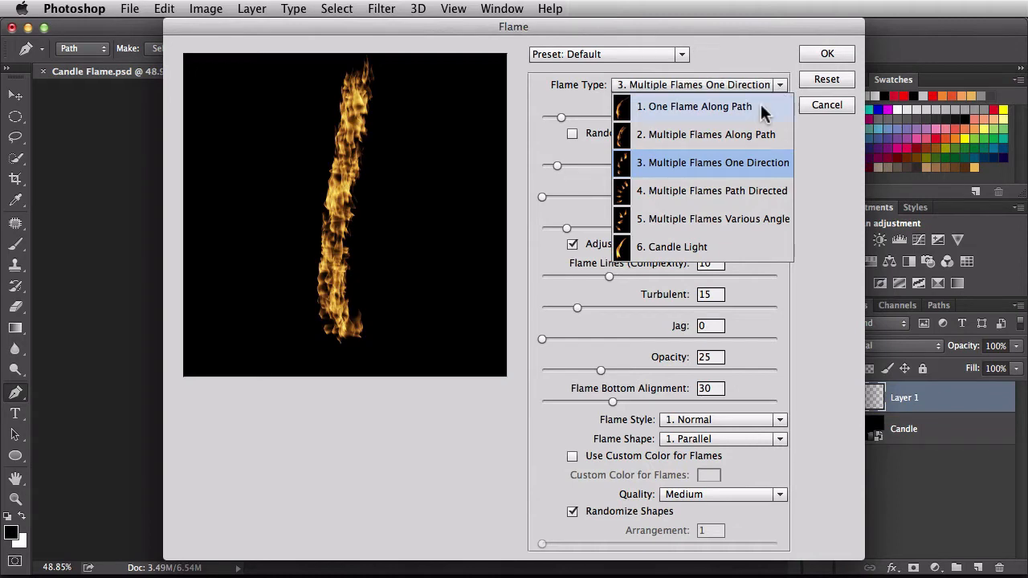
Set the Flame Type to 6. Candle Light, a single flame along the path.
left_click(693, 106)
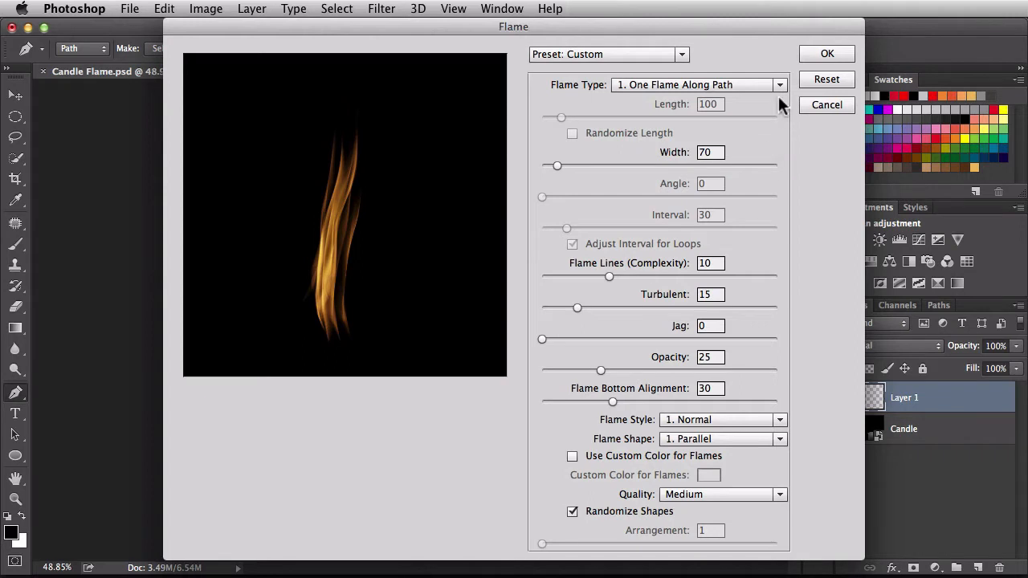
left_click(697, 83)
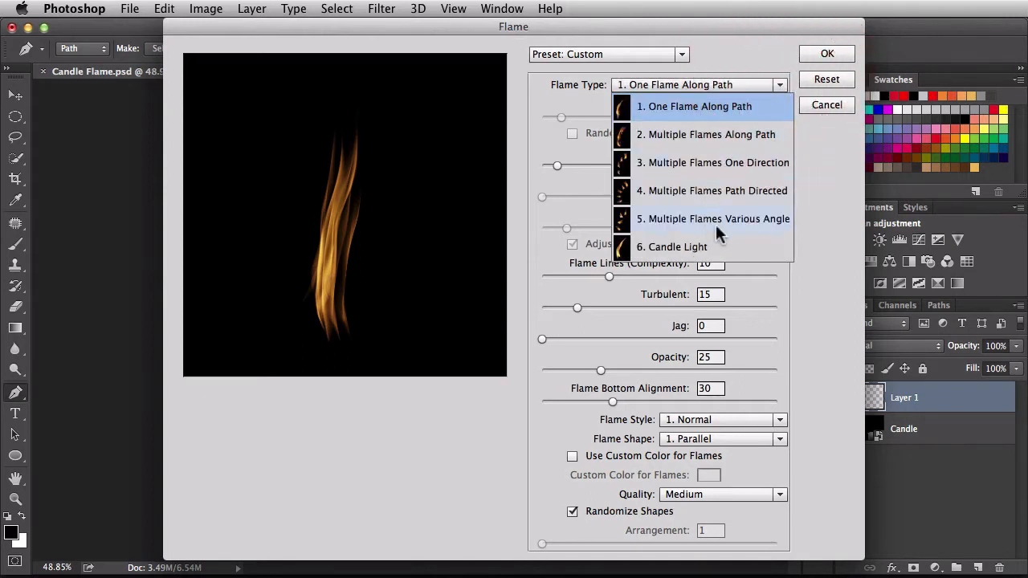
left_click(671, 247)
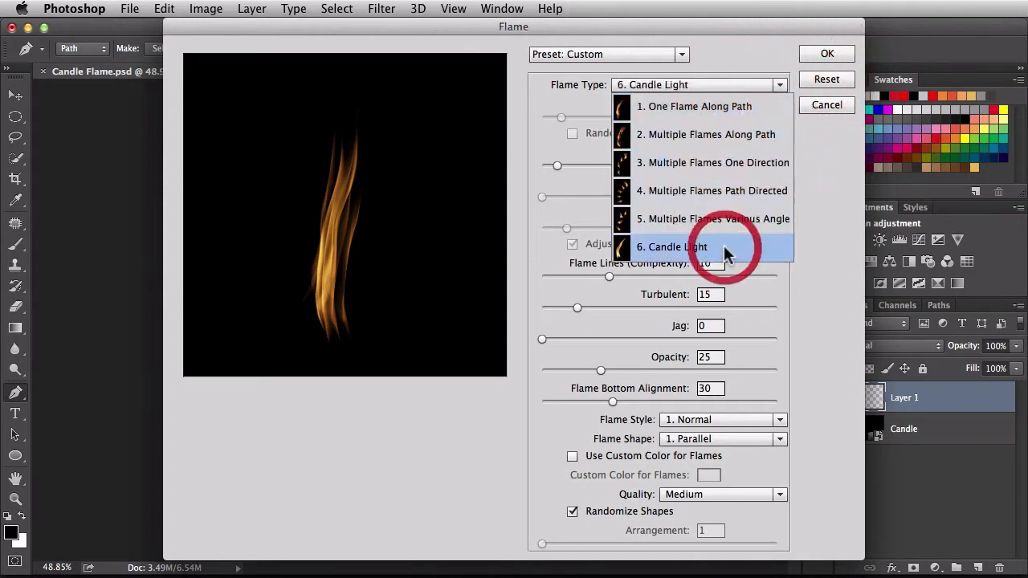
left_click(672, 248)
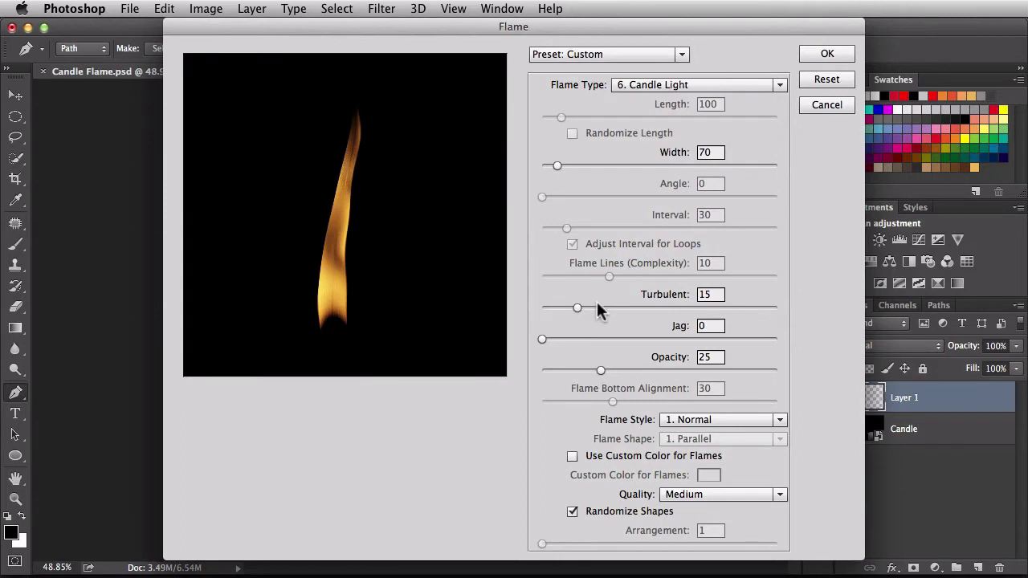
mouse_move(645, 135)
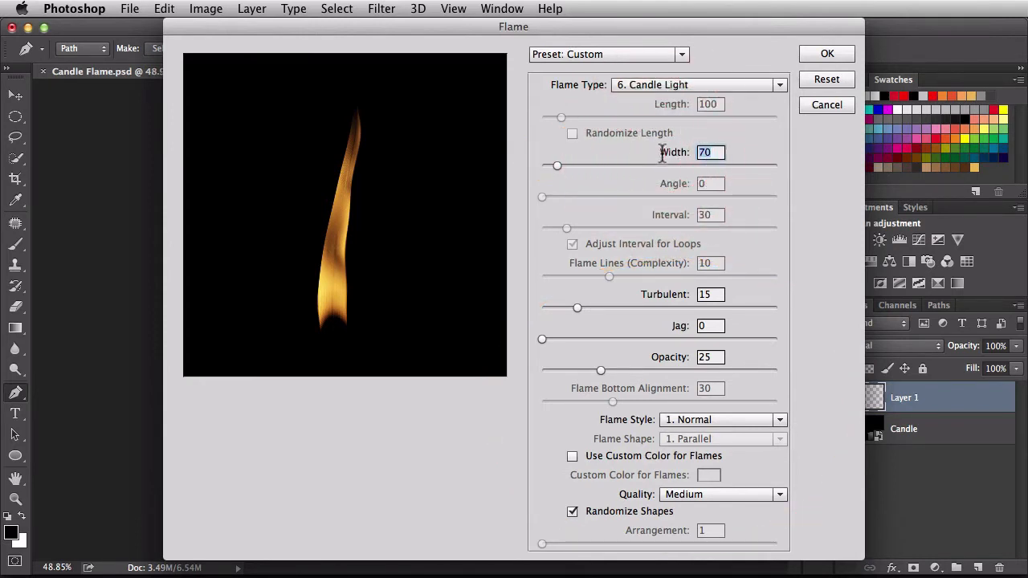
Experiment with the Width slider and settle the flame width at 90.
left_click_drag(556, 165, 559, 165)
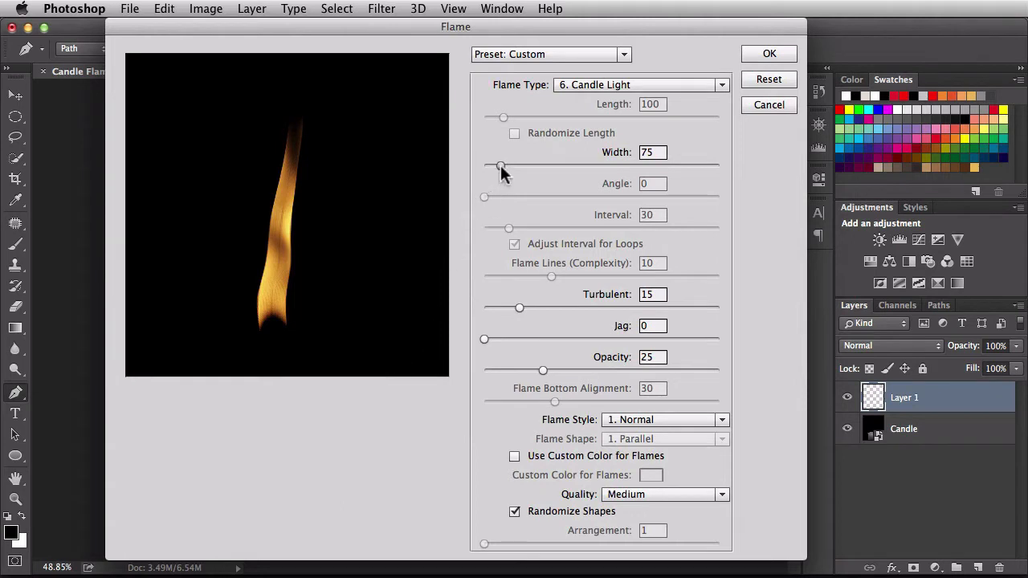
left_click_drag(501, 165, 537, 165)
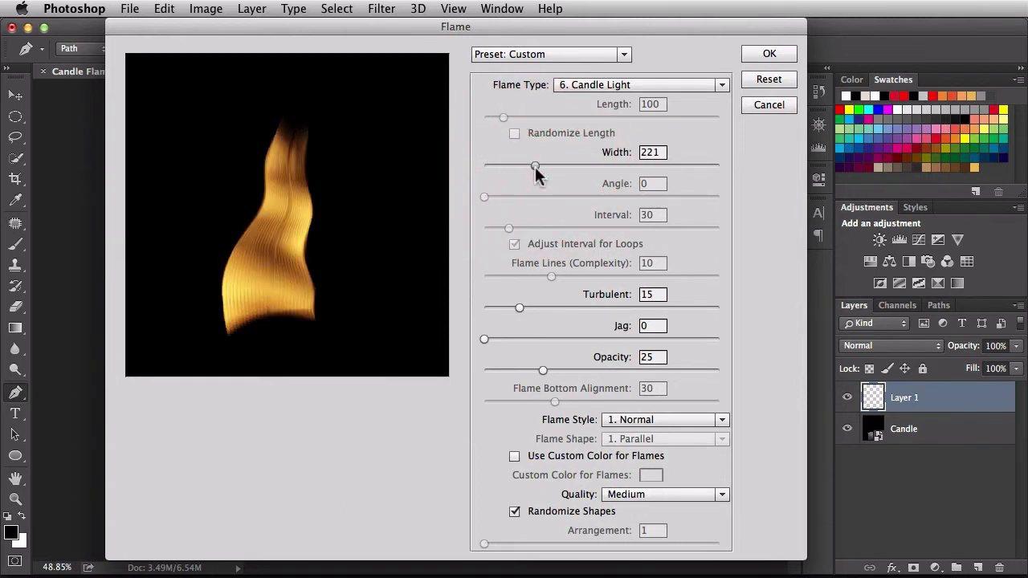
left_click_drag(536, 165, 522, 165)
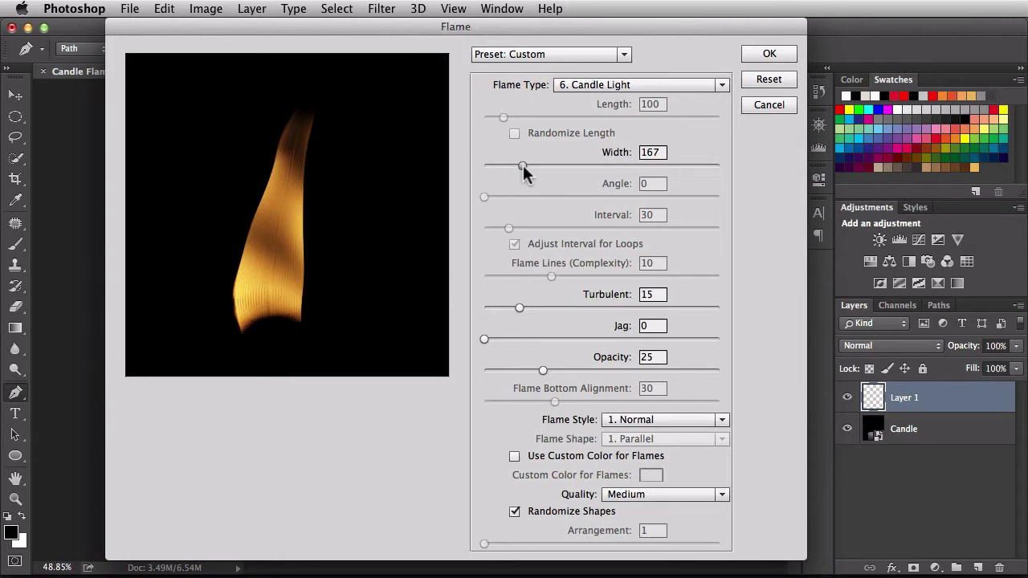
left_click_drag(504, 165, 545, 165)
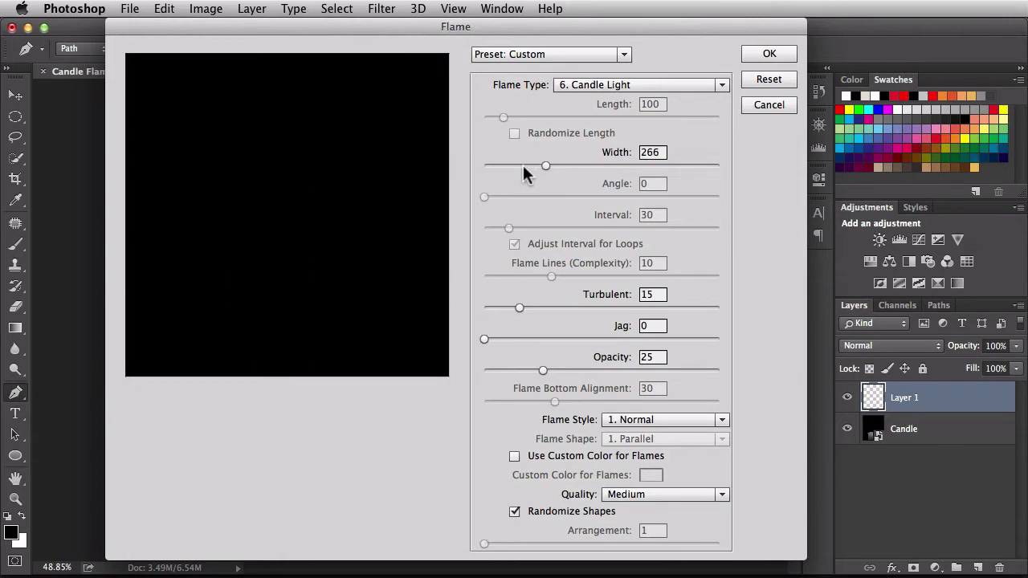
left_click_drag(546, 165, 548, 166)
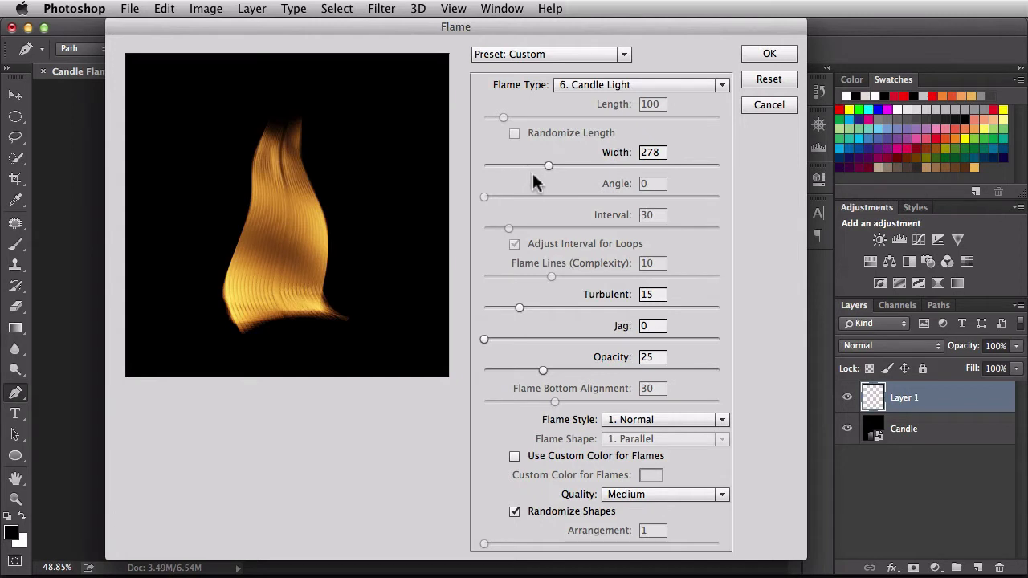
left_click_drag(549, 166, 514, 165)
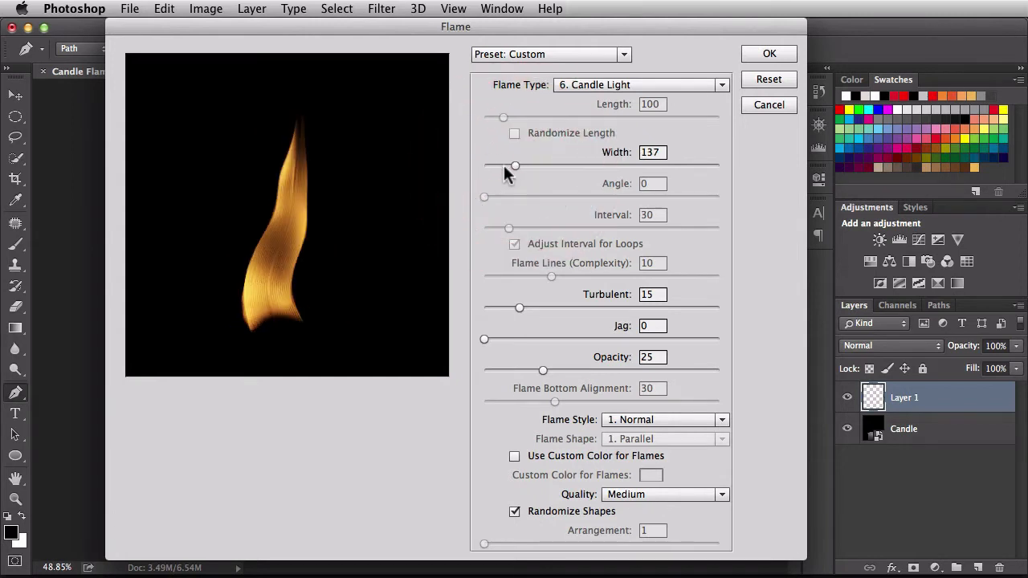
left_click_drag(513, 165, 504, 165)
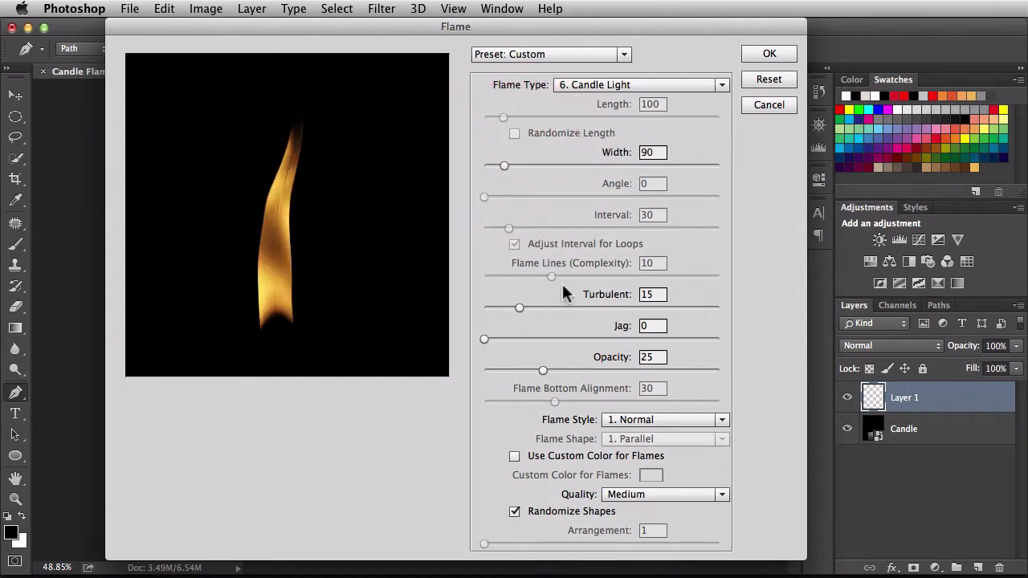
mouse_move(623, 217)
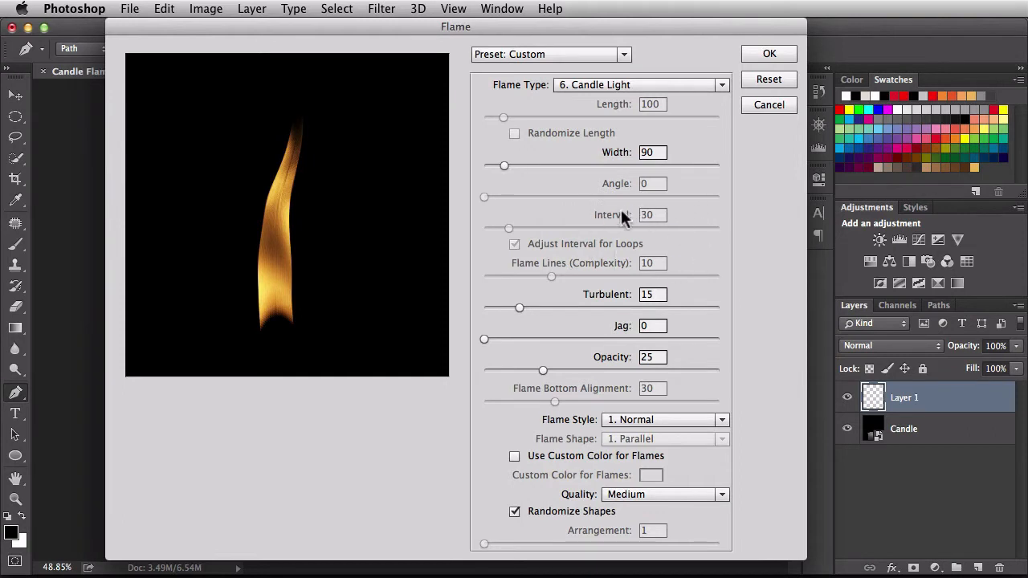
mouse_move(604, 318)
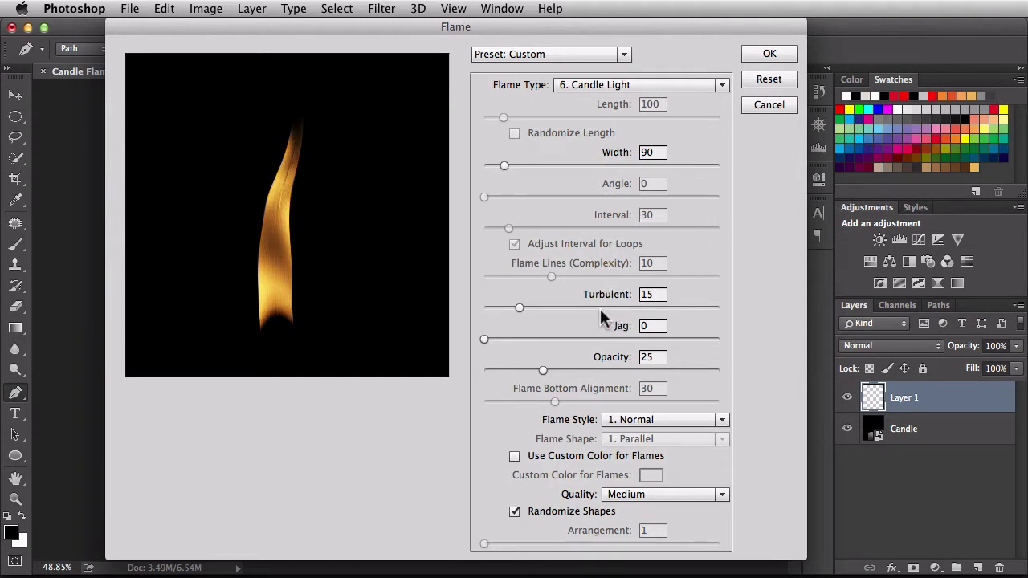
Sweep the Turbulent slider through low and maximum values, ending at 28.
left_click_drag(520, 308, 514, 312)
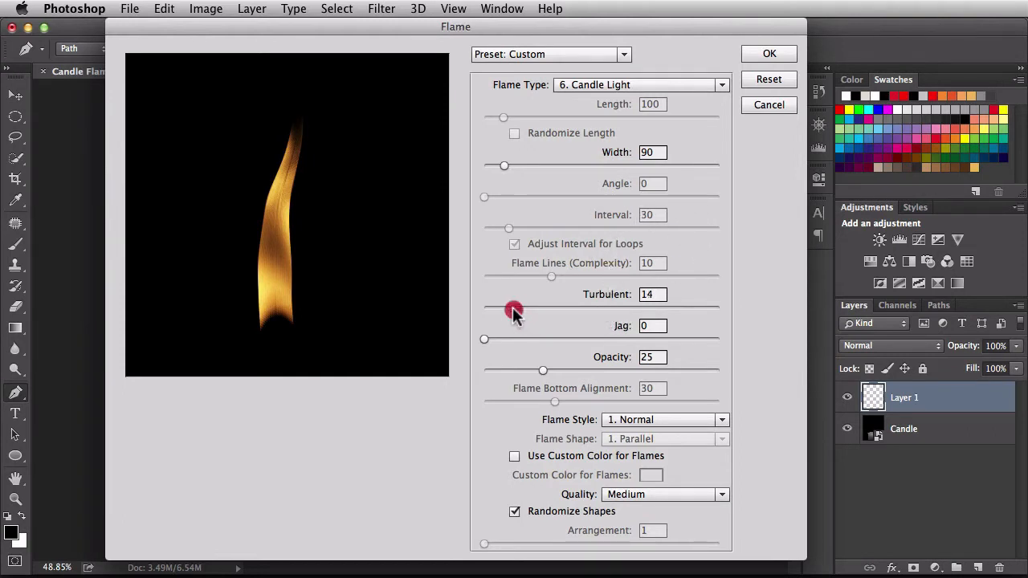
left_click_drag(514, 307, 494, 306)
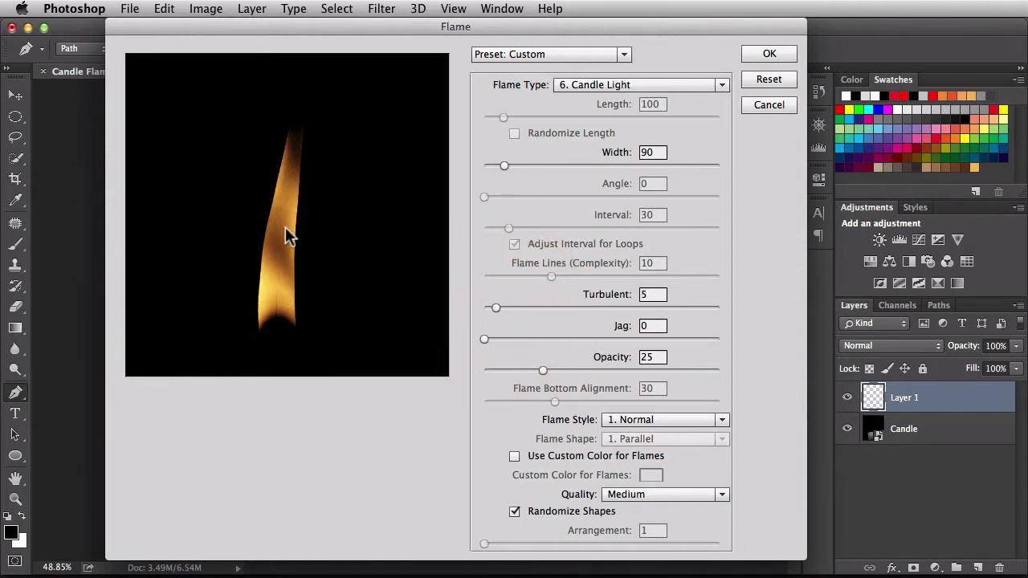
left_click_drag(495, 308, 520, 308)
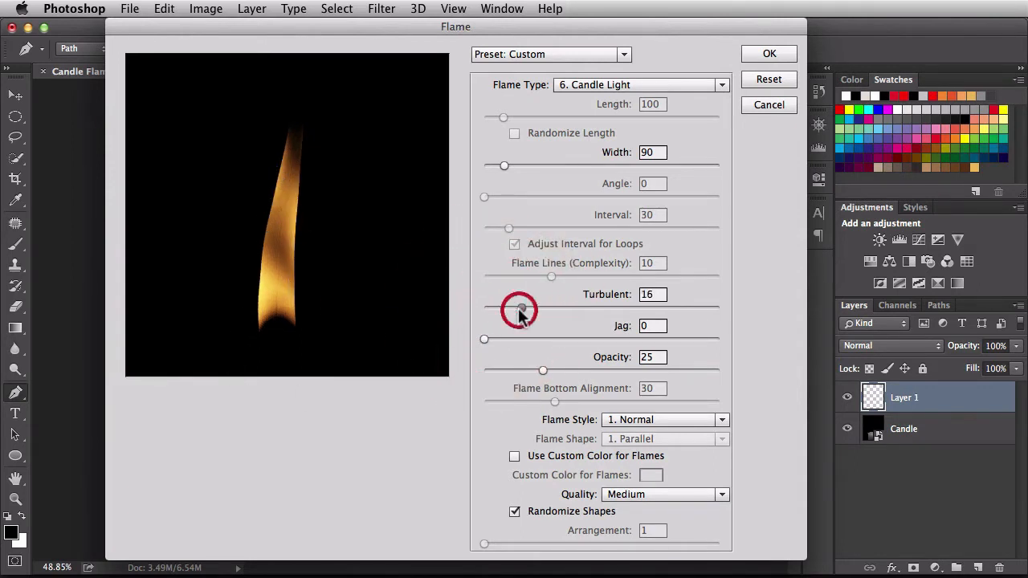
left_click_drag(517, 309, 552, 309)
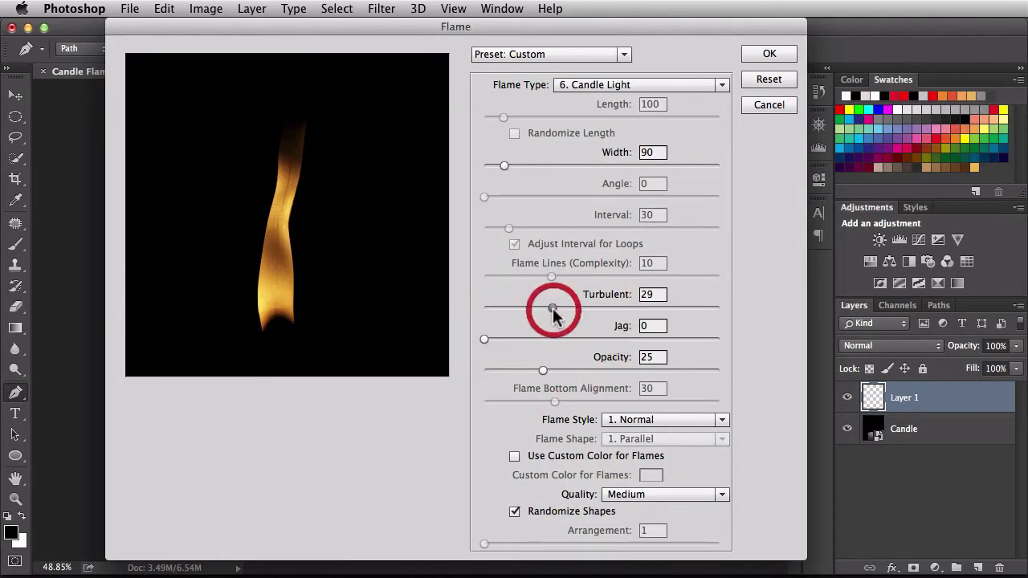
left_click_drag(552, 310, 568, 310)
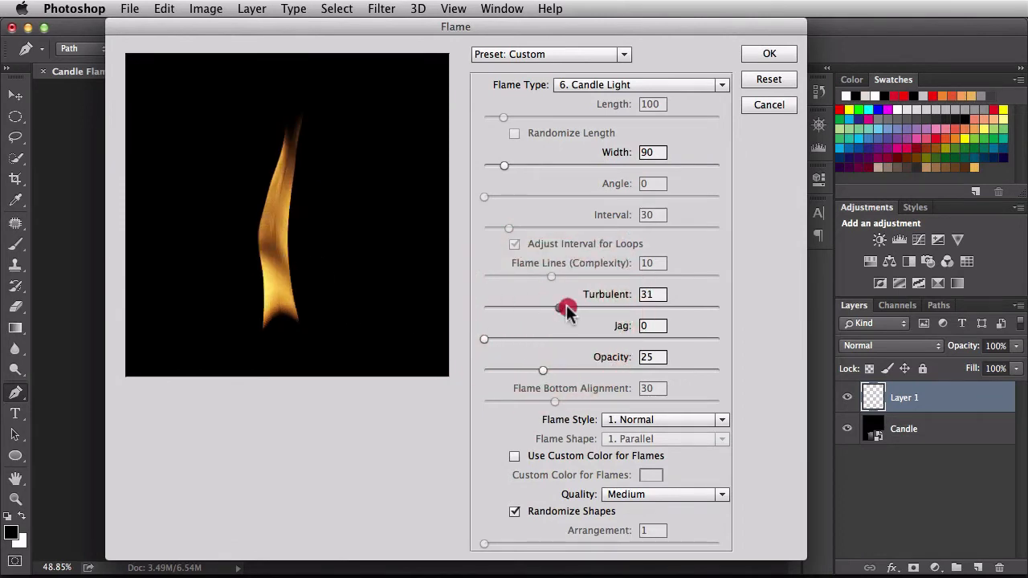
left_click_drag(551, 308, 572, 308)
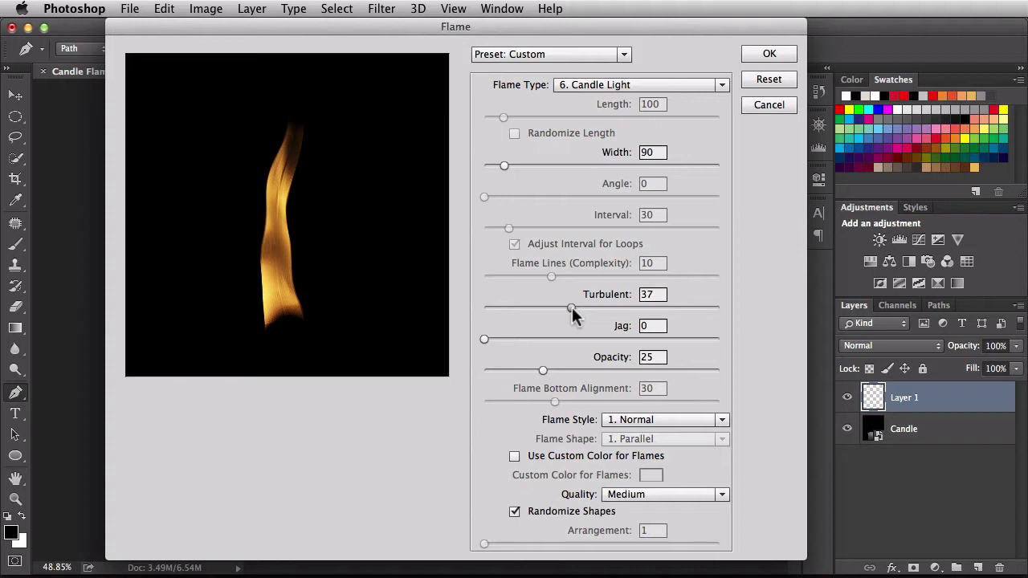
left_click_drag(570, 308, 707, 309)
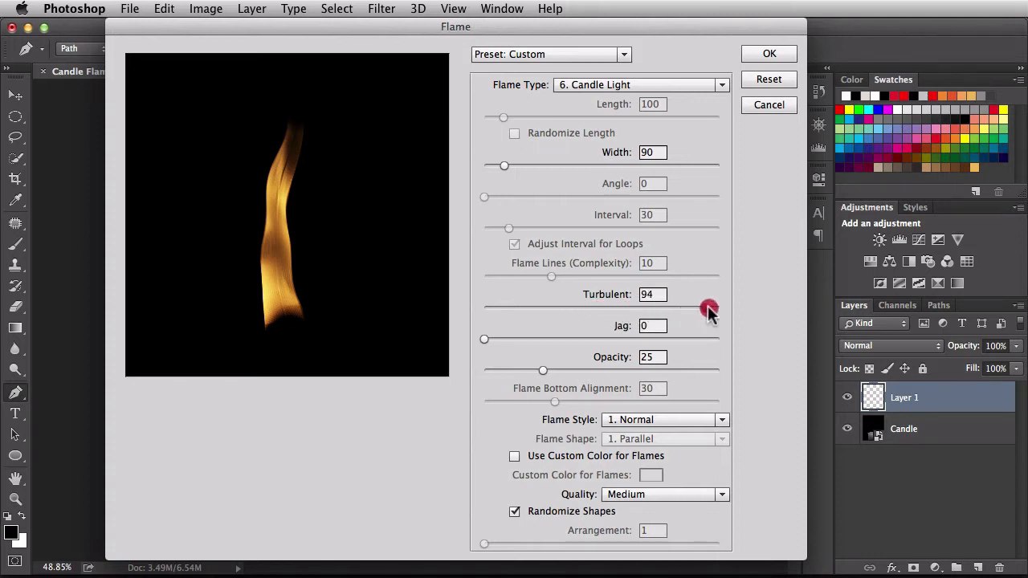
left_click_drag(708, 308, 720, 308)
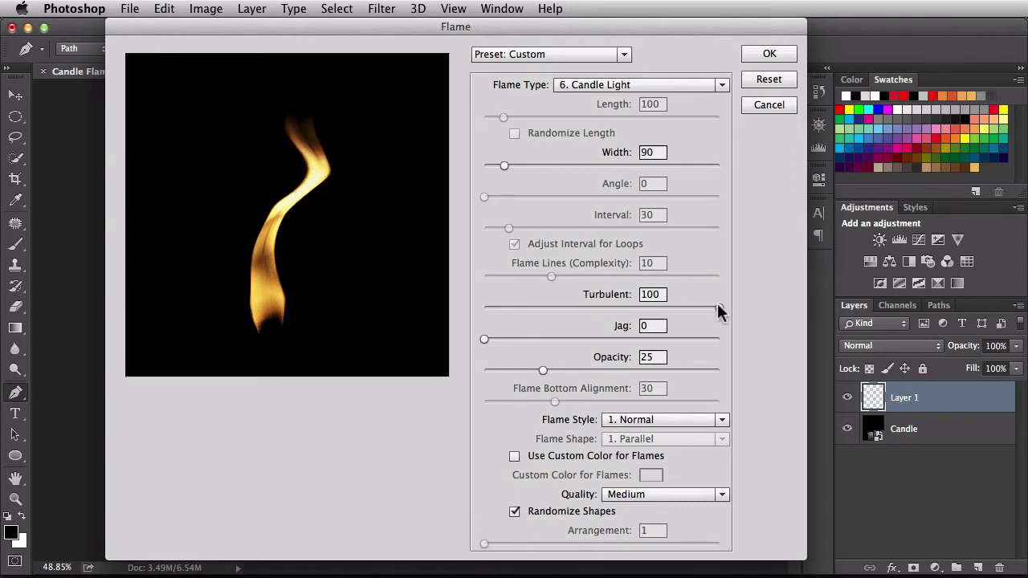
left_click_drag(719, 309, 482, 308)
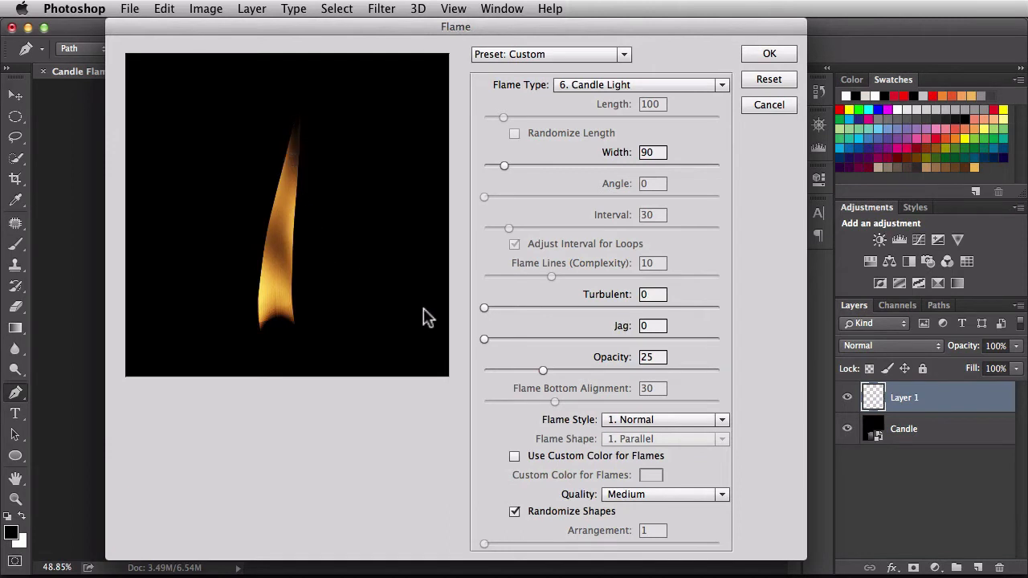
left_click_drag(484, 308, 598, 308)
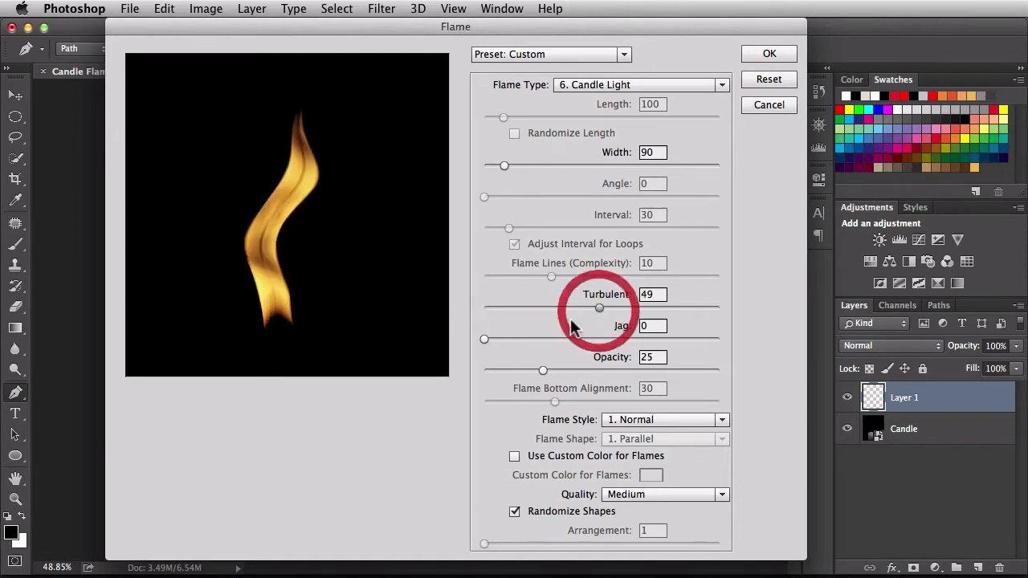
left_click_drag(597, 308, 544, 308)
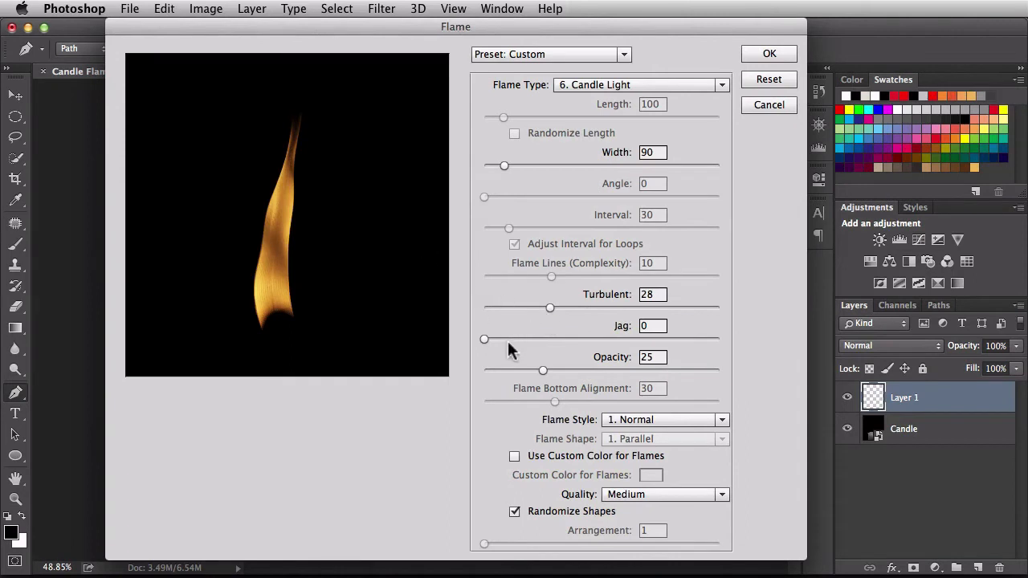
Try Jag at 7, 21 and 100, then bring it back down to a nearly smooth 1–3.
left_click_drag(483, 338, 504, 339)
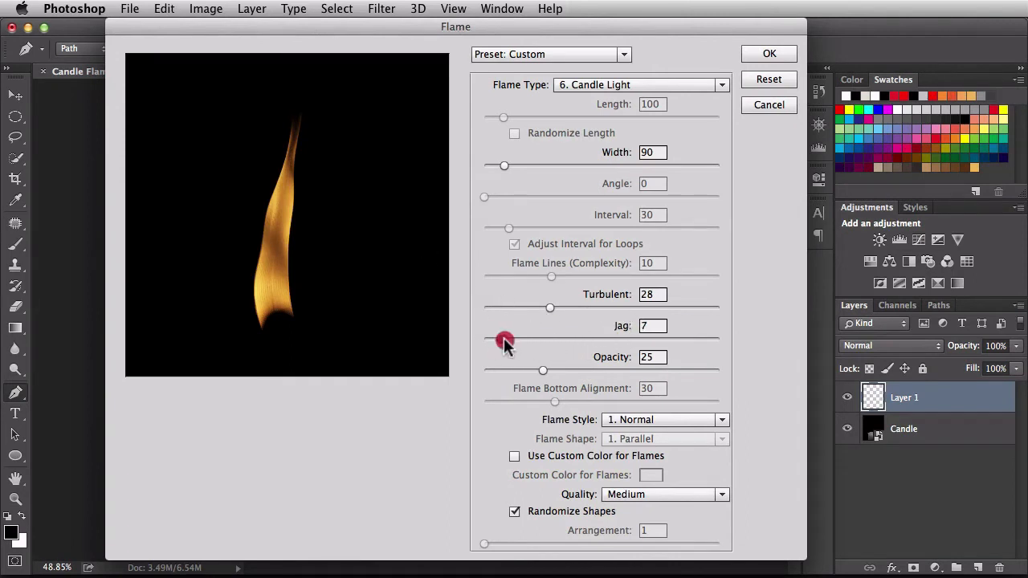
left_click_drag(504, 340, 588, 340)
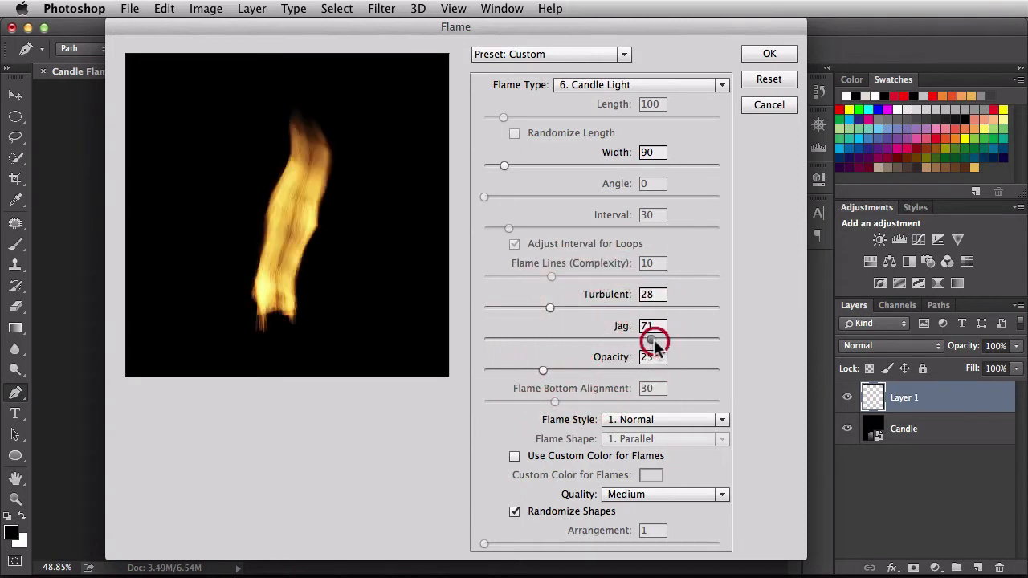
left_click_drag(655, 340, 710, 341)
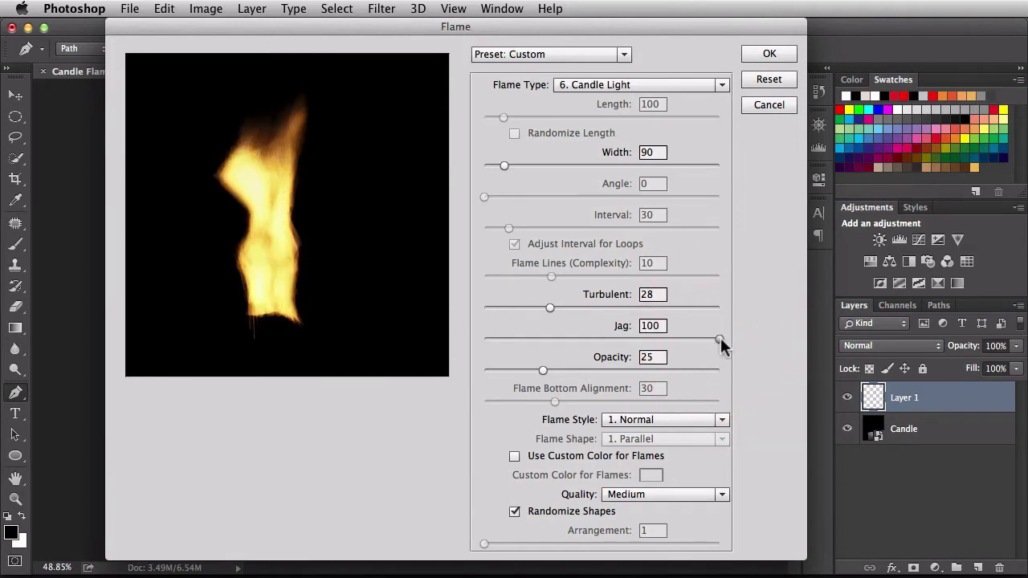
left_click_drag(720, 339, 524, 339)
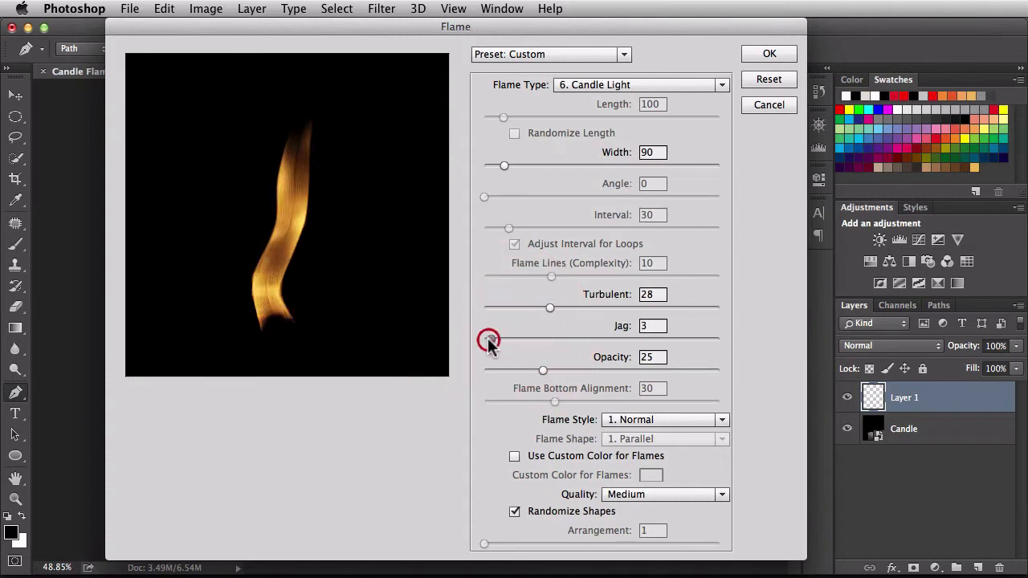
left_click_drag(488, 339, 484, 339)
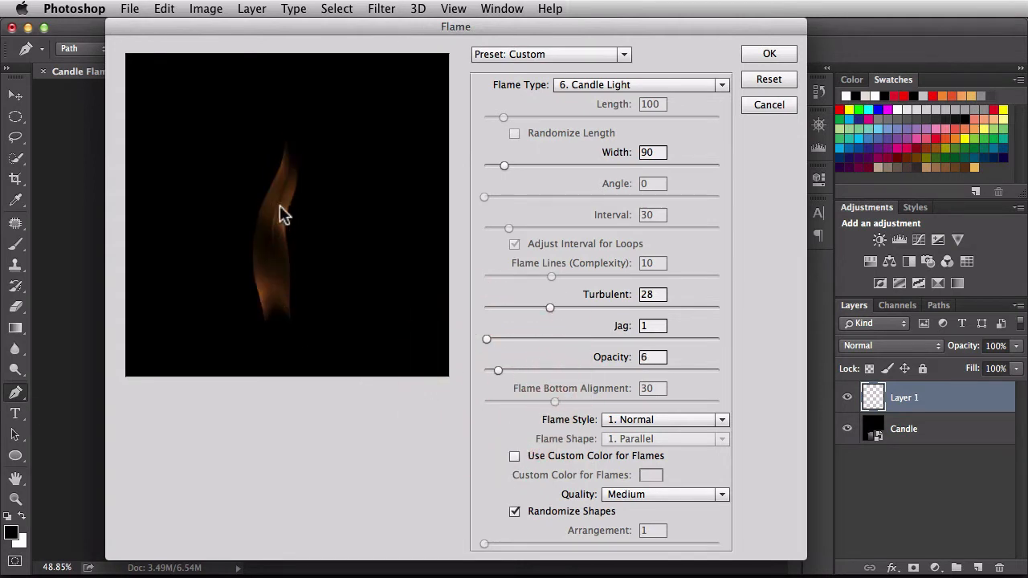
Raise then lower the flame Opacity and switch Randomize Shapes off.
left_click_drag(498, 369, 533, 369)
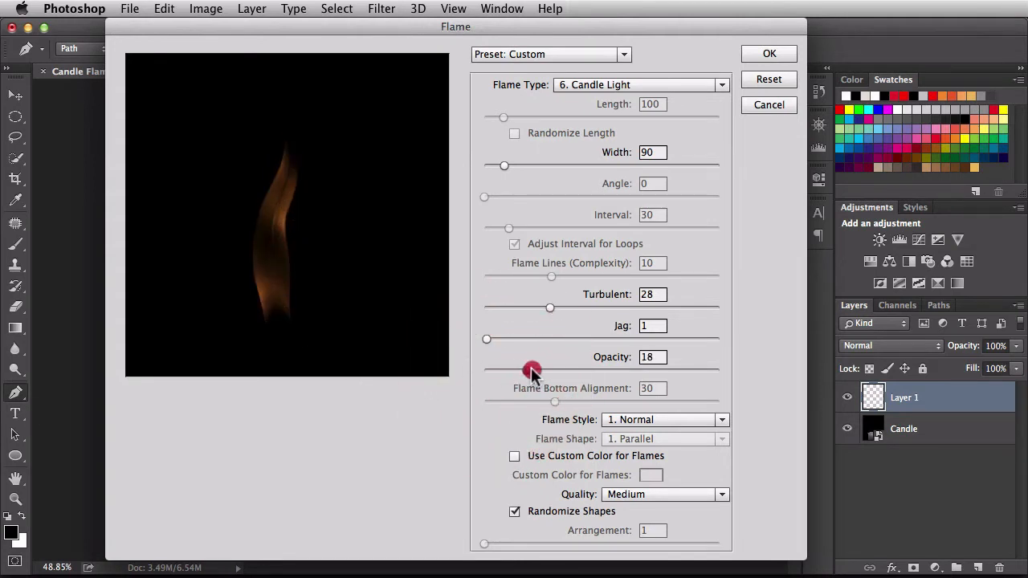
left_click_drag(534, 371, 602, 371)
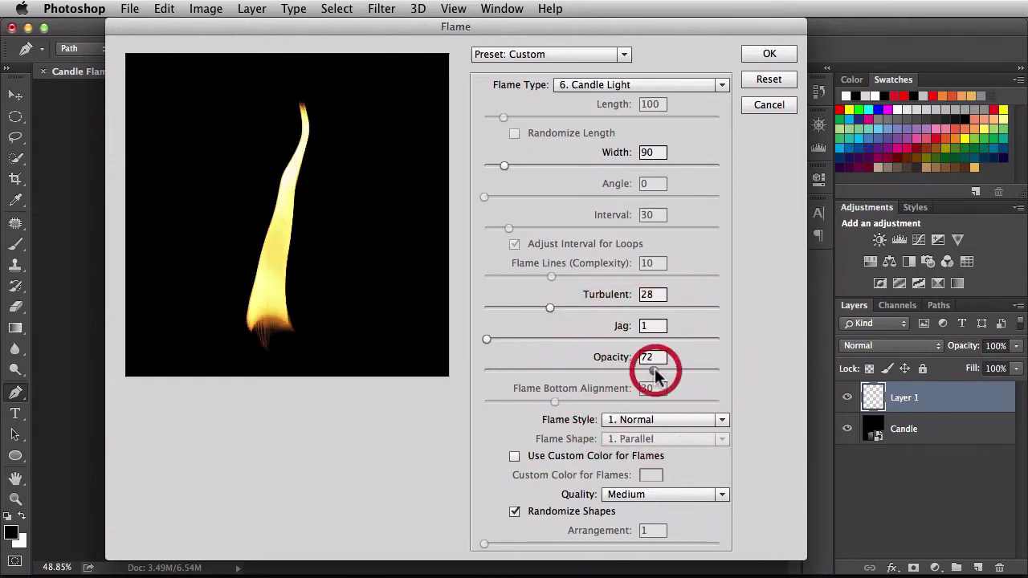
left_click_drag(655, 371, 634, 371)
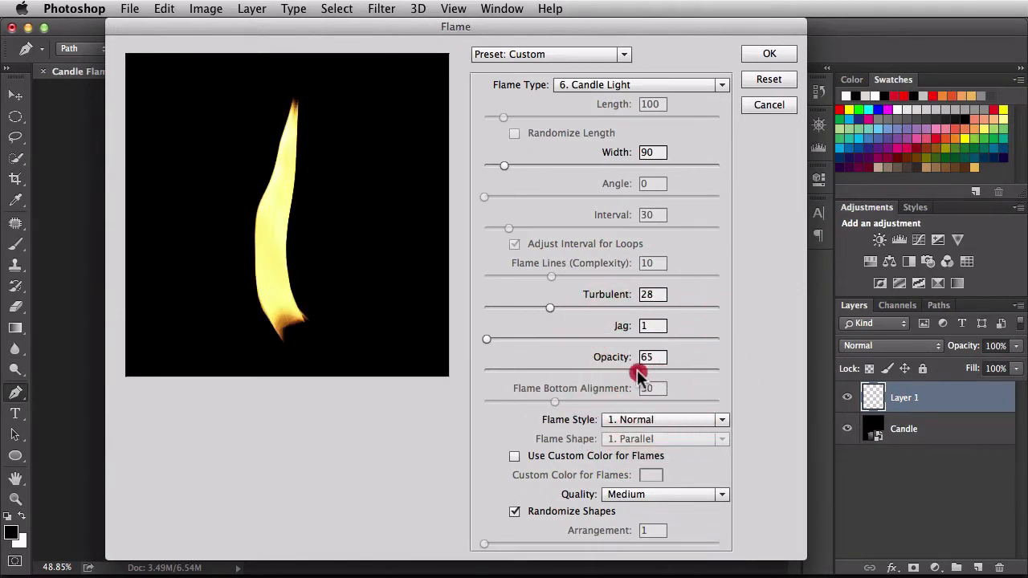
left_click_drag(643, 371, 614, 371)
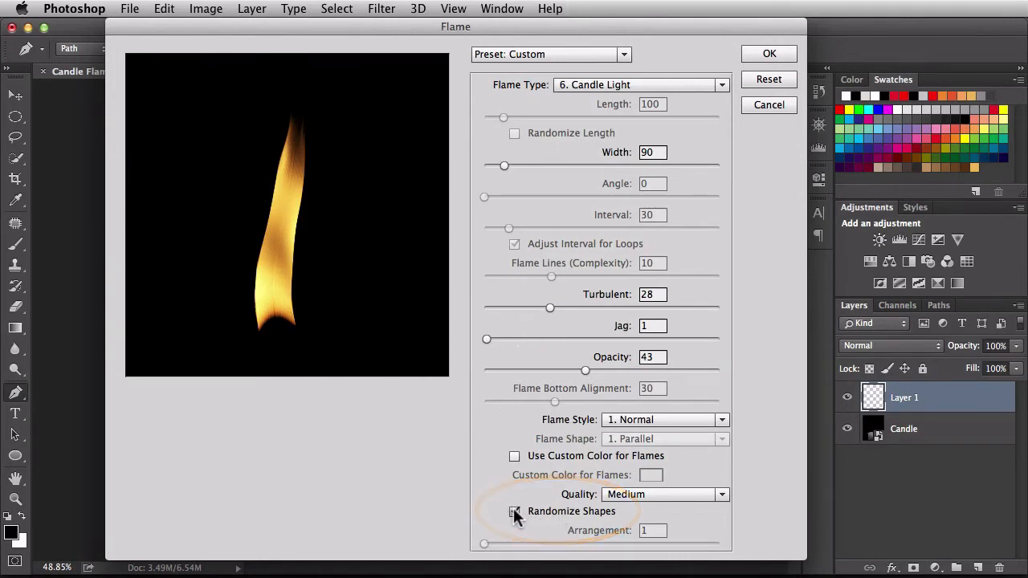
left_click(514, 510)
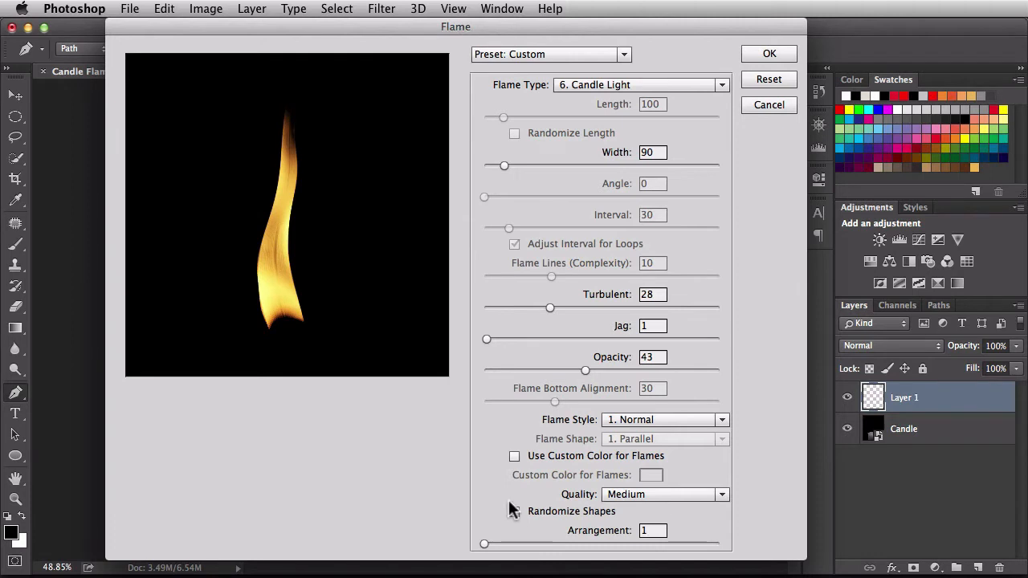
Dim the flame to a low opacity around 13 with Randomize Shapes back on.
left_click_drag(584, 369, 565, 369)
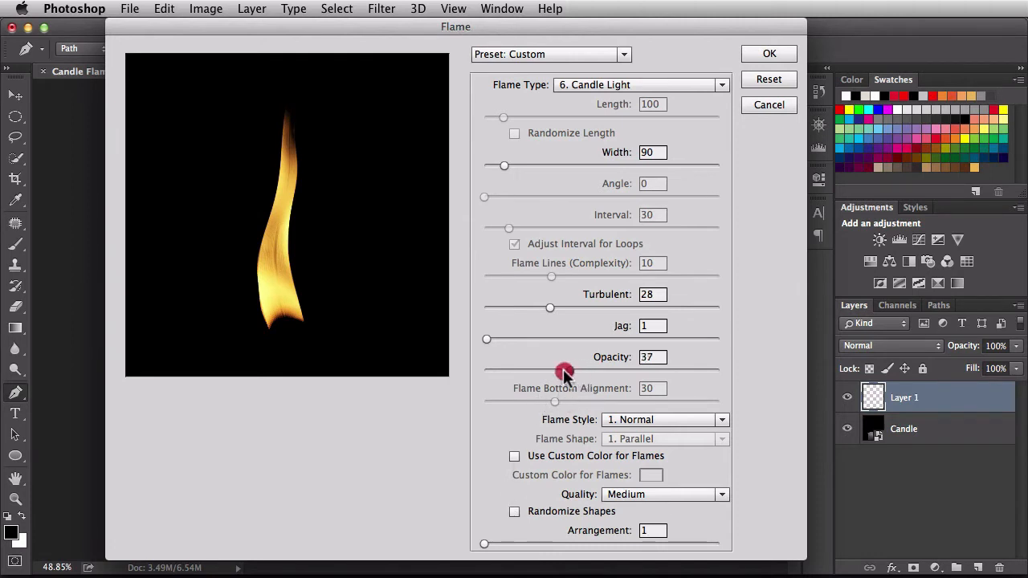
left_click_drag(562, 371, 533, 371)
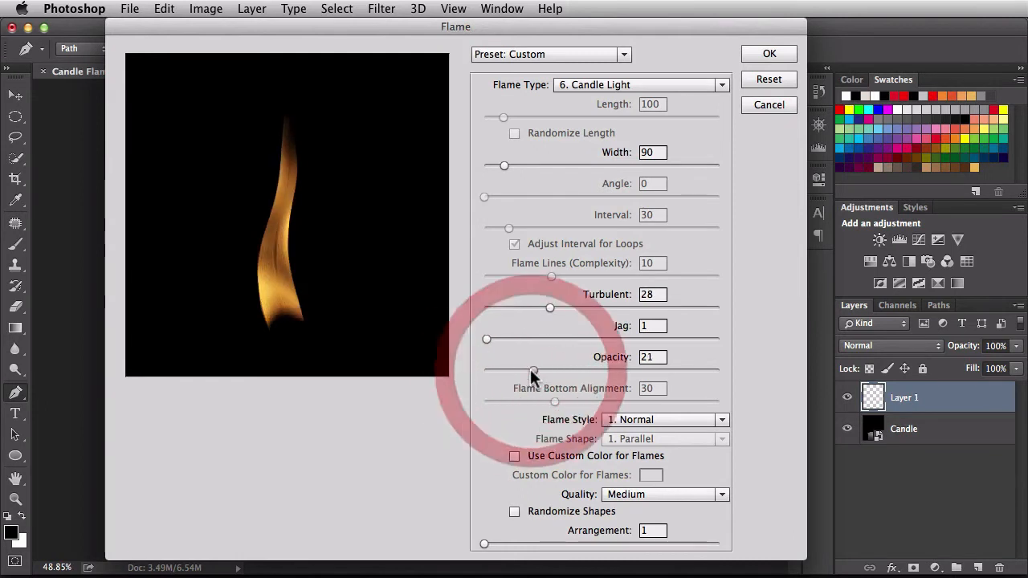
left_click_drag(533, 372, 520, 373)
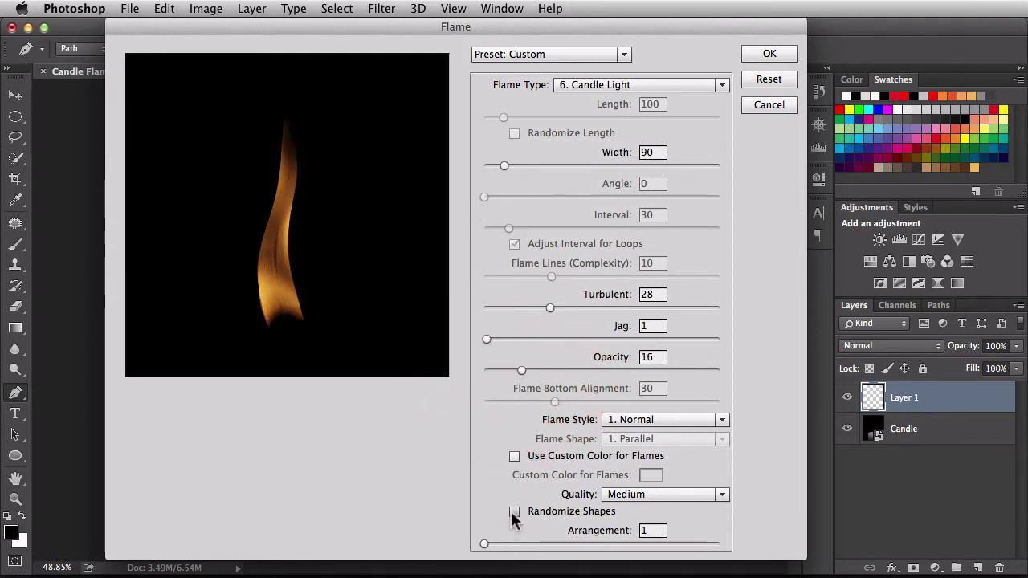
left_click(514, 510)
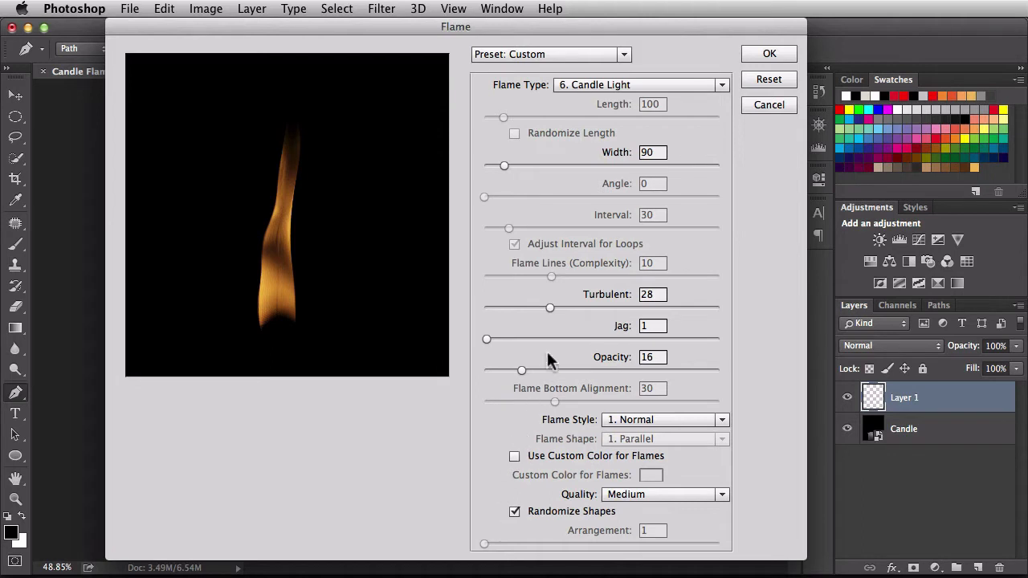
mouse_move(520, 370)
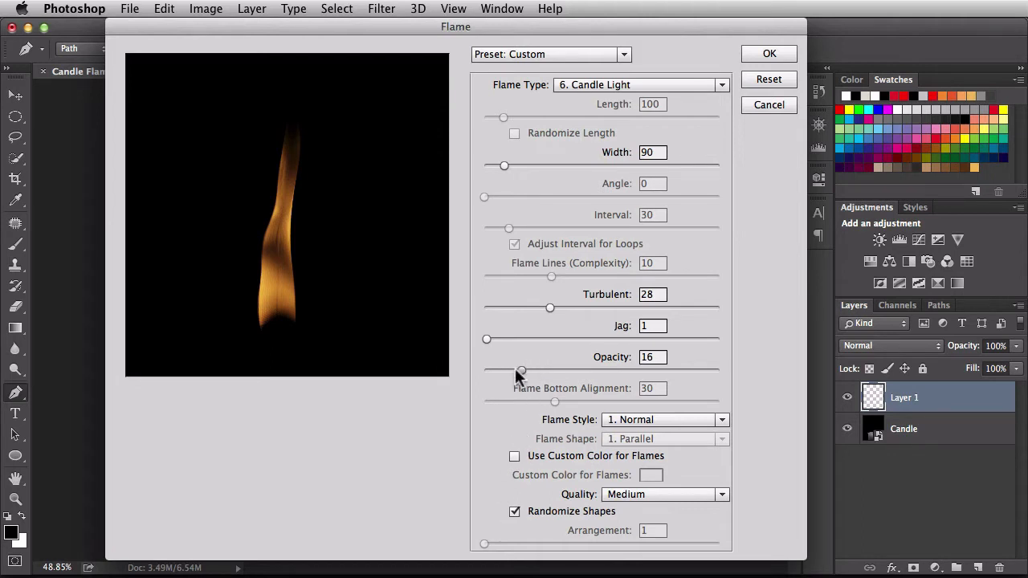
left_click_drag(520, 370, 513, 370)
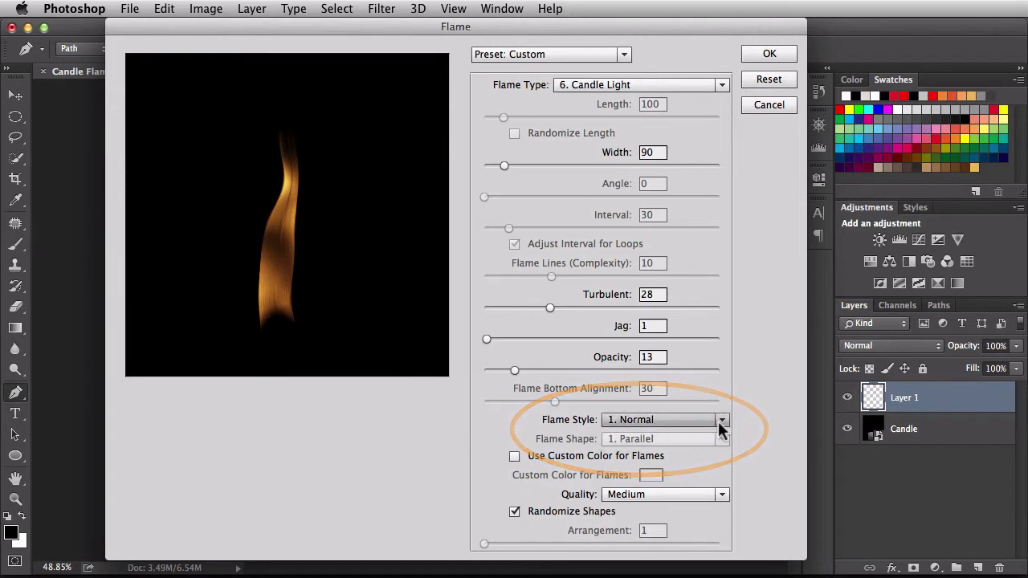
left_click(721, 419)
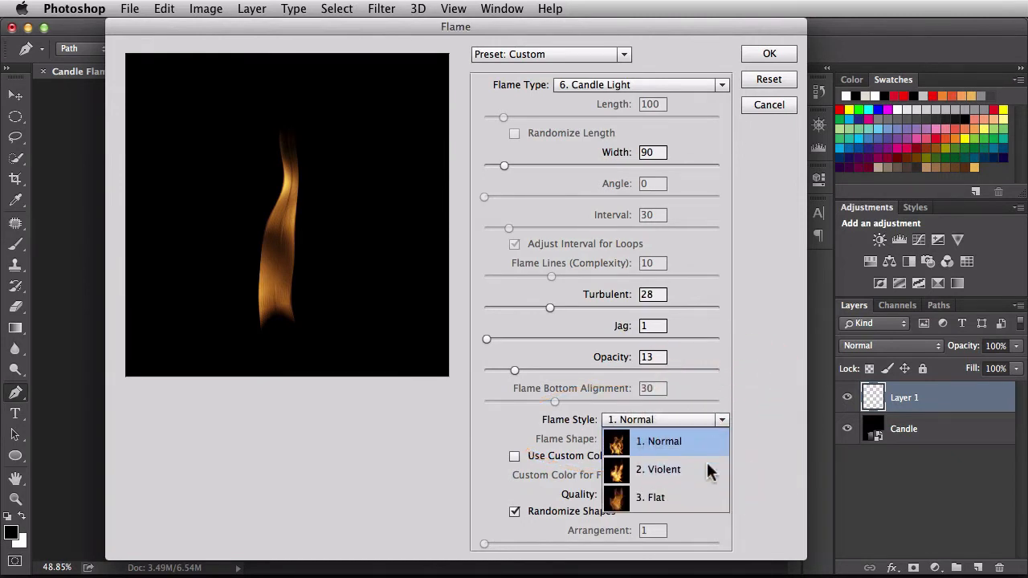
left_click(659, 469)
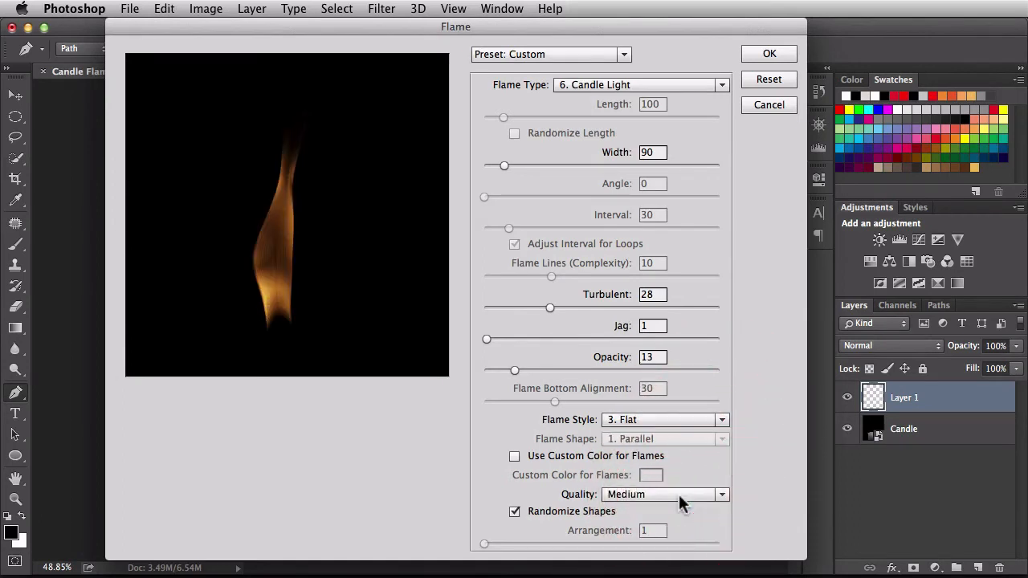
left_click(665, 419)
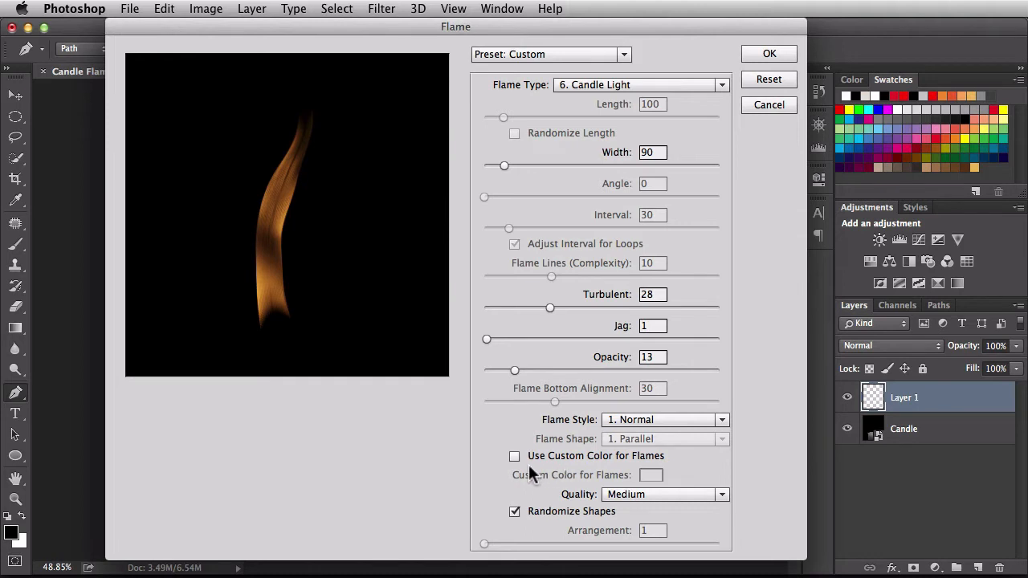
left_click(514, 456)
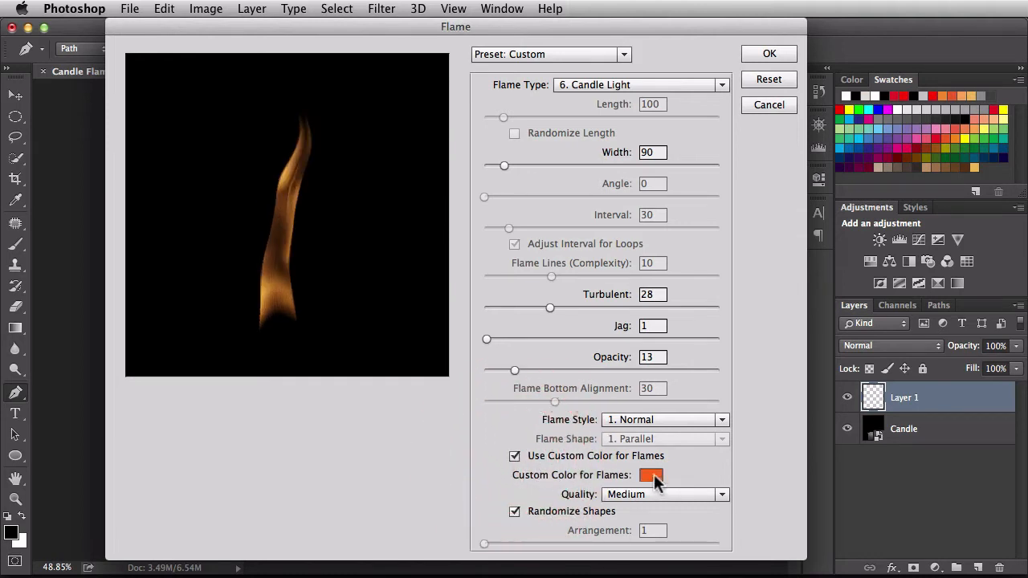
left_click(652, 475)
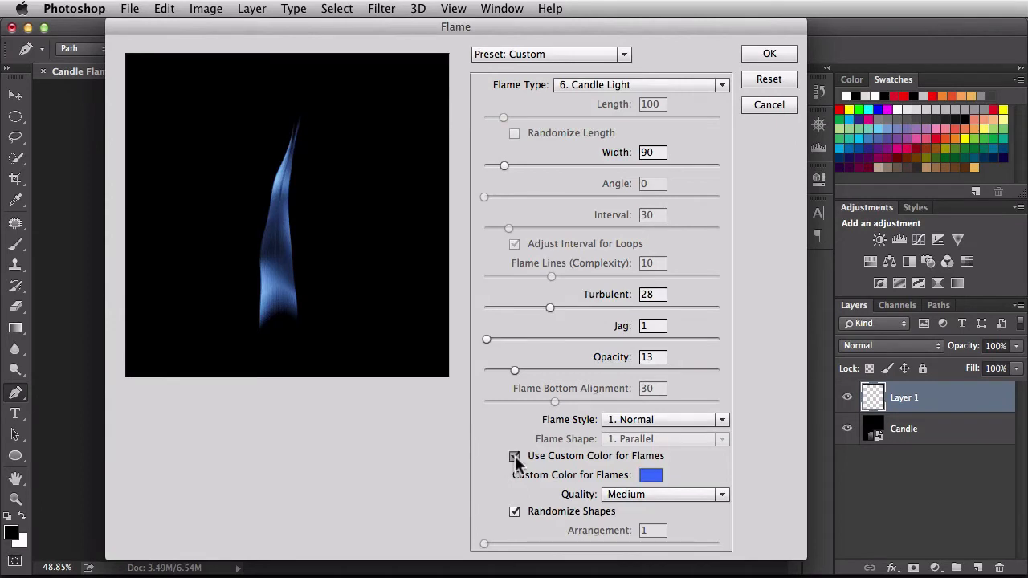
left_click(513, 456)
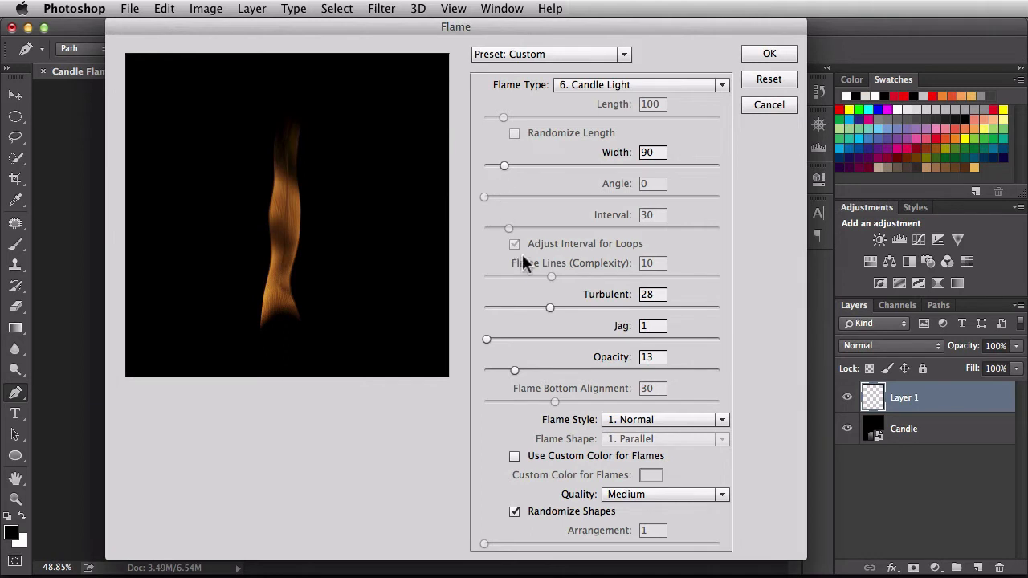
Set Turbulent to 34 and Width to 87, then render the flame onto the canvas.
left_click_drag(549, 309, 563, 308)
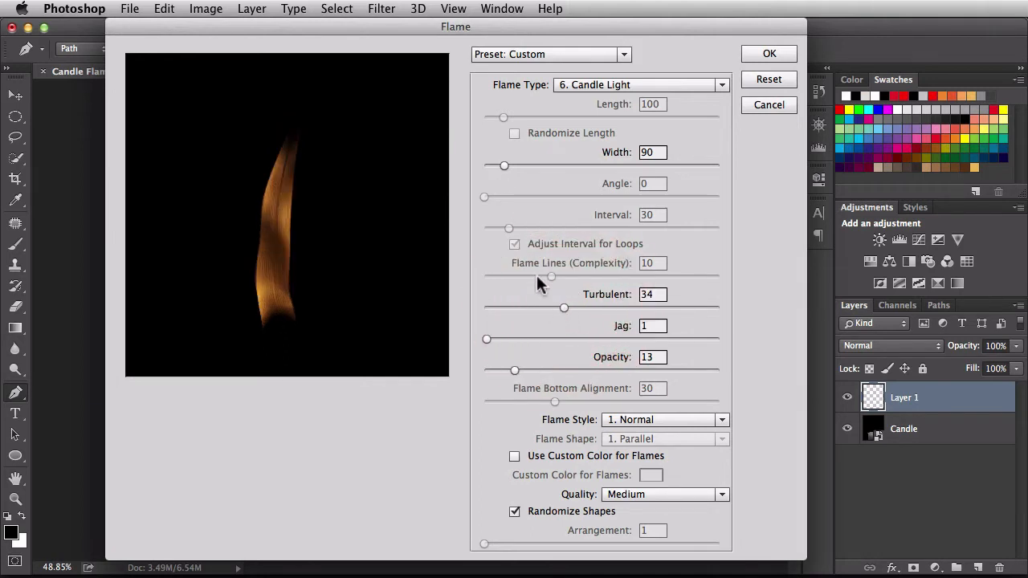
left_click_drag(504, 166, 495, 166)
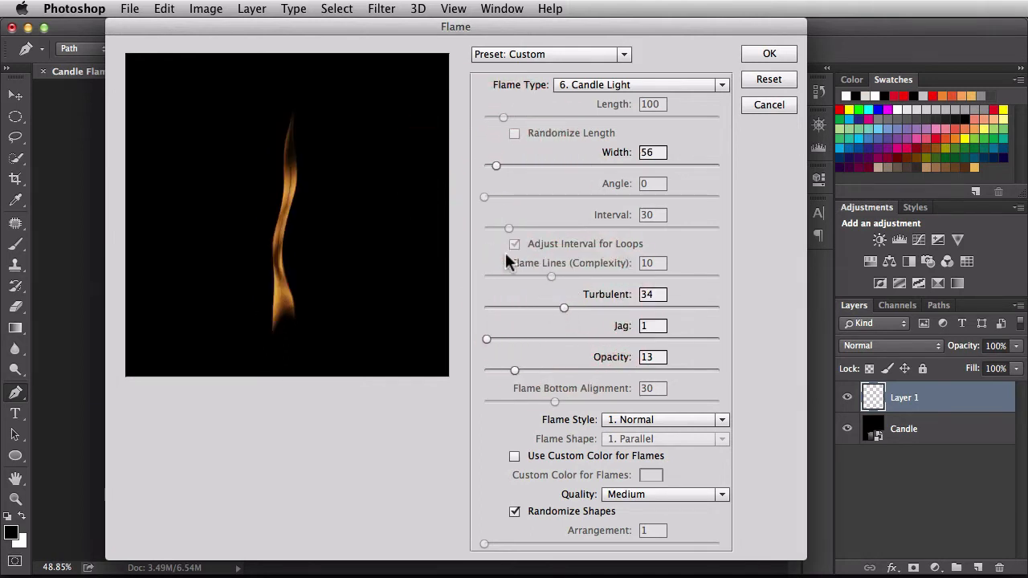
left_click_drag(495, 165, 504, 166)
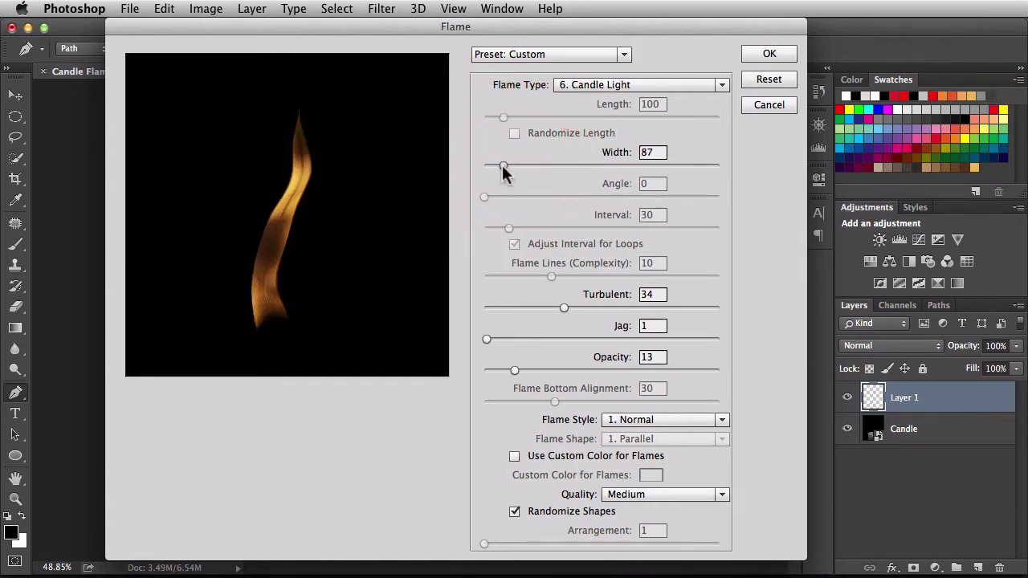
left_click(768, 53)
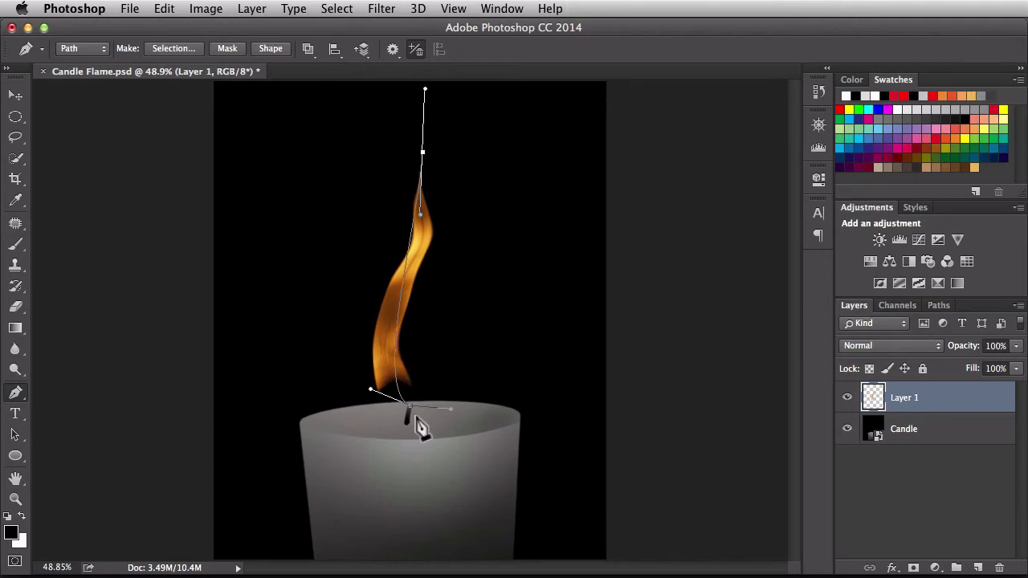
Check the Paths panel, then set the flame Layer 1 to Screen blend mode.
left_click(937, 305)
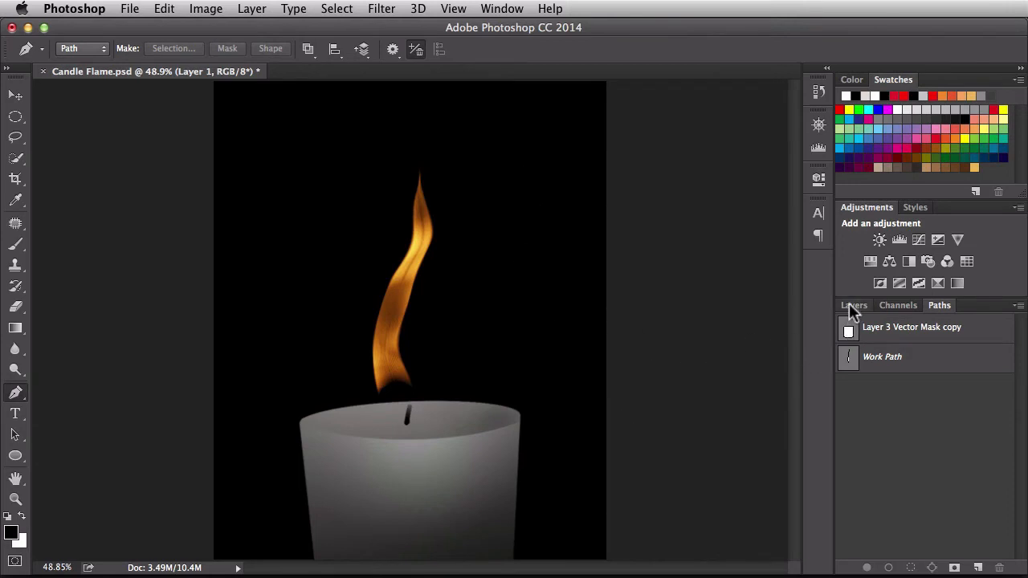
left_click(854, 305)
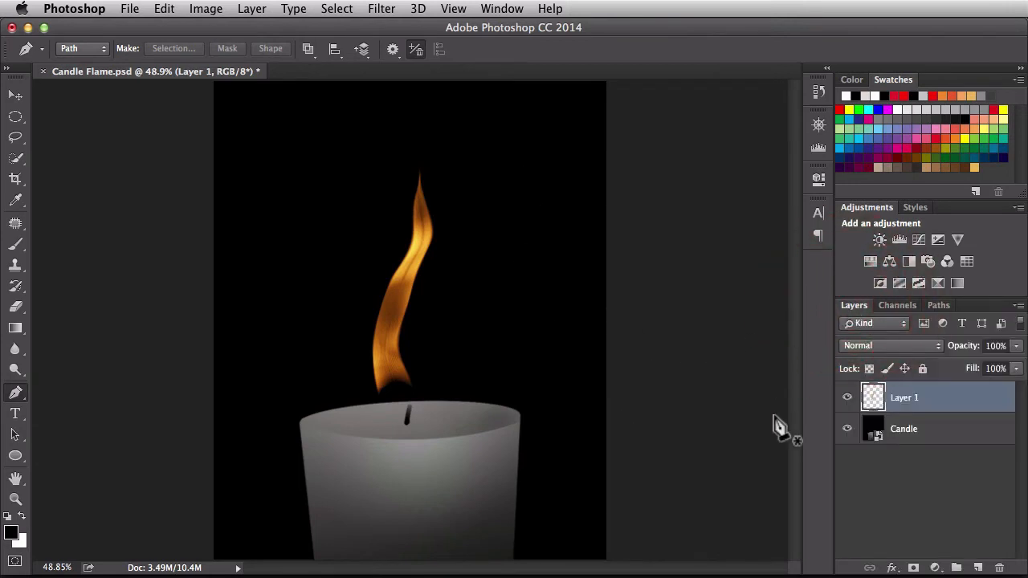
mouse_move(691, 446)
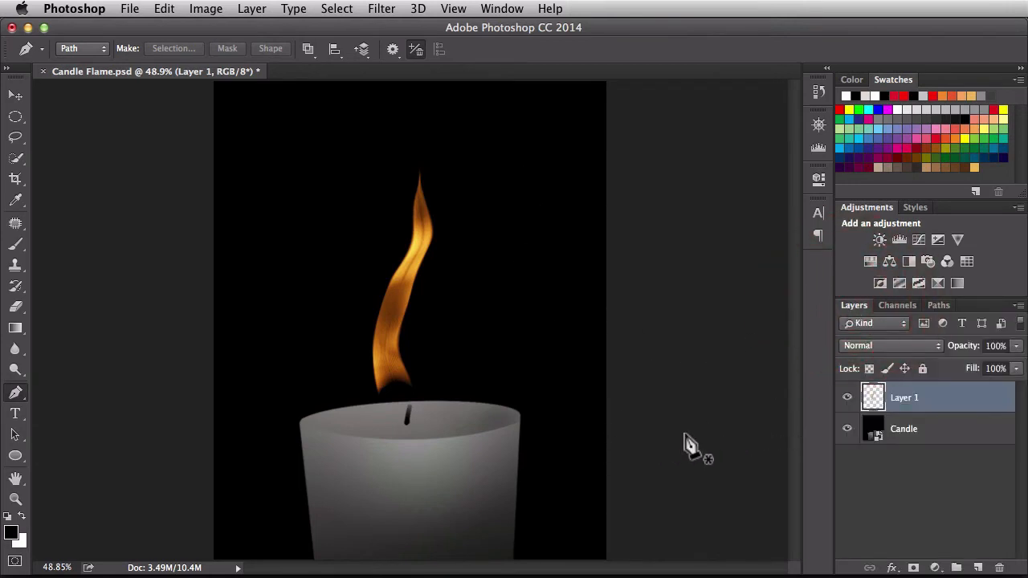
mouse_move(531, 424)
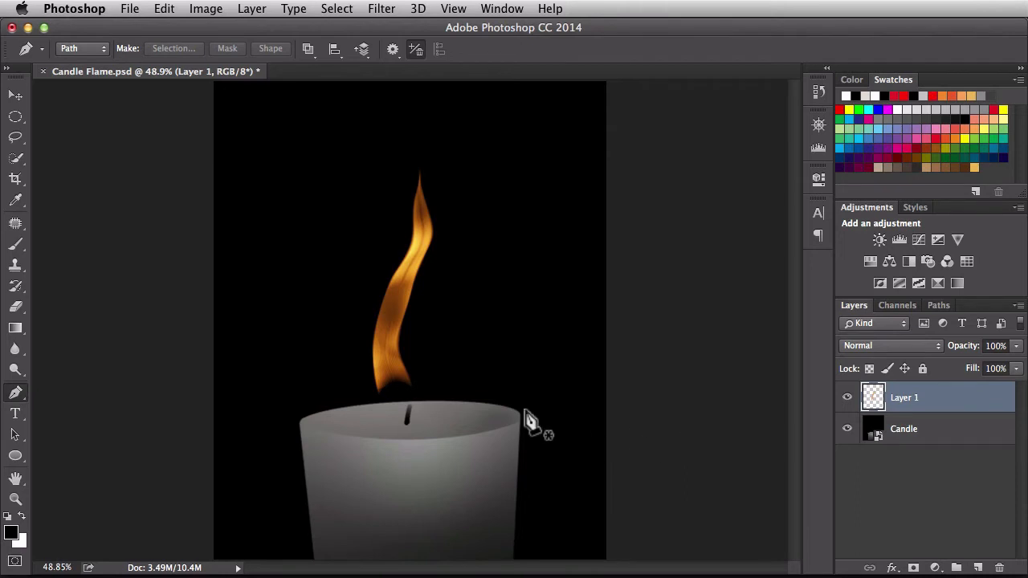
mouse_move(495, 456)
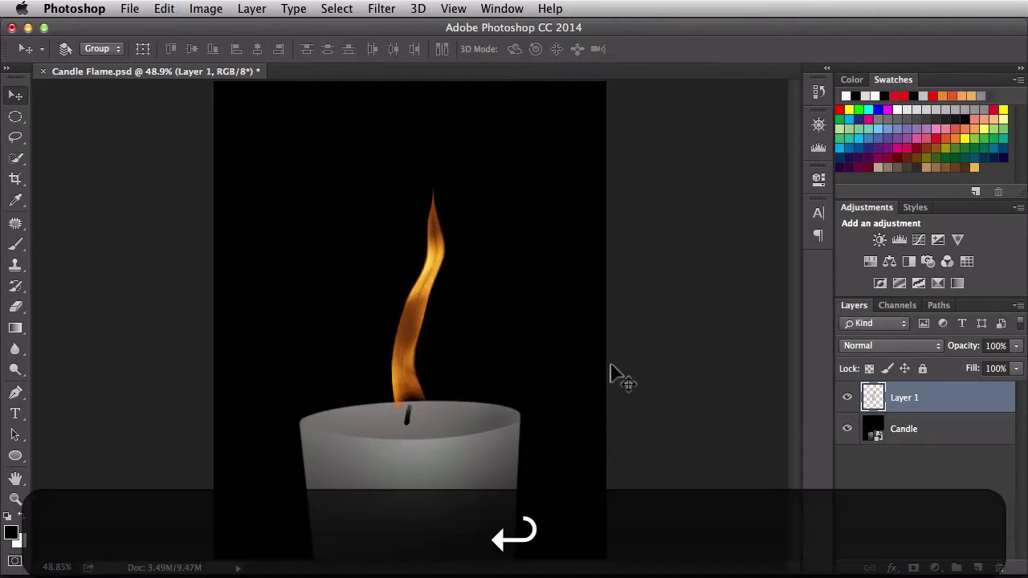
left_click(890, 345)
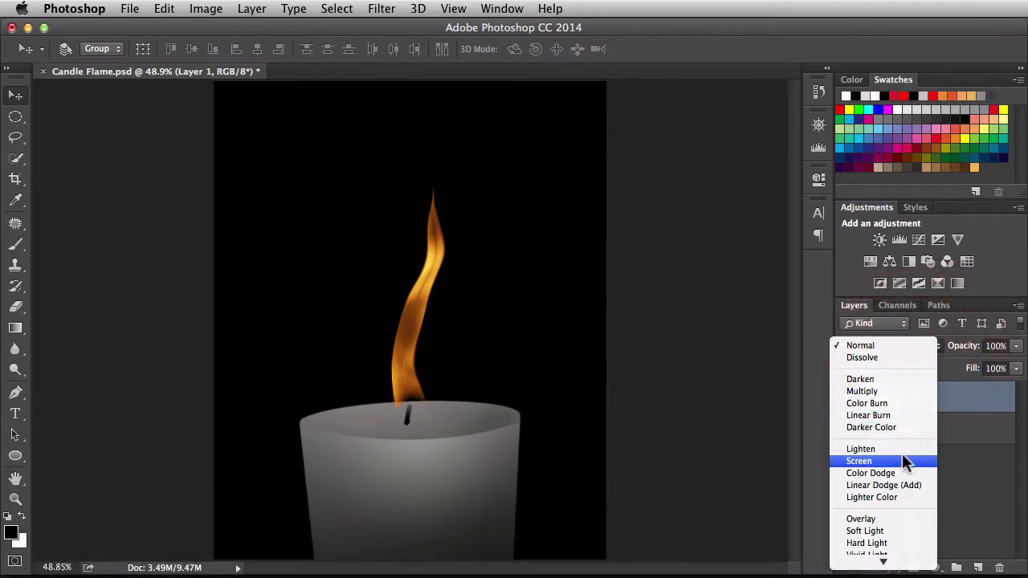
left_click(857, 459)
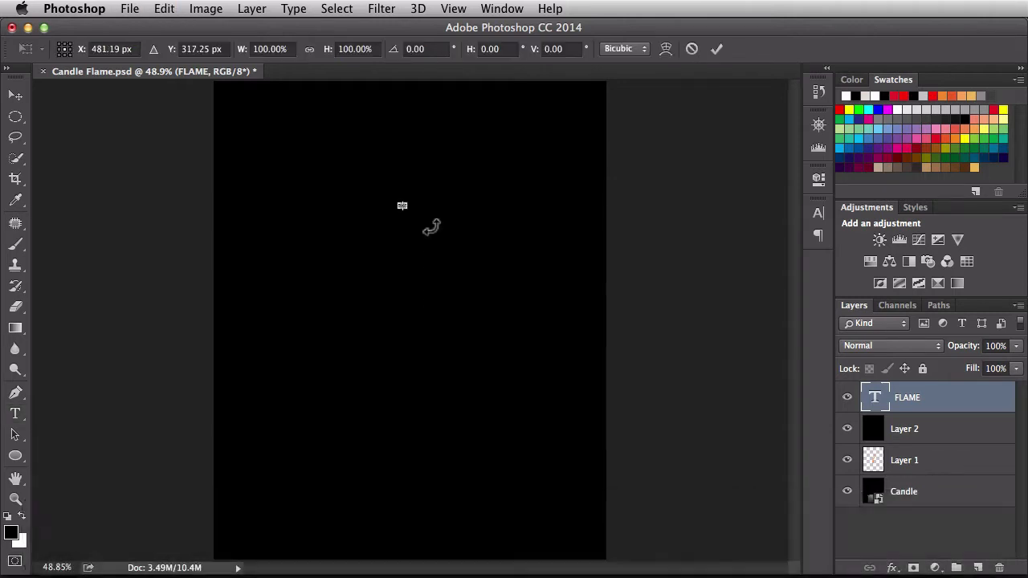
Scale the FLAME text up to span most of the canvas width and commit it.
left_click_drag(401, 205, 425, 233)
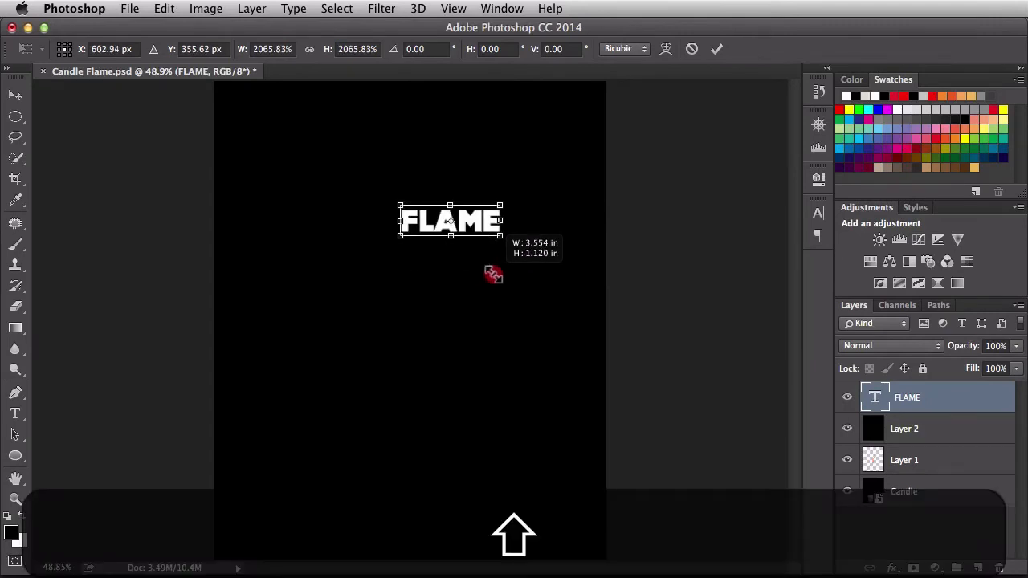
left_click_drag(501, 234, 533, 247)
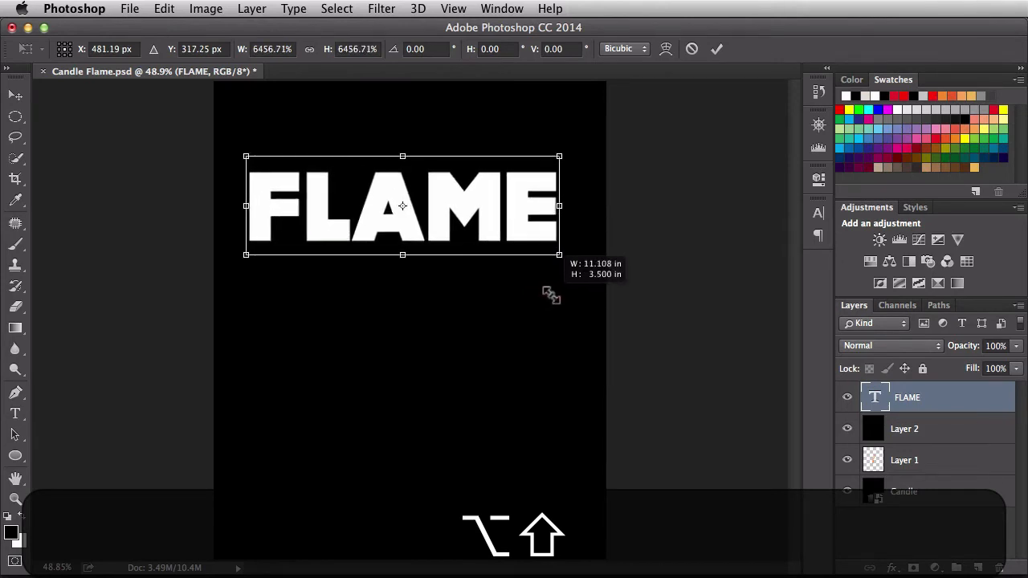
left_click_drag(559, 253, 565, 257)
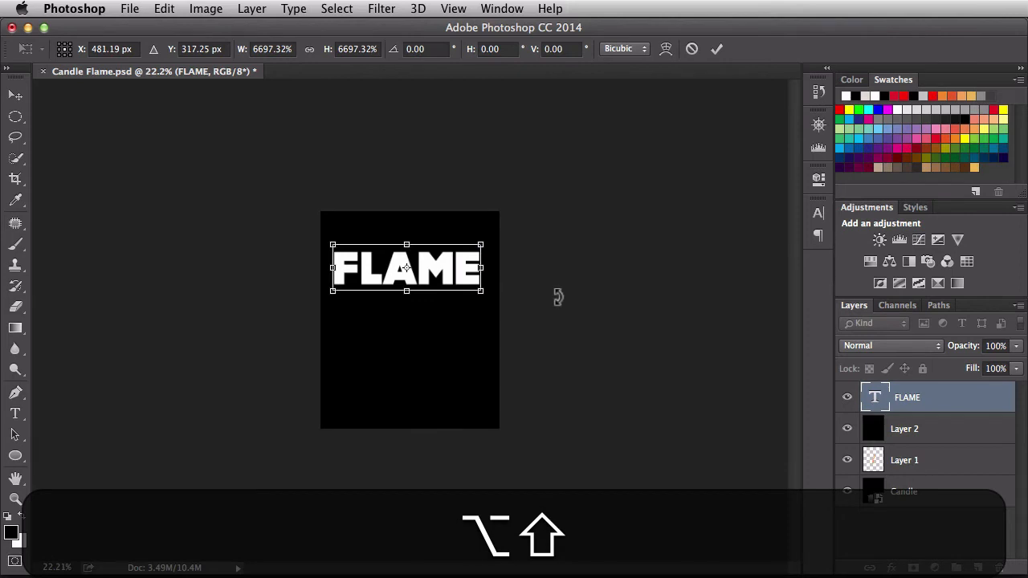
key("cmd+0")
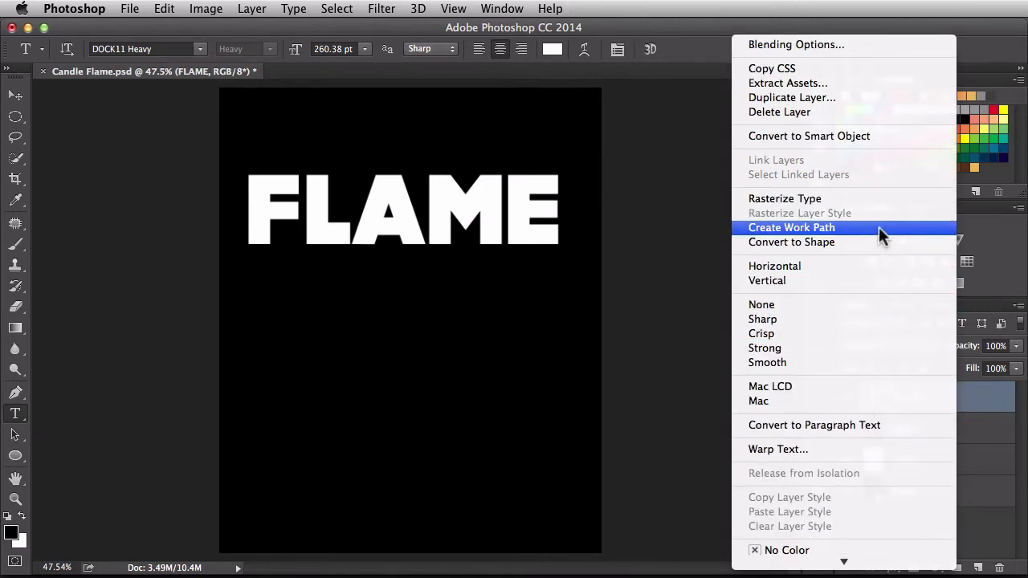
Create a work path from the FLAME type layer, then try Render > Flame and dismiss the rasterize warning.
left_click(790, 228)
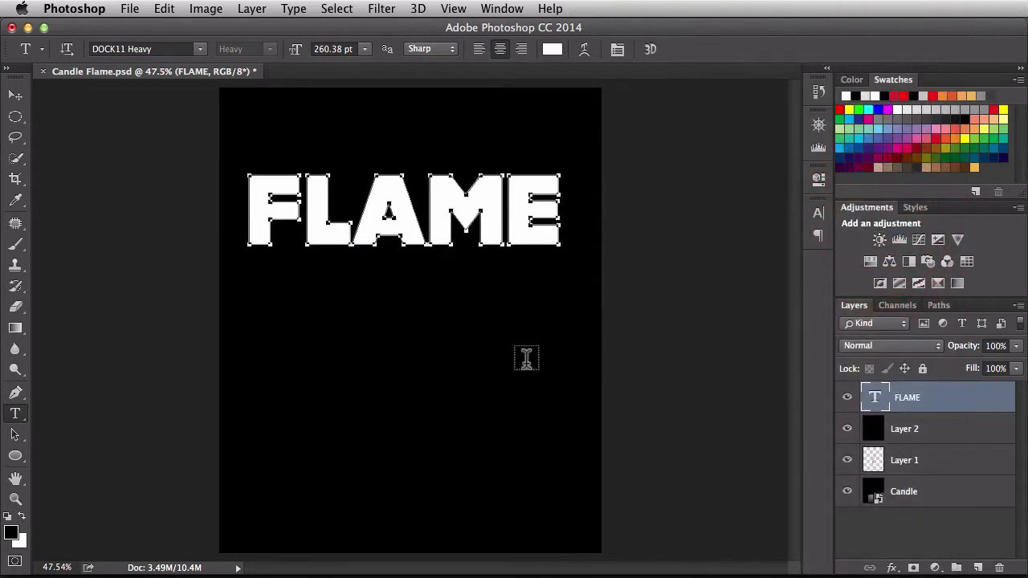
mouse_move(430, 72)
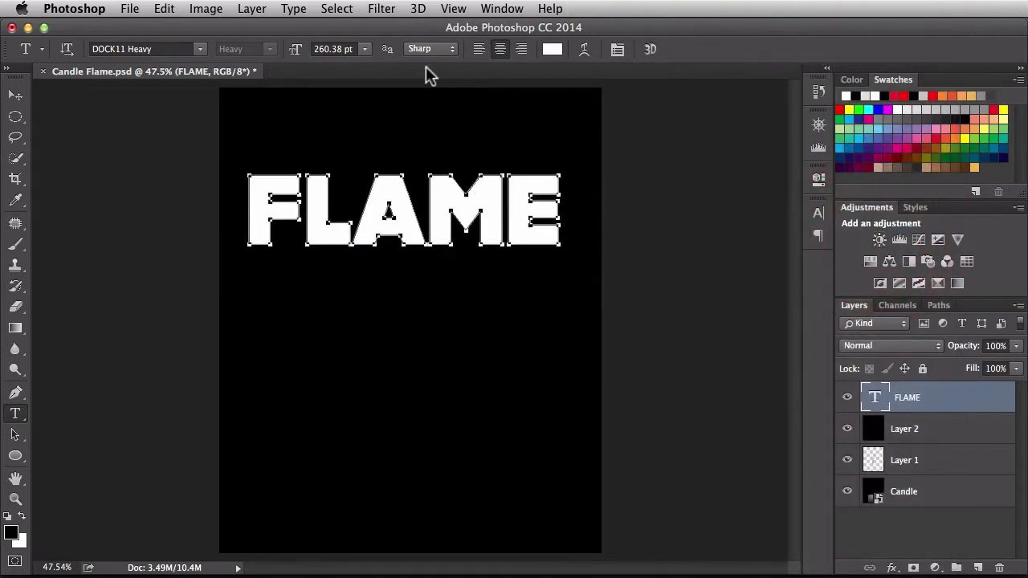
left_click(382, 10)
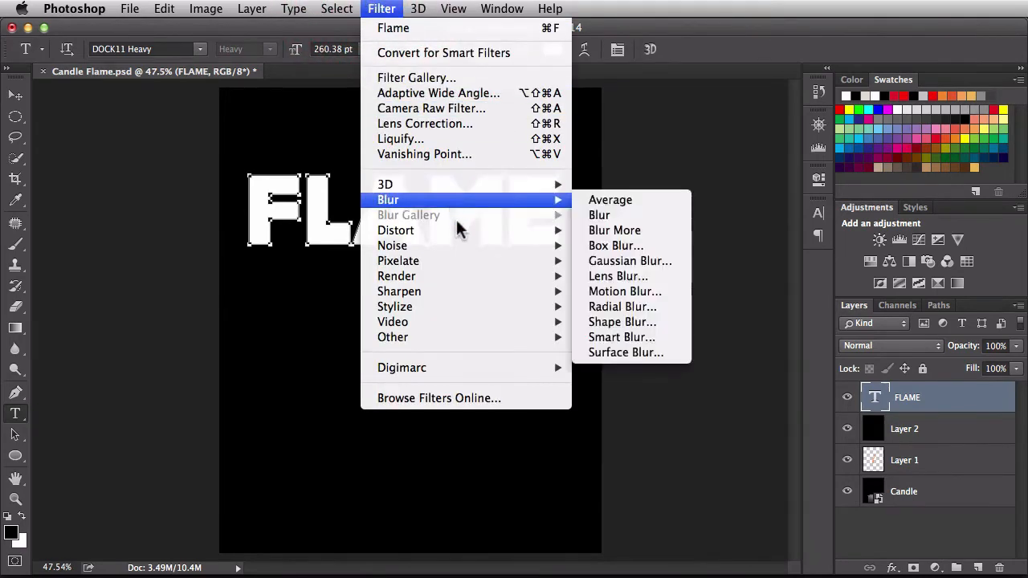
mouse_move(395, 276)
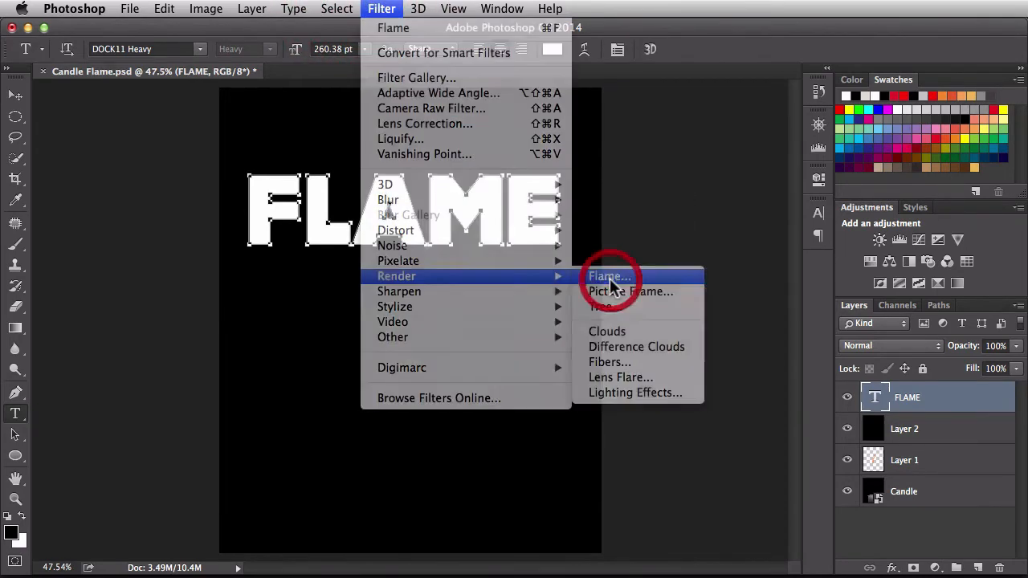
left_click(609, 276)
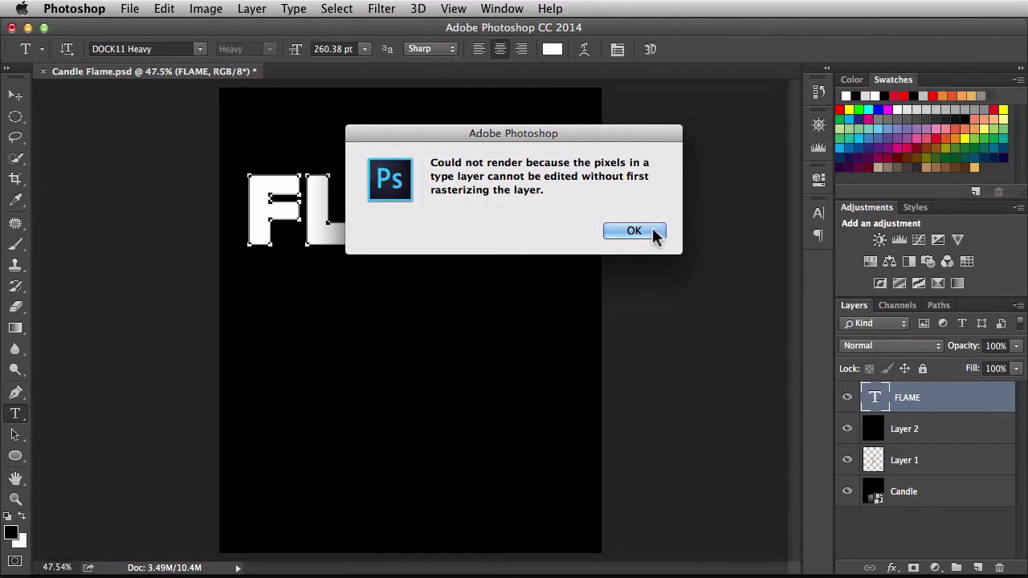
left_click(633, 232)
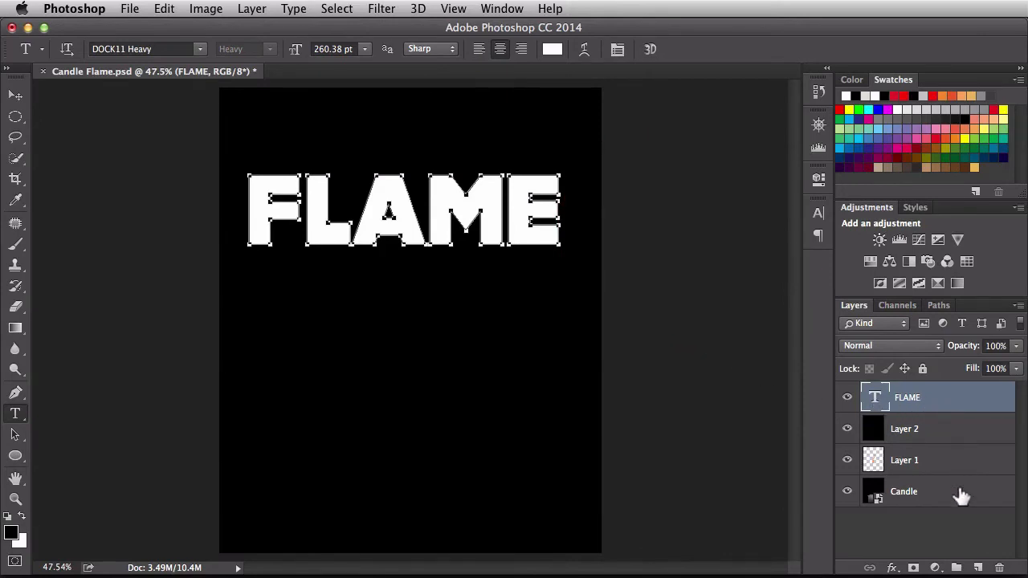
Add empty Layer 3, hide the FLAME text layer and start the Flame filter, dismissing the long-path warning.
left_click(978, 568)
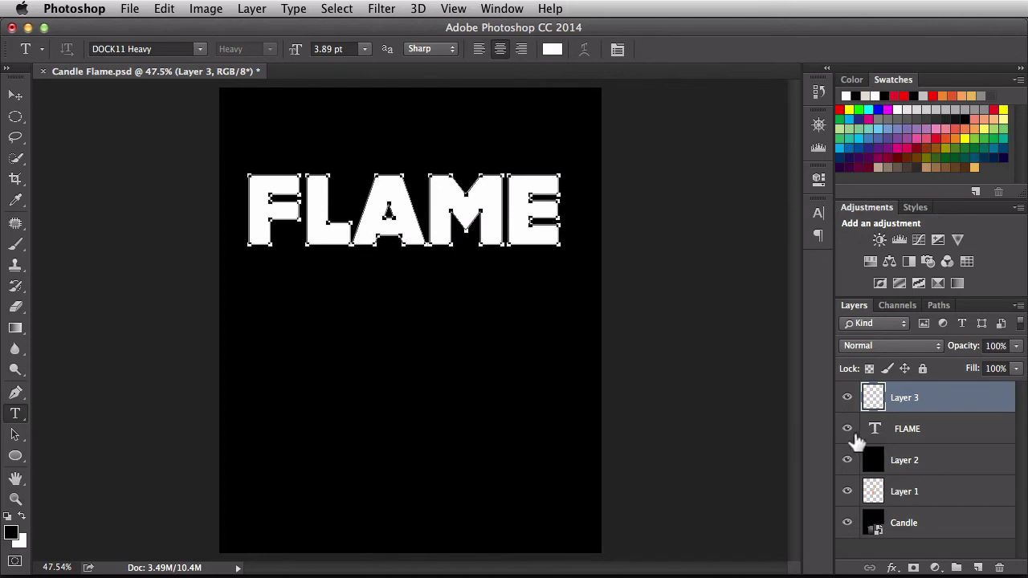
left_click(846, 427)
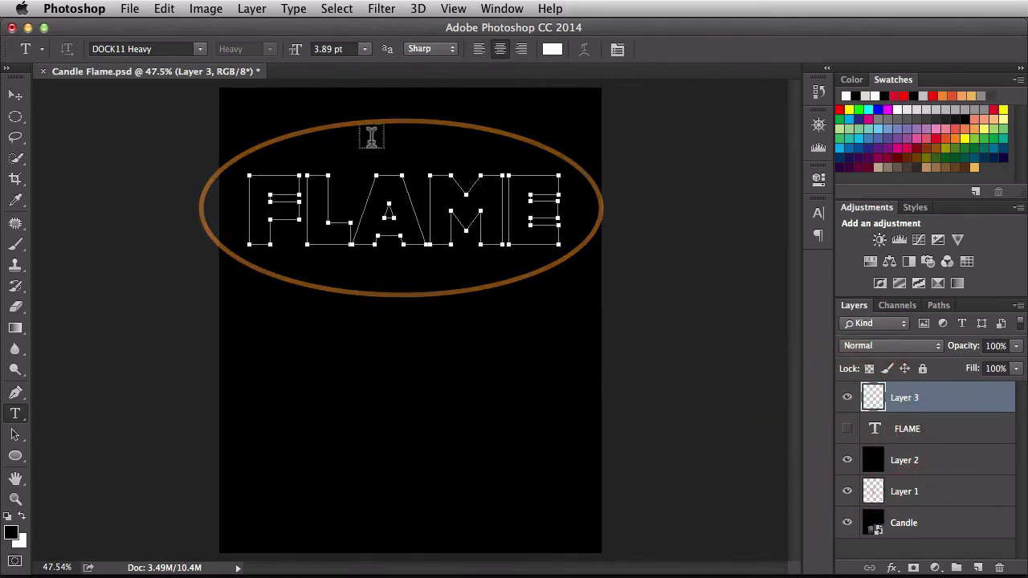
left_click(382, 10)
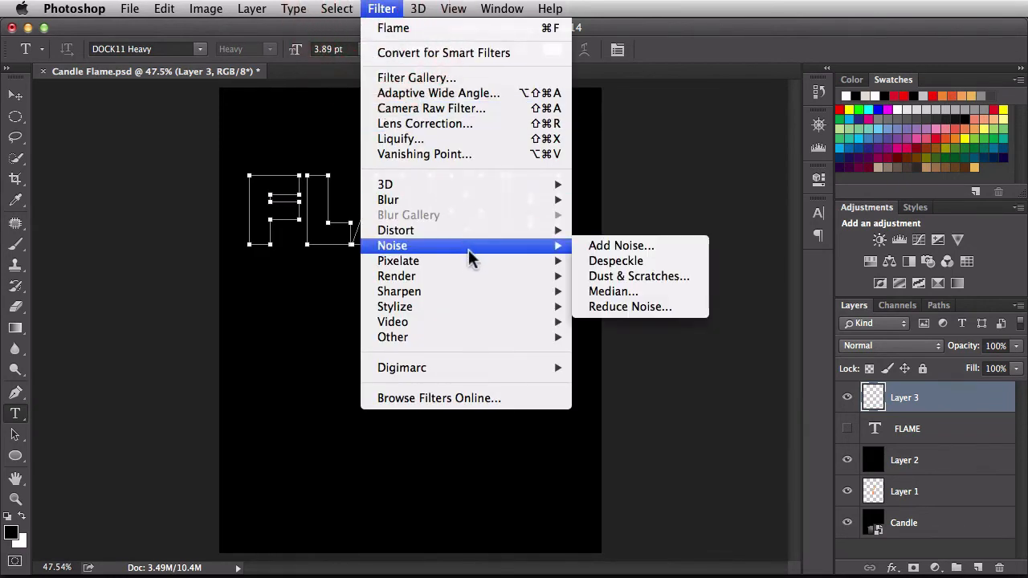
mouse_move(395, 276)
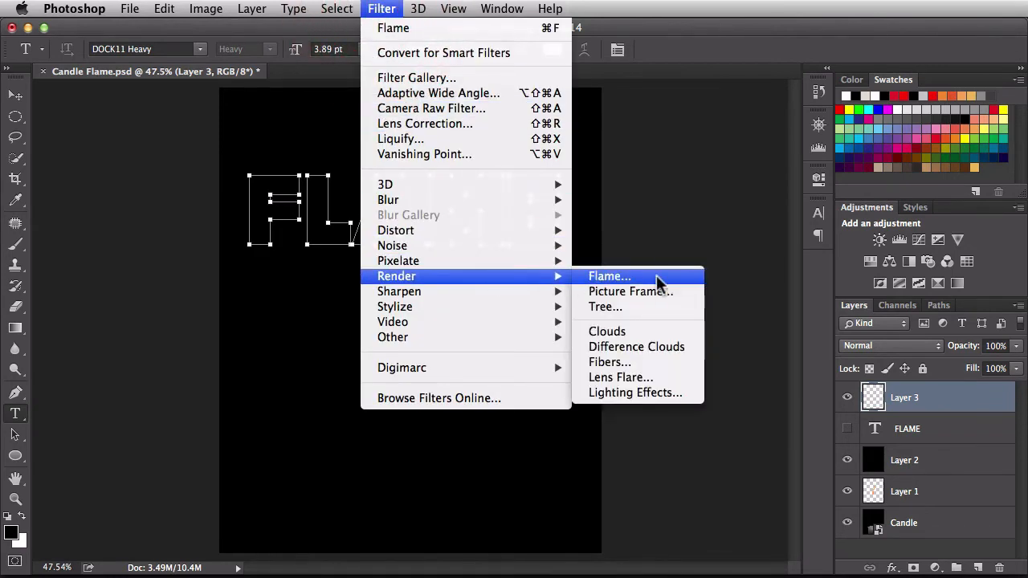
left_click(608, 276)
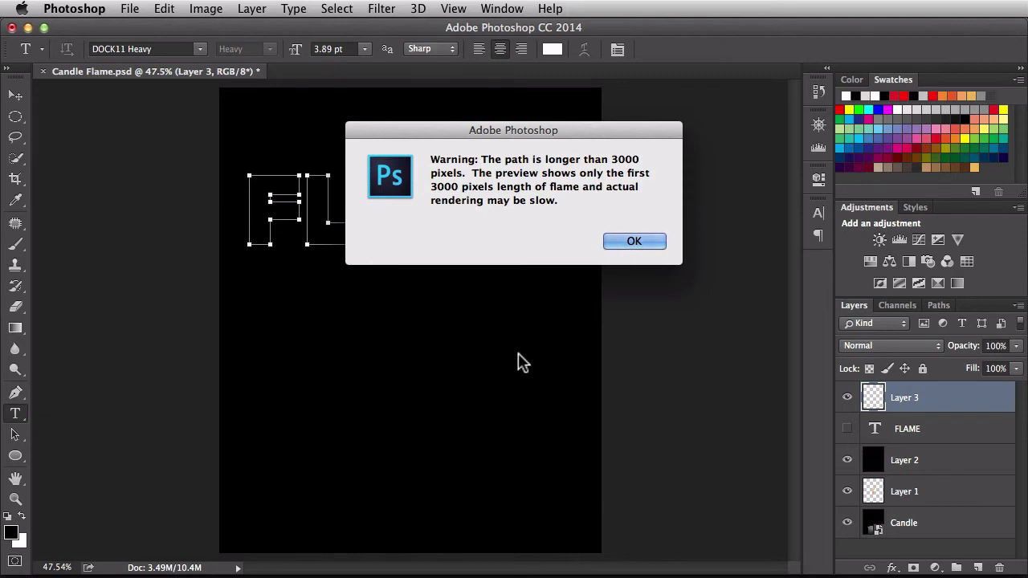
left_click(632, 240)
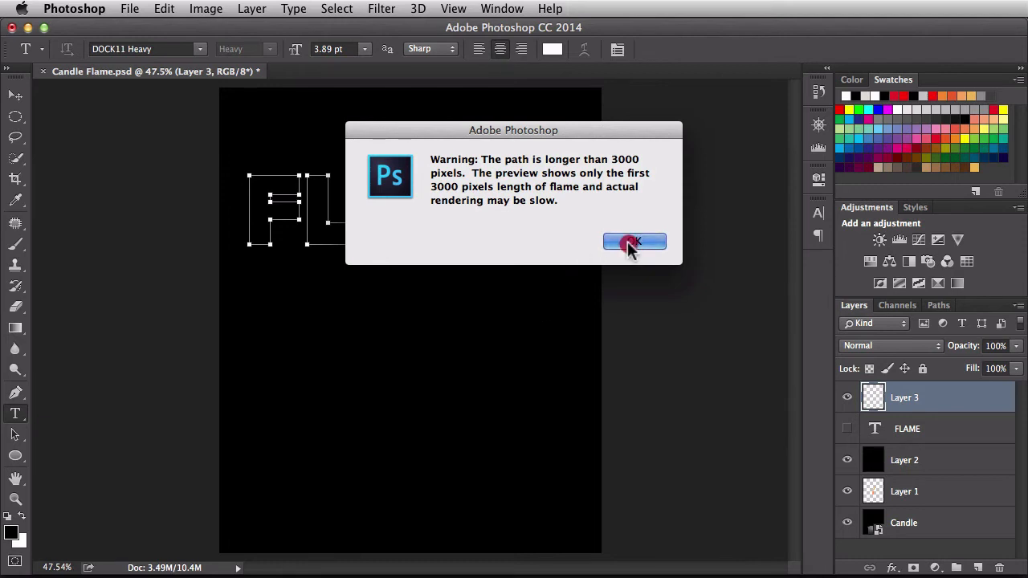
left_click(633, 243)
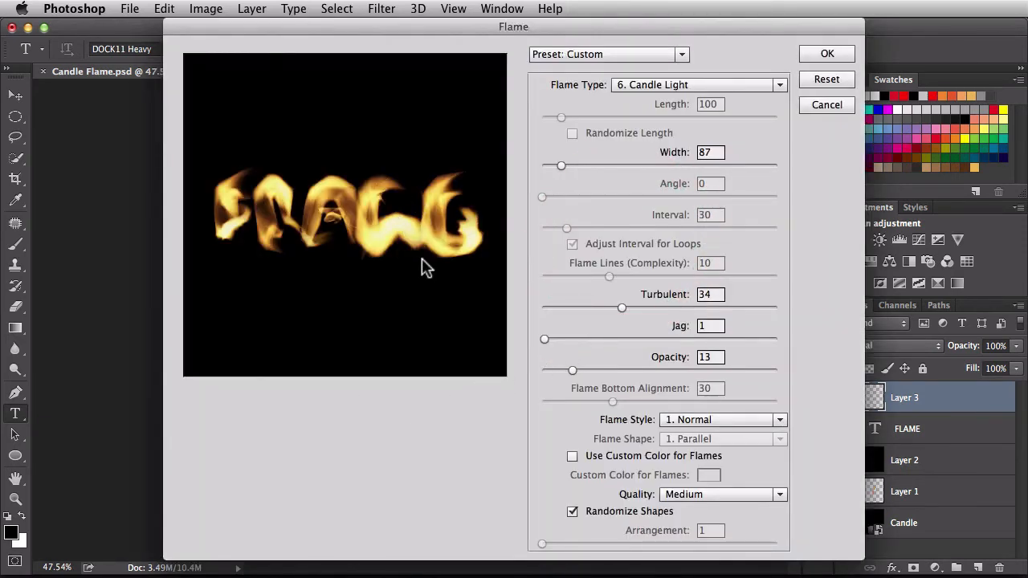
From the Default preset make the flames narrower, closer together and longer, with Low render quality.
left_click(681, 54)
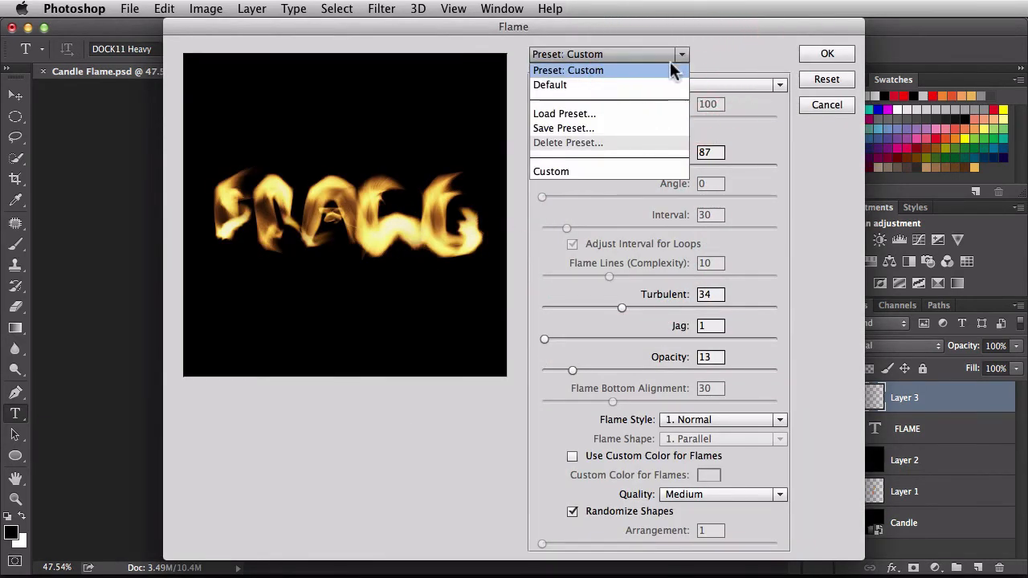
left_click(549, 83)
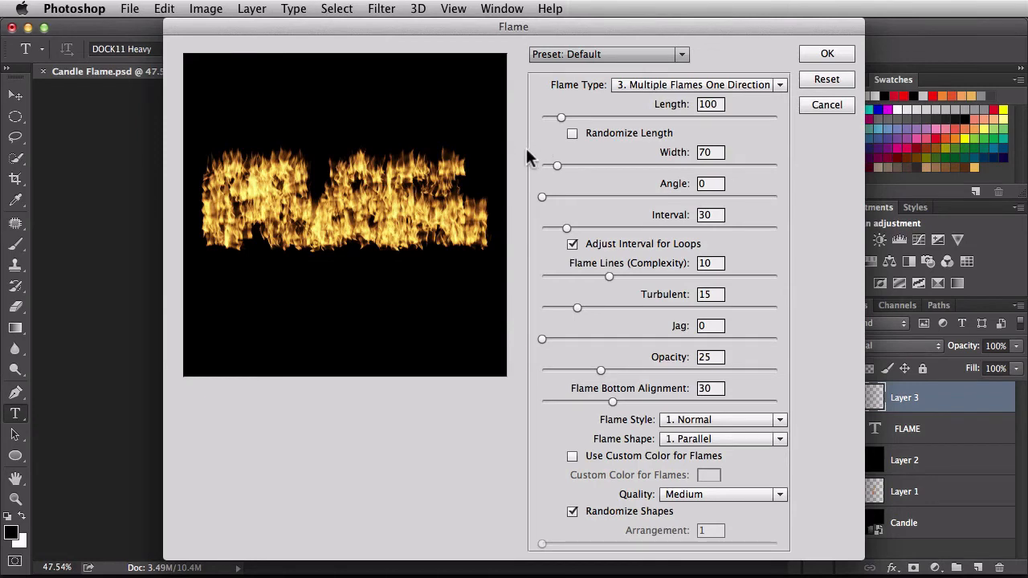
mouse_move(549, 166)
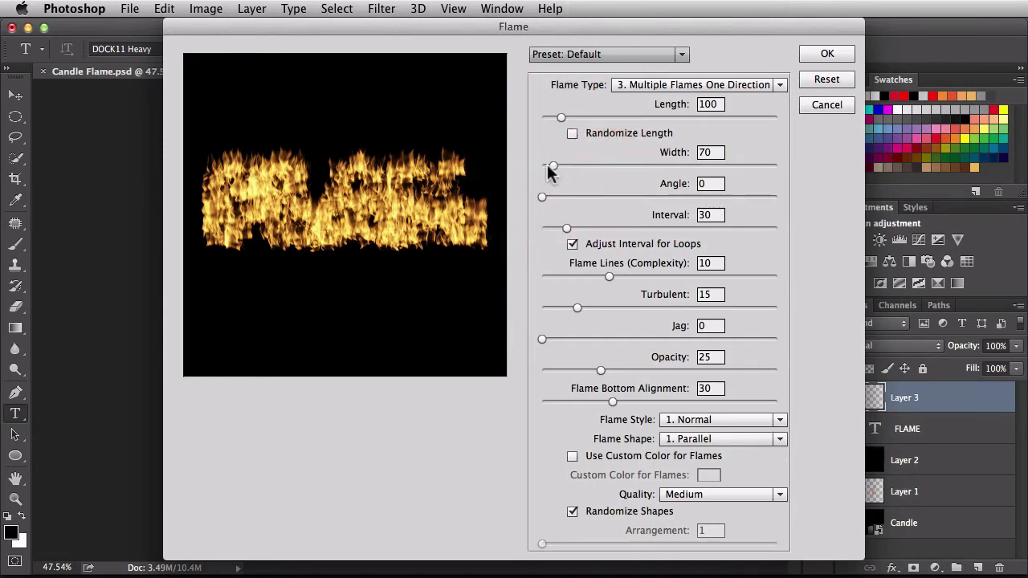
left_click_drag(549, 167, 546, 167)
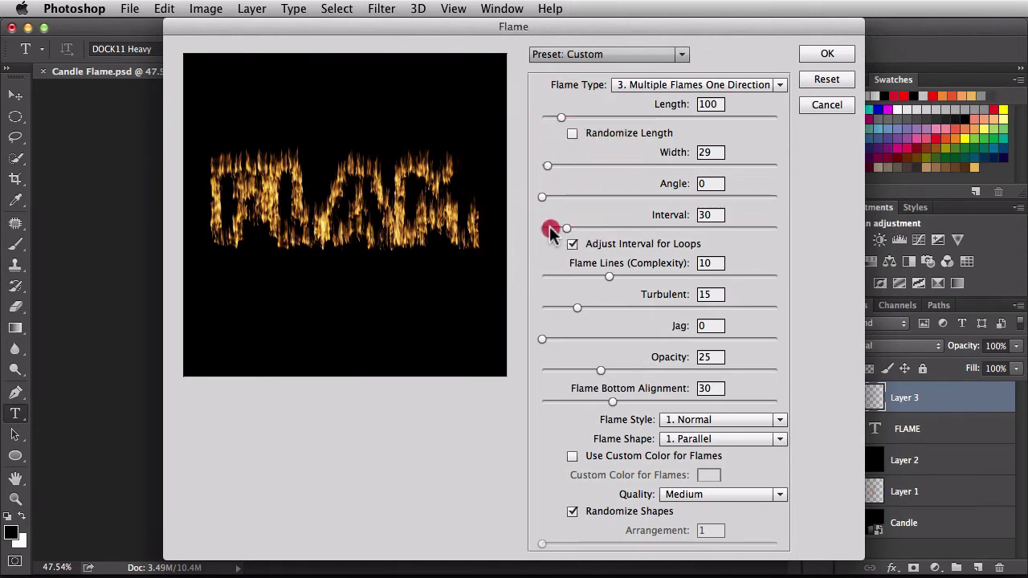
left_click_drag(565, 228, 549, 228)
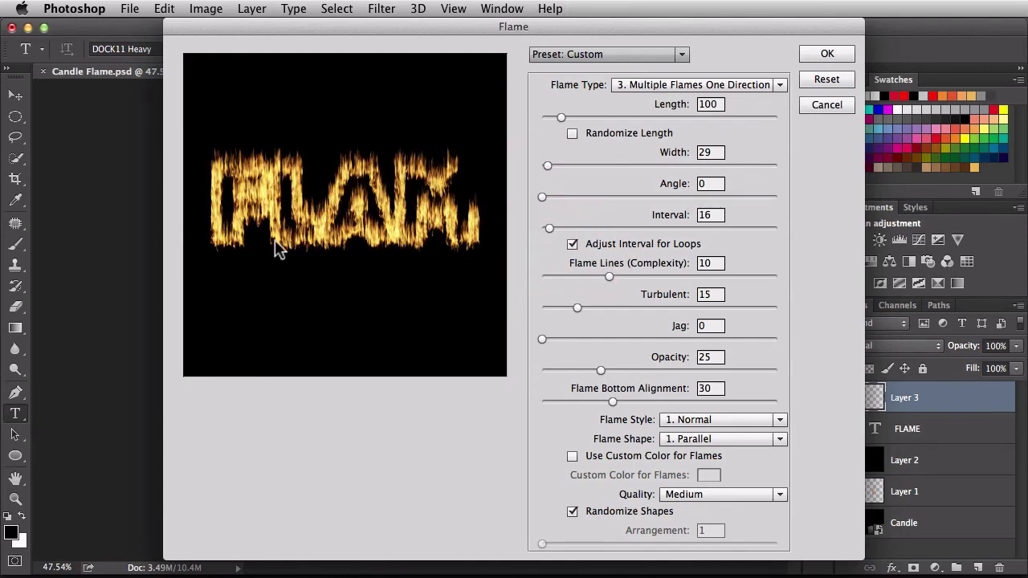
mouse_move(566, 209)
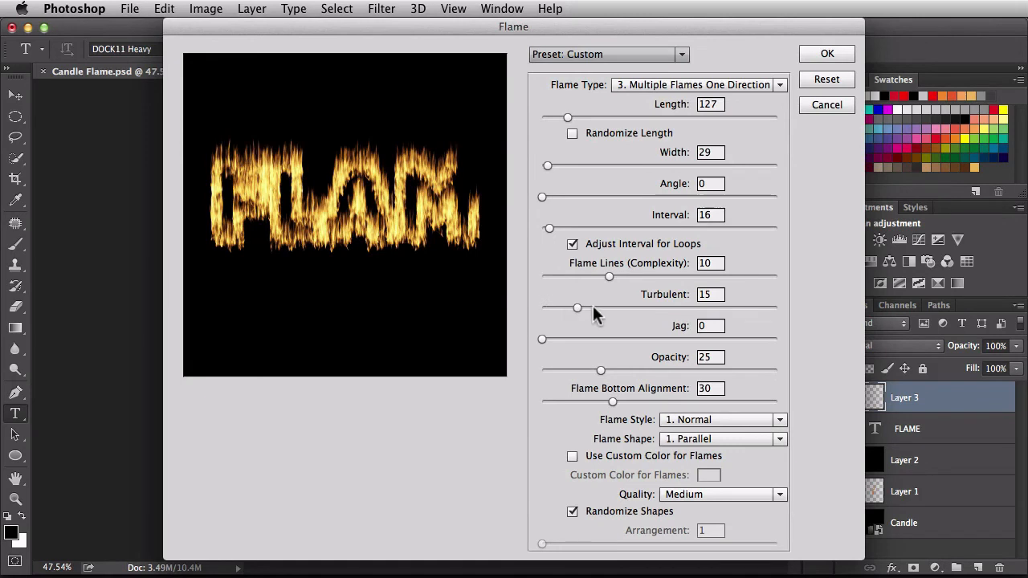
left_click_drag(576, 308, 592, 308)
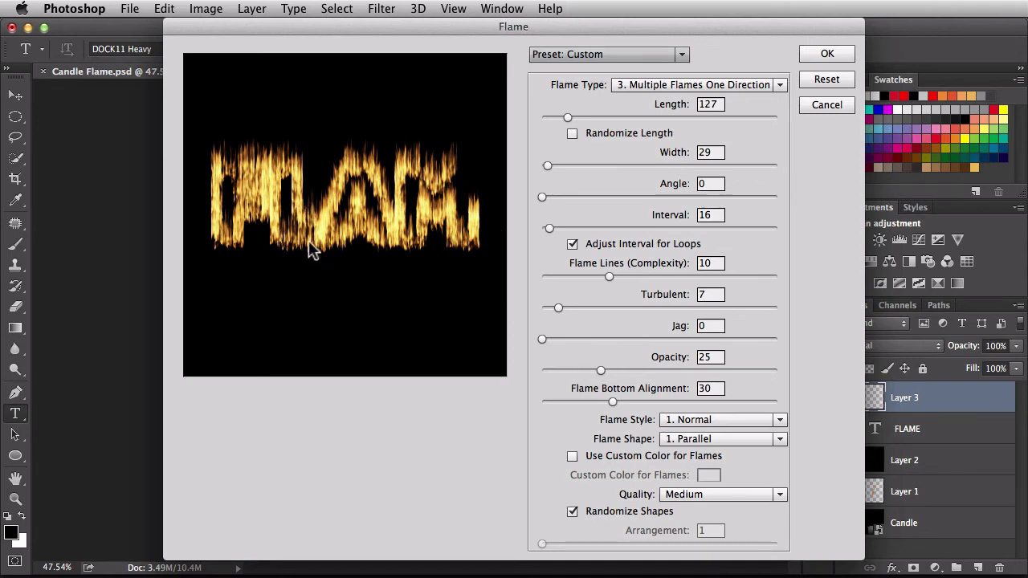
mouse_move(353, 267)
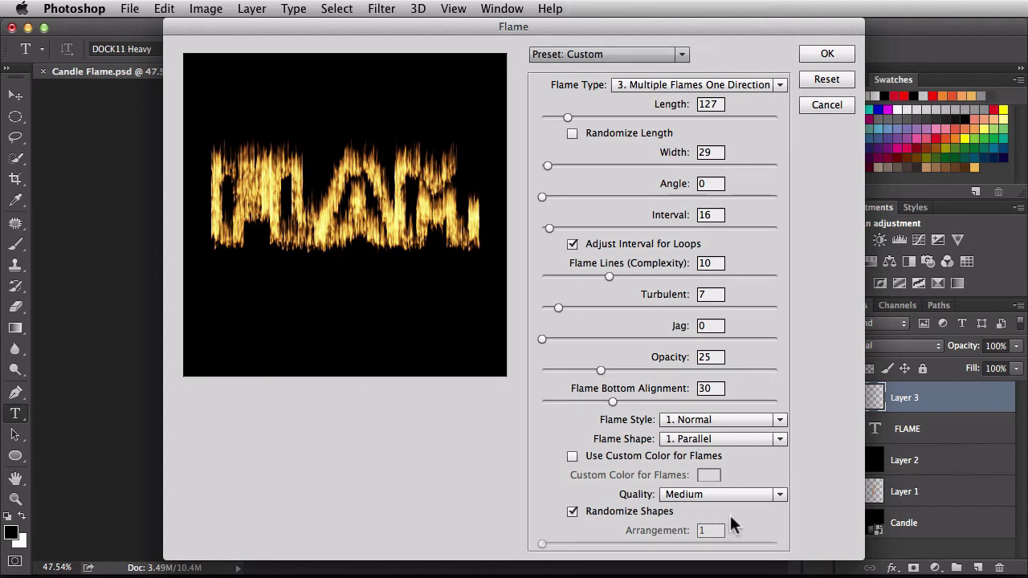
left_click(777, 494)
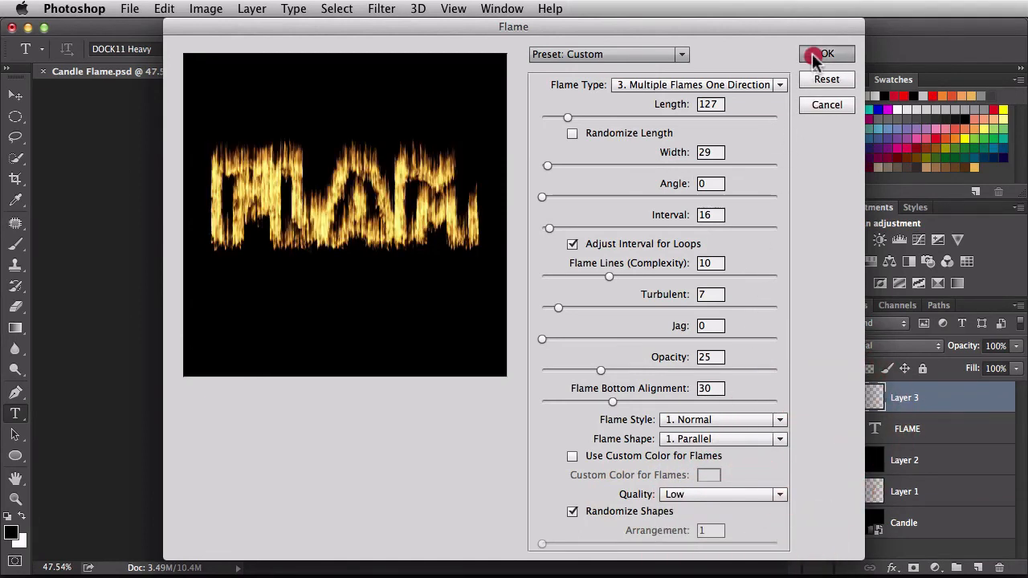
Apply the flame render onto Layer 3 and deselect the Work Path so its outlines disappear.
left_click(826, 54)
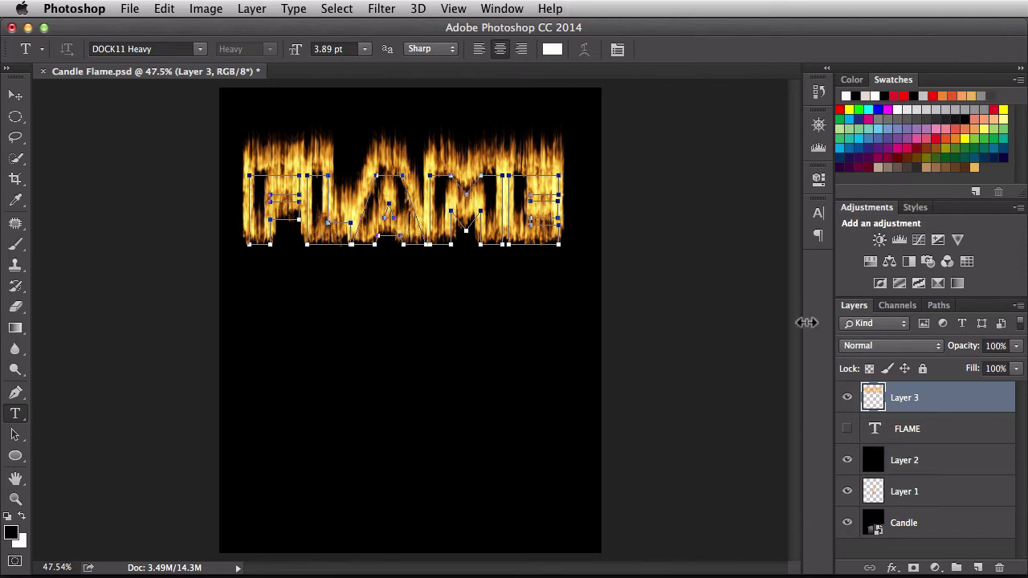
left_click(937, 305)
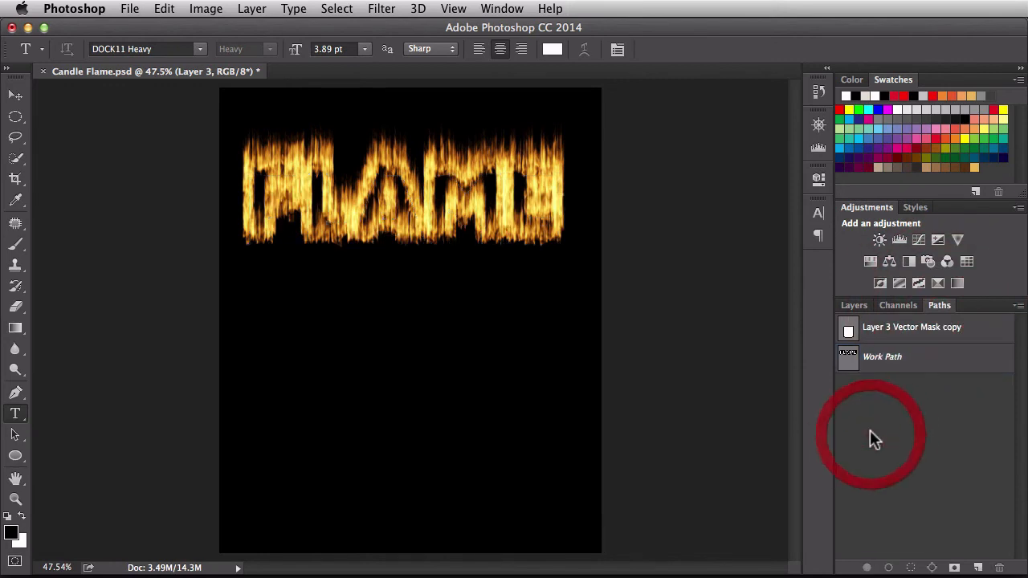
left_click(853, 305)
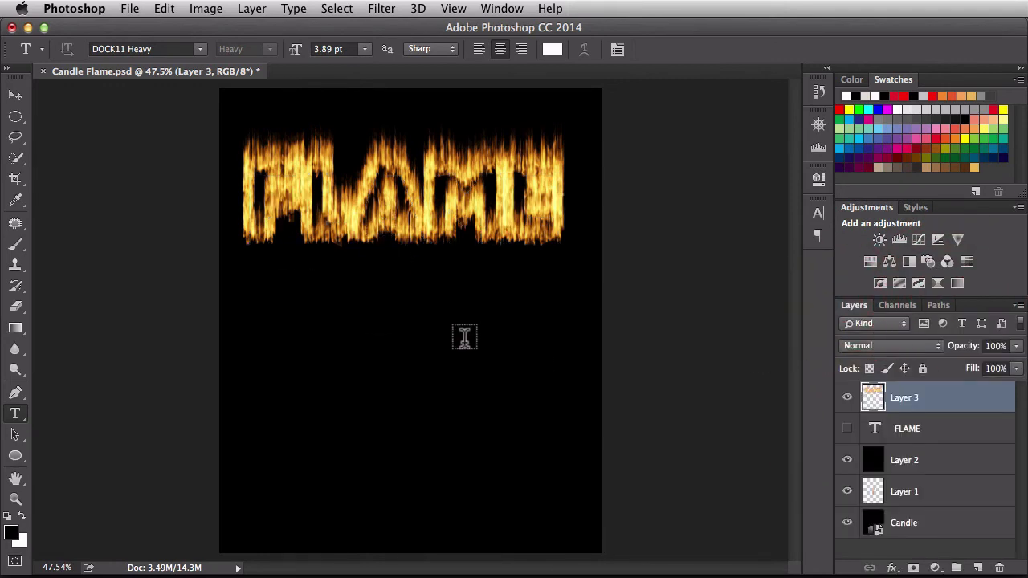
mouse_move(396, 292)
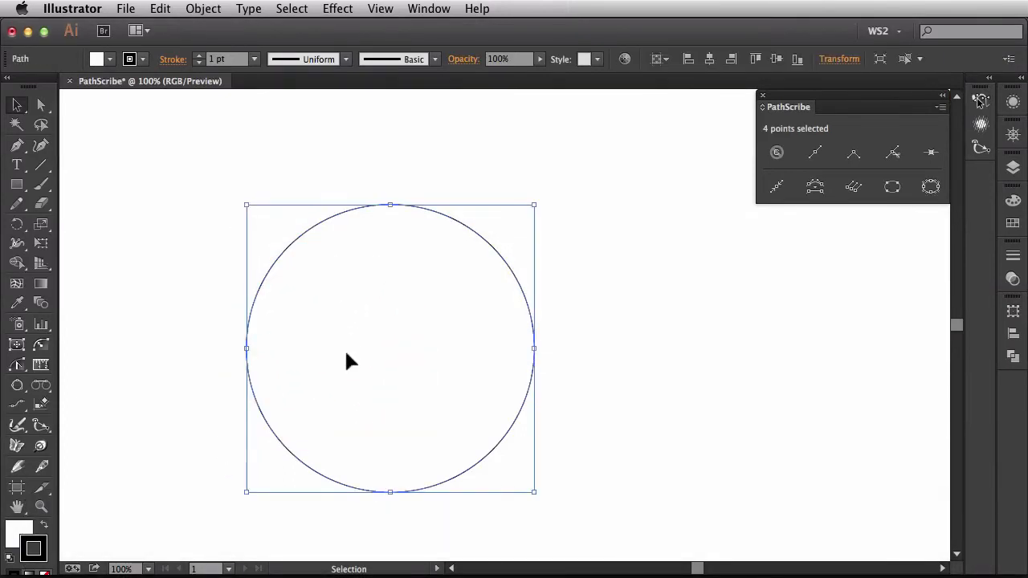
mouse_move(18, 366)
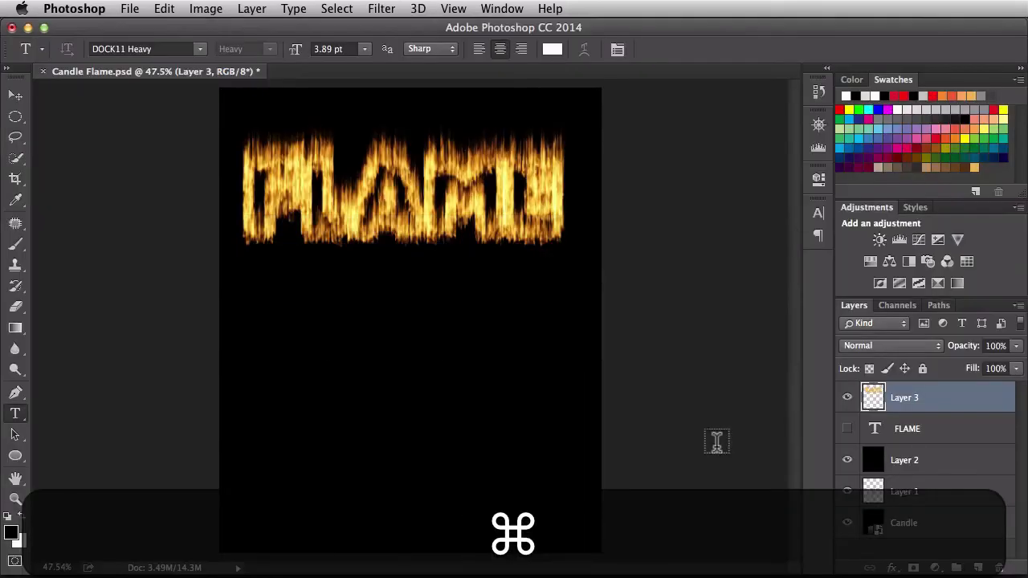
Paste the copied four-petal outline as Path 1 and add an empty Layer 4.
left_click(938, 305)
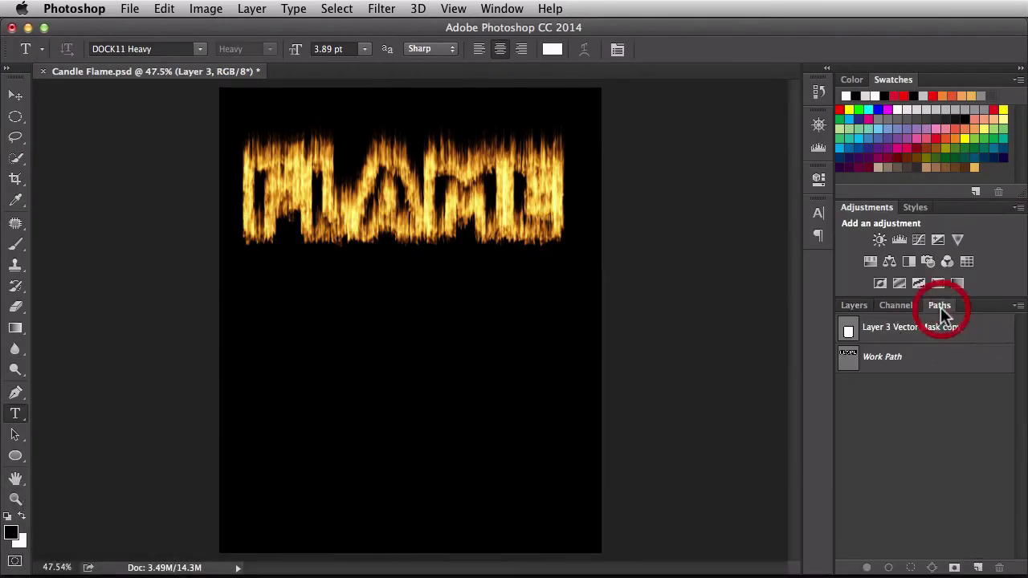
left_click(976, 569)
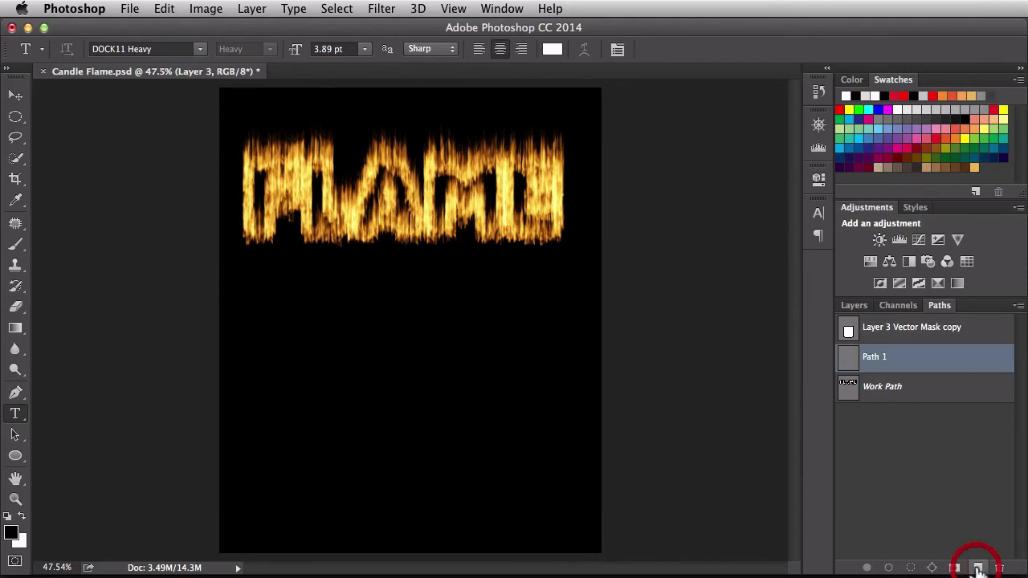
key("cmd+v")
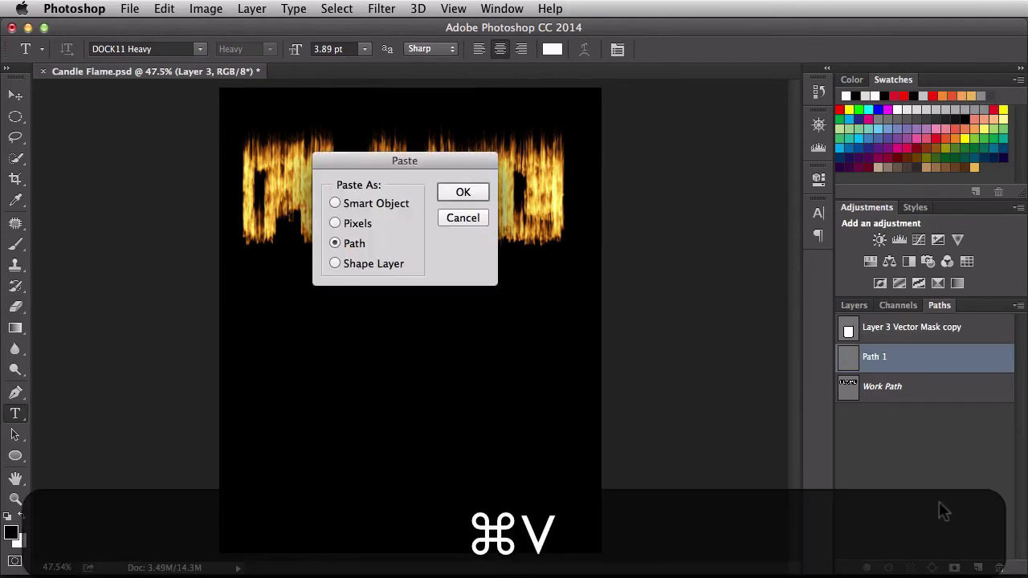
left_click(463, 192)
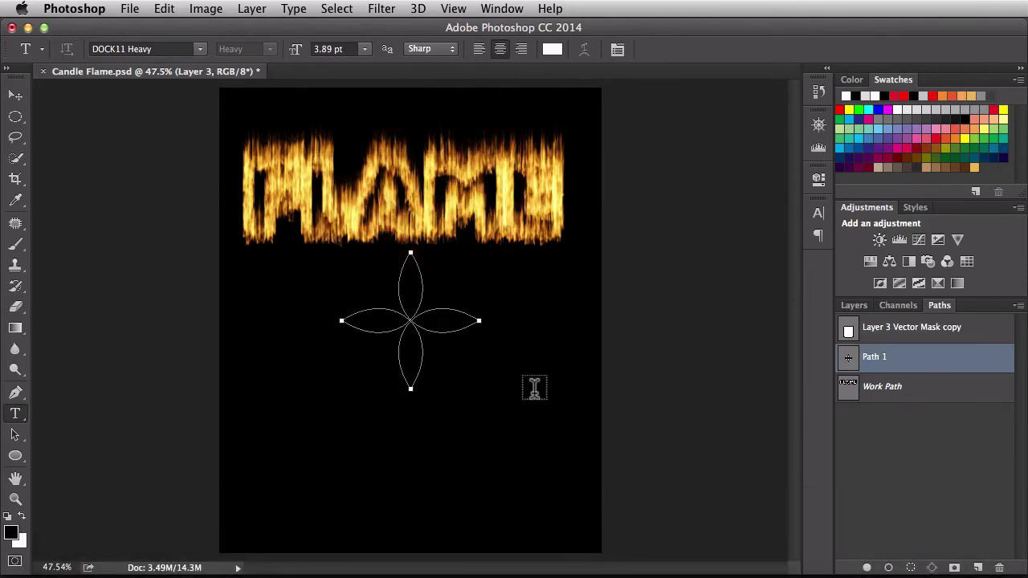
left_click(854, 305)
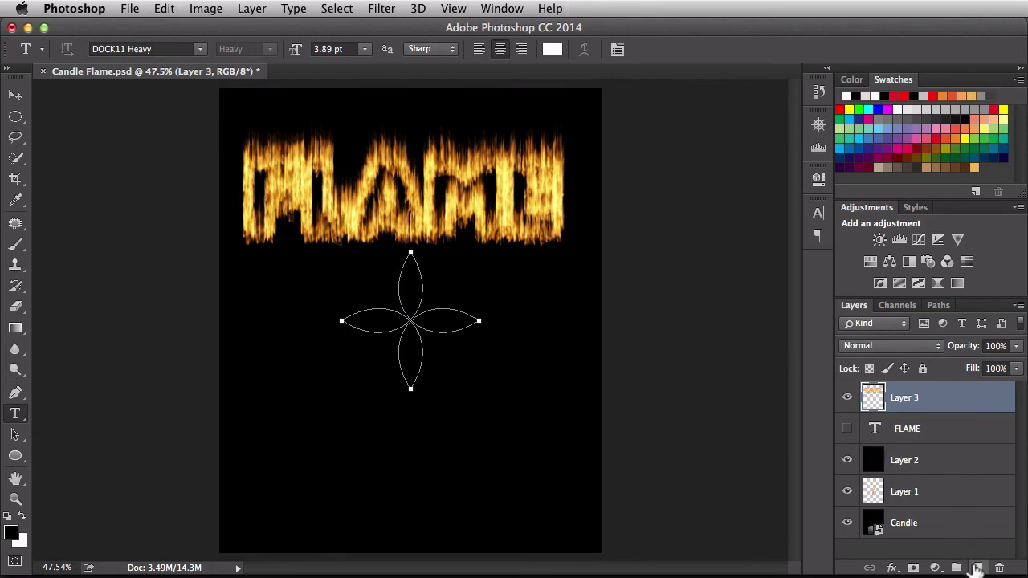
left_click(976, 569)
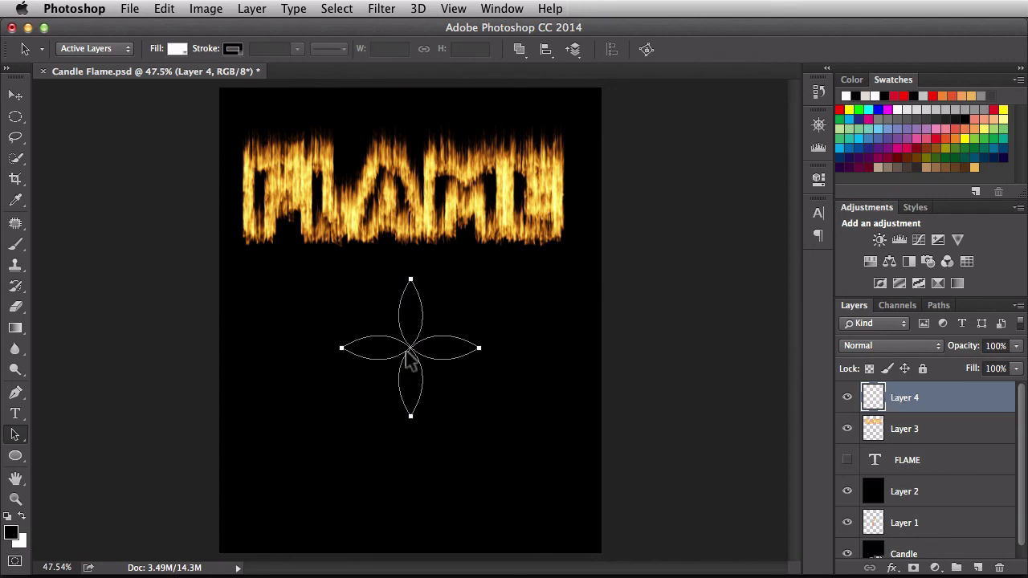
Start the Flame filter on the petal path from the Default preset with Randomize Length on and Length 60.
left_click(382, 9)
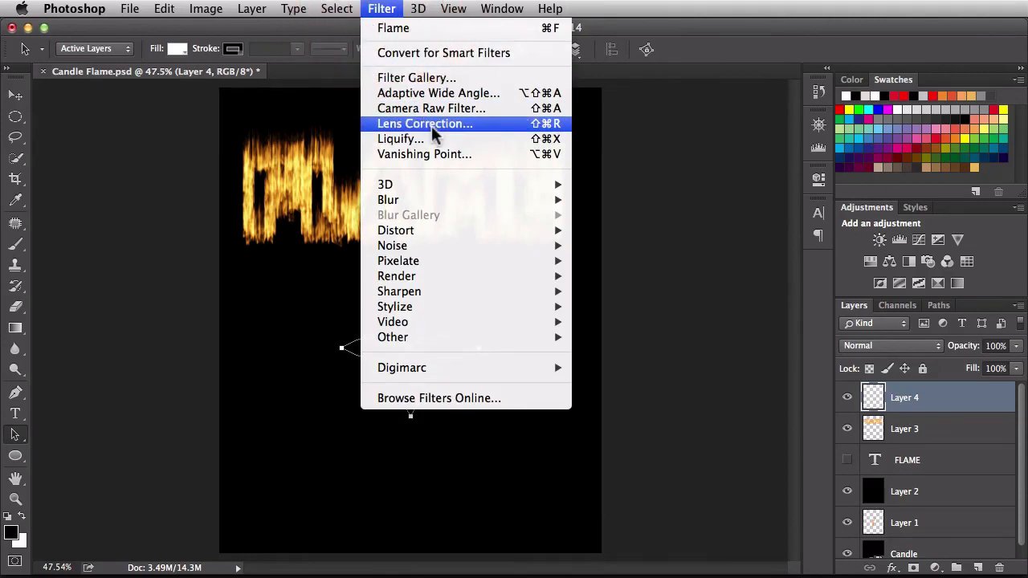
mouse_move(395, 276)
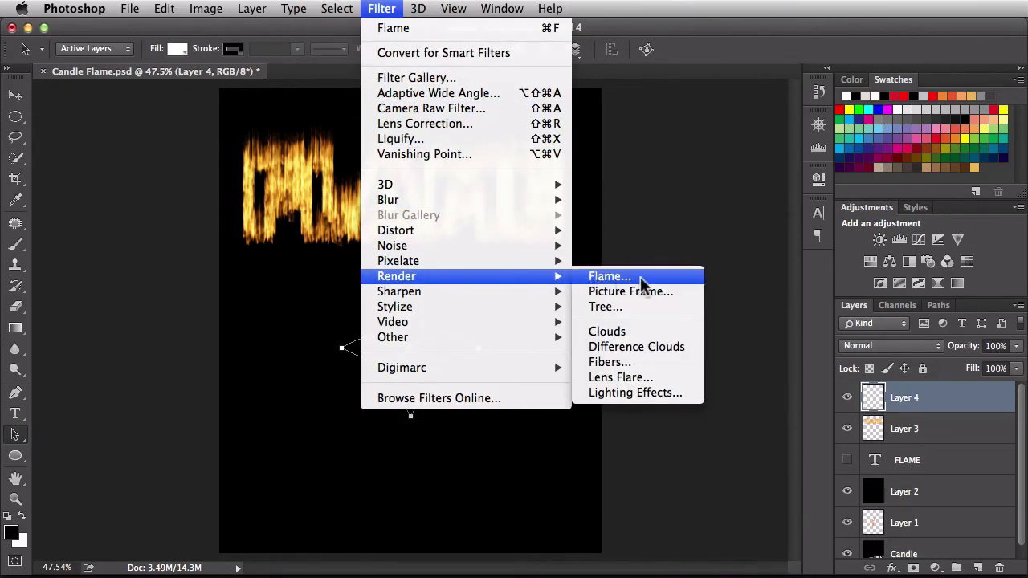
left_click(608, 276)
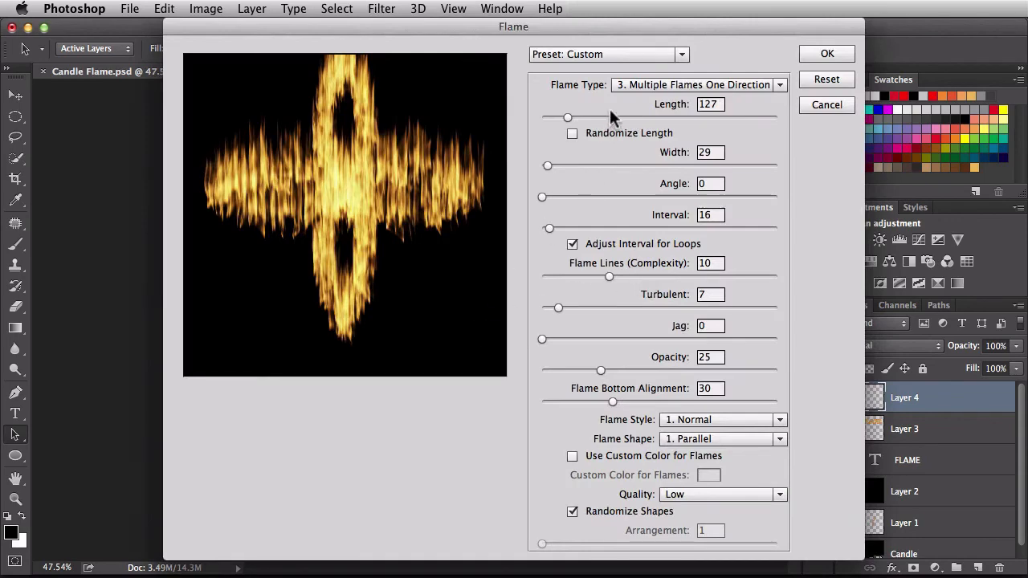
left_click(681, 55)
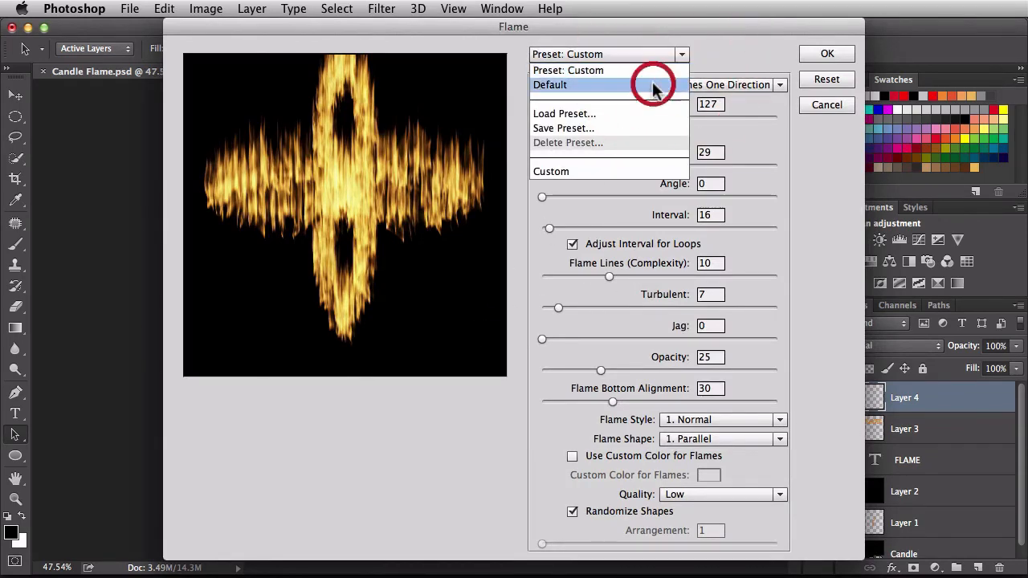
left_click(549, 84)
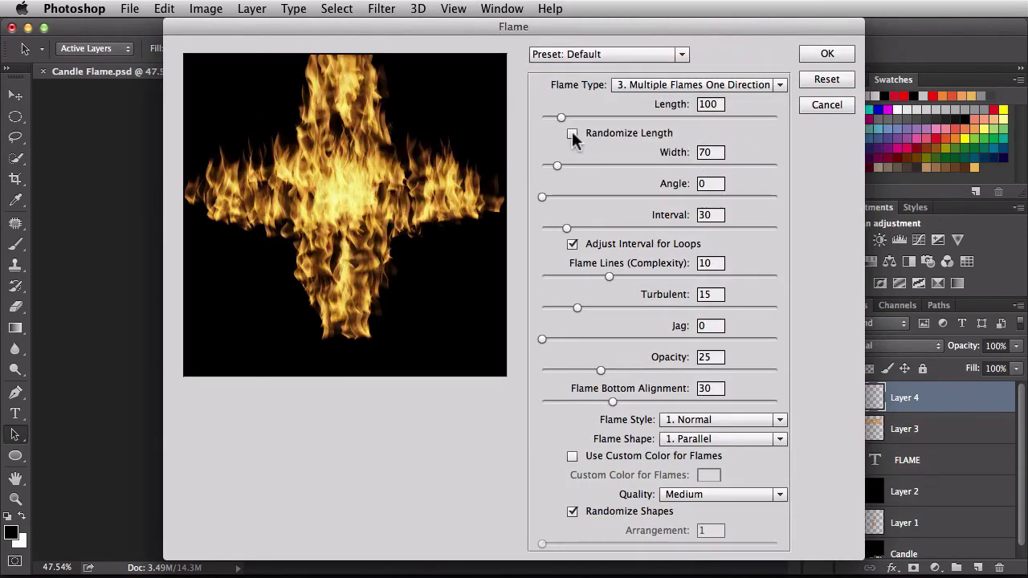
left_click(571, 132)
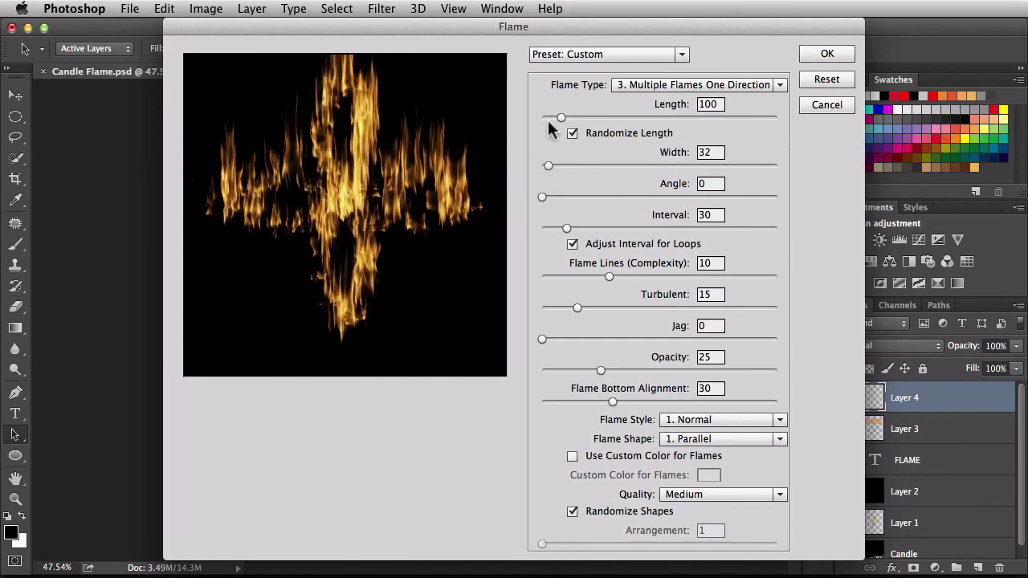
left_click_drag(560, 119, 551, 119)
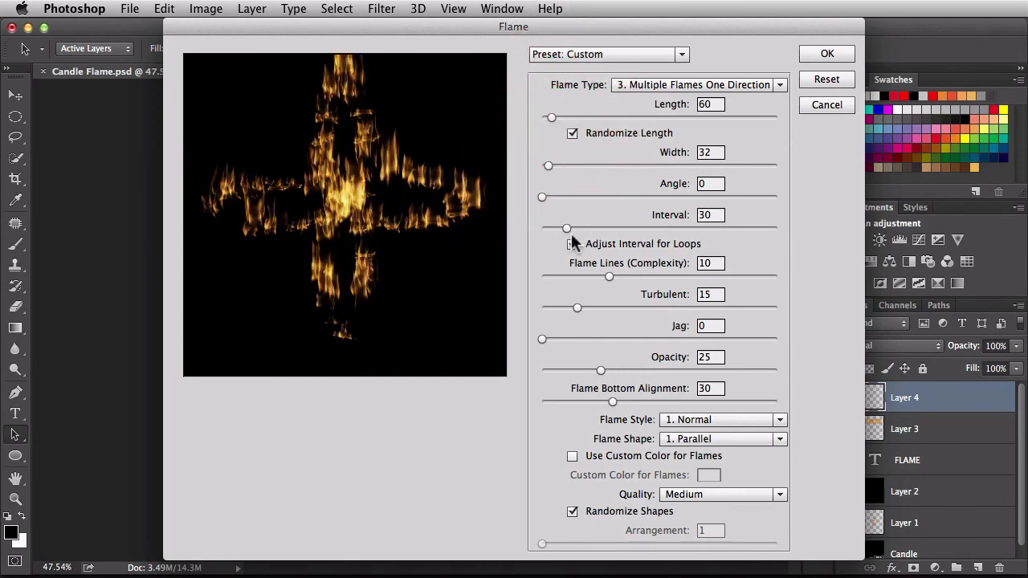
Set Angle 29, adjust Complexity, enable Use Custom Color and bring up its colour swatch.
left_click(571, 244)
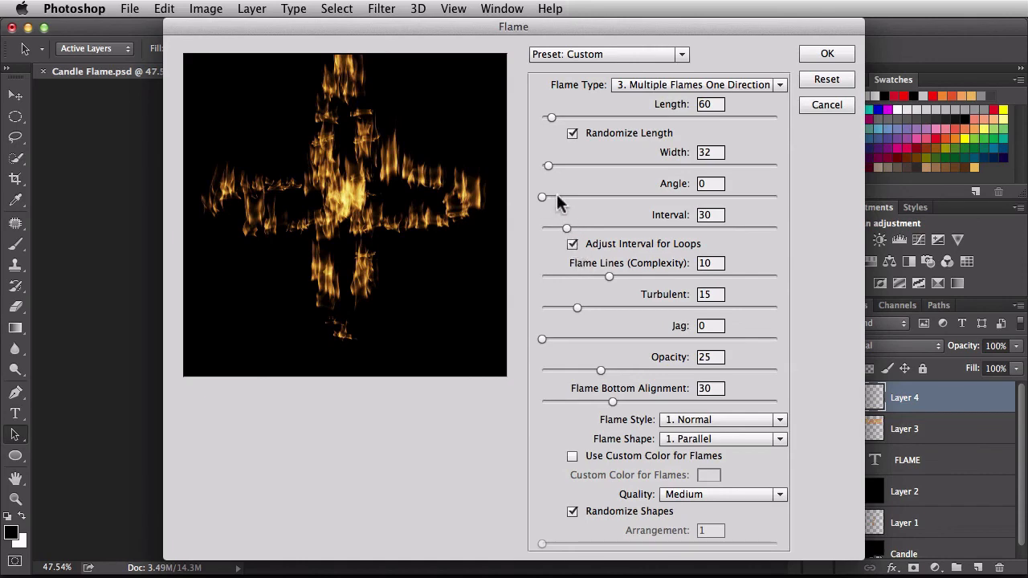
left_click_drag(543, 197, 560, 197)
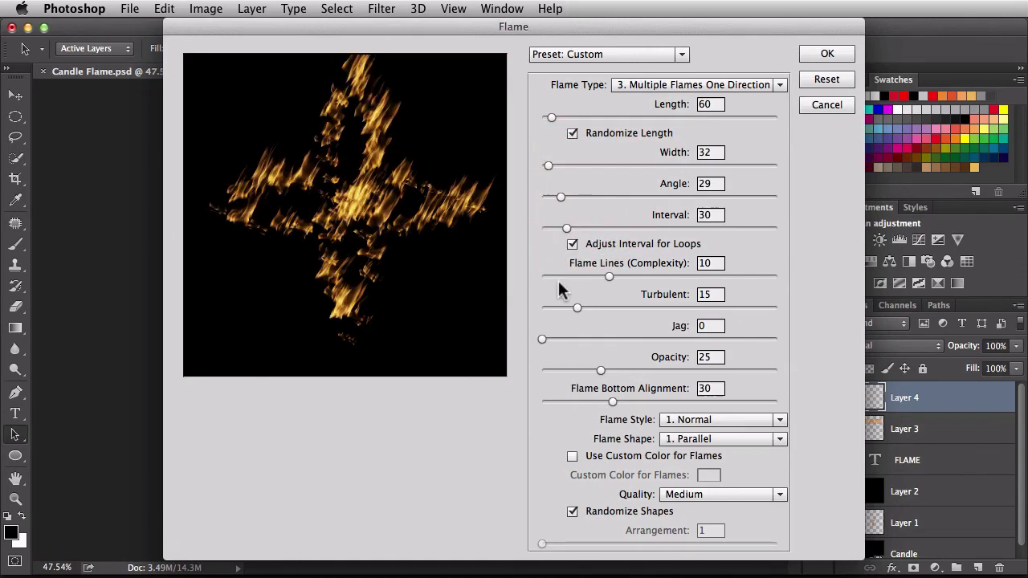
mouse_move(463, 205)
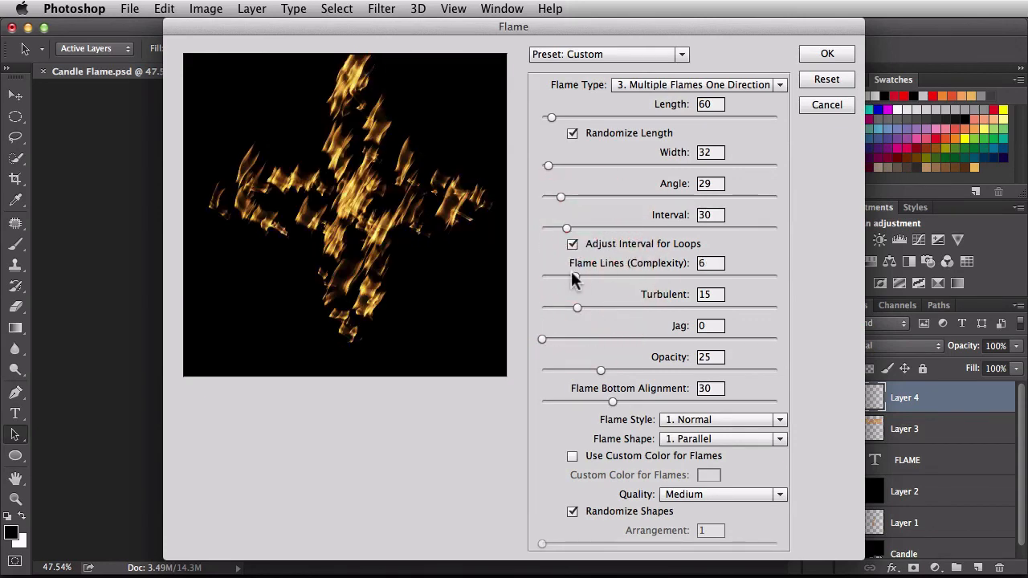
left_click_drag(546, 276, 593, 276)
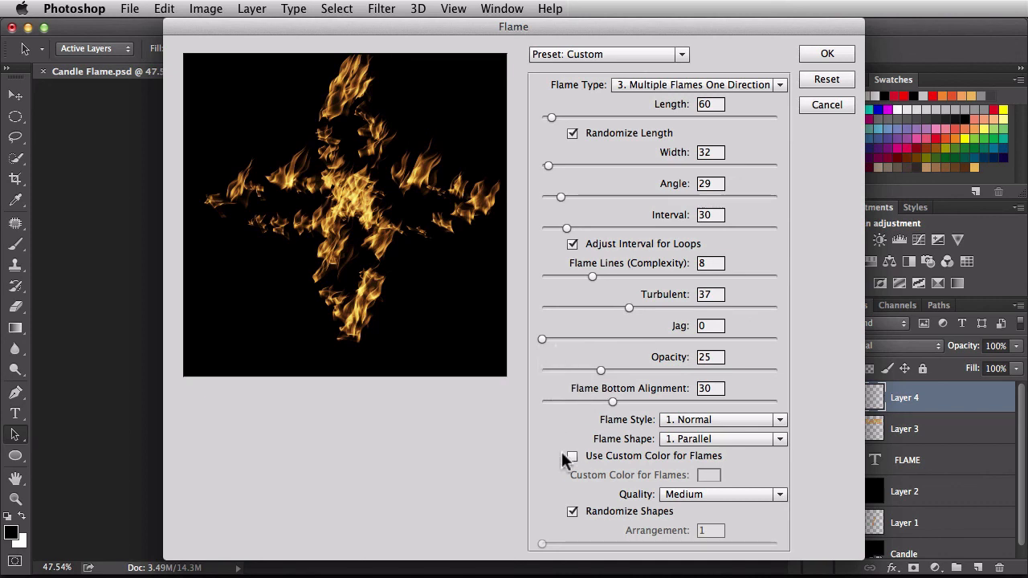
left_click(572, 456)
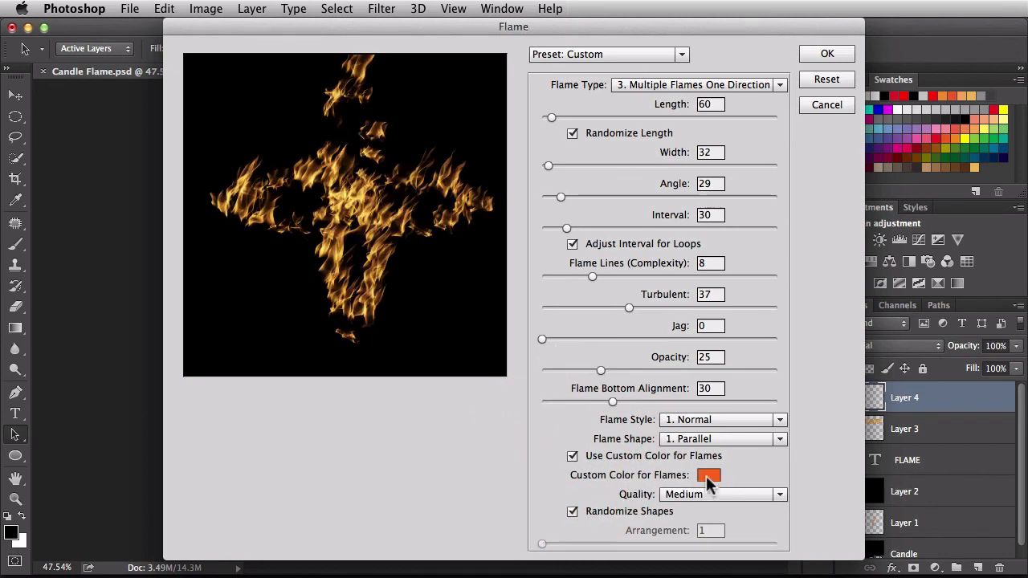
left_click(708, 475)
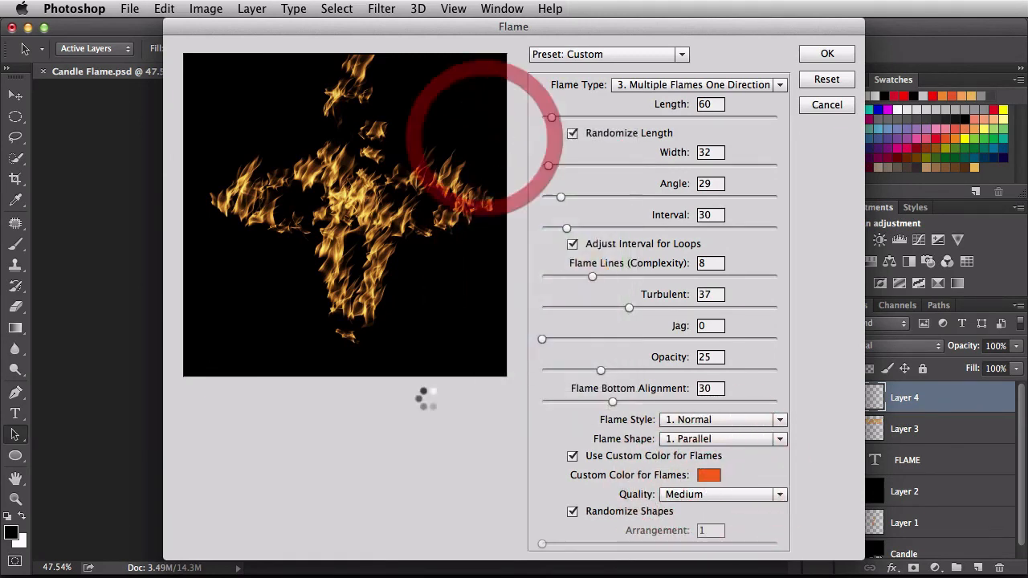
Pick a green custom flame colour, then glance at the Preset list without changing it.
left_click(708, 475)
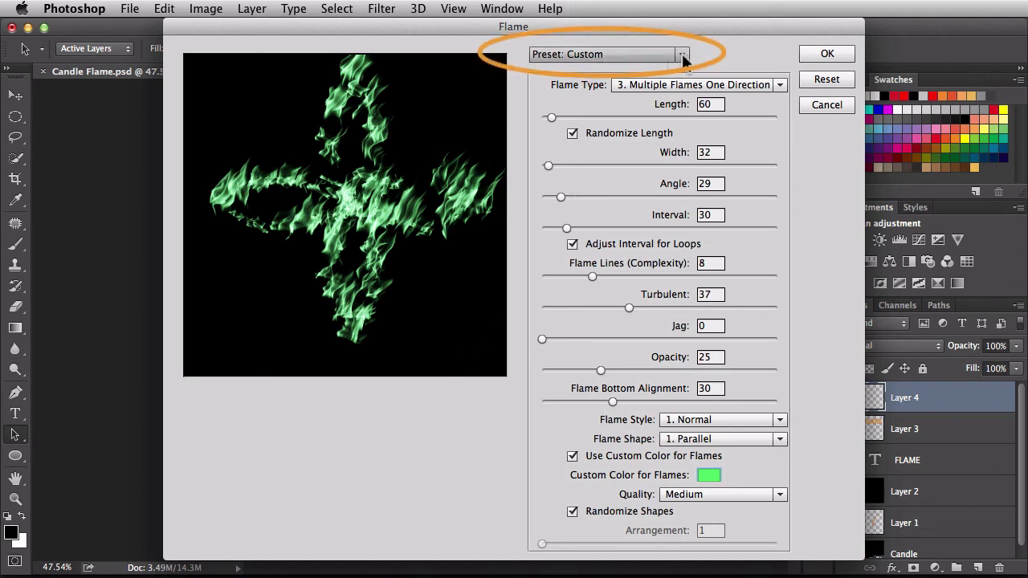
left_click(681, 55)
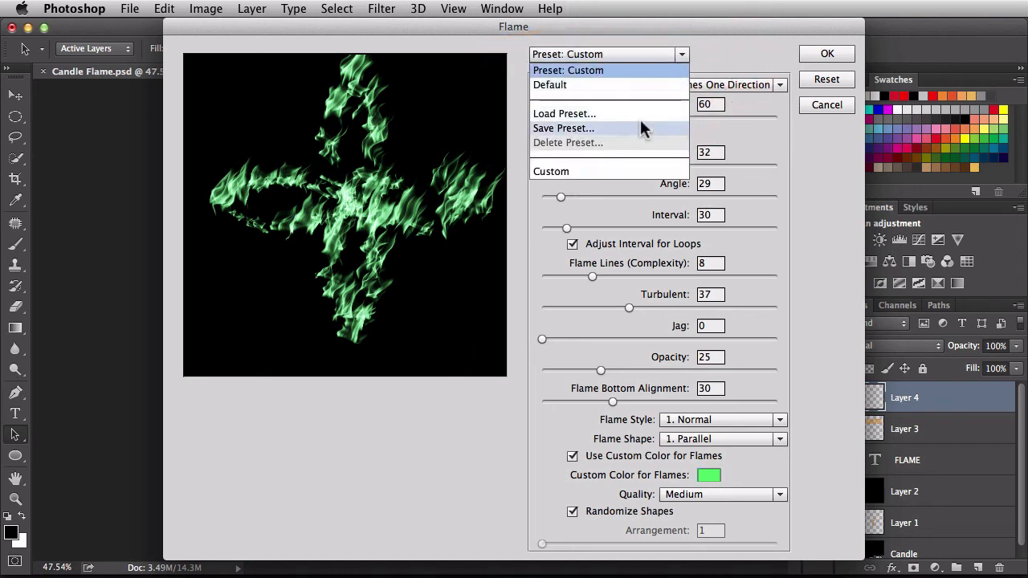
mouse_move(639, 135)
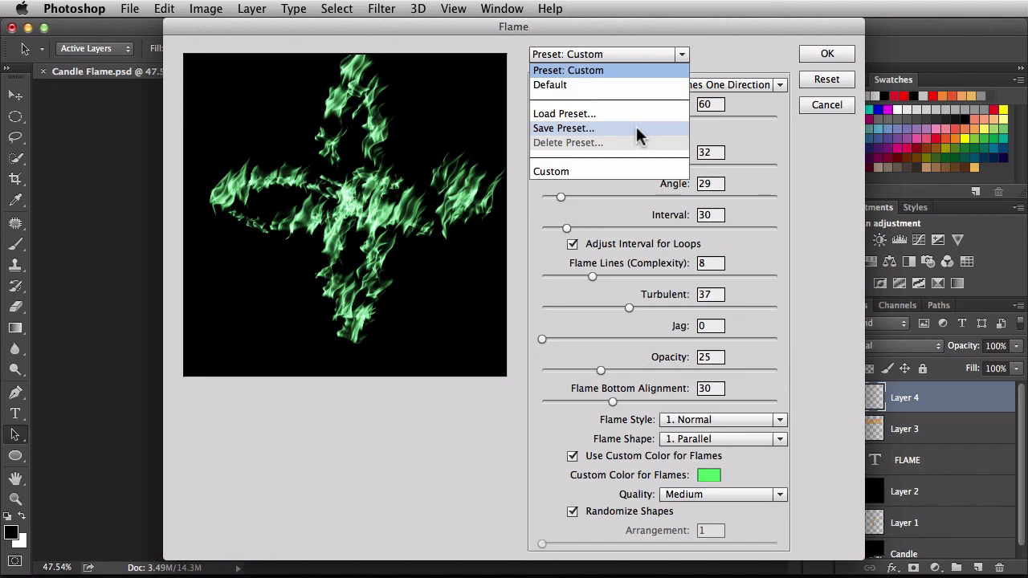
mouse_move(630, 115)
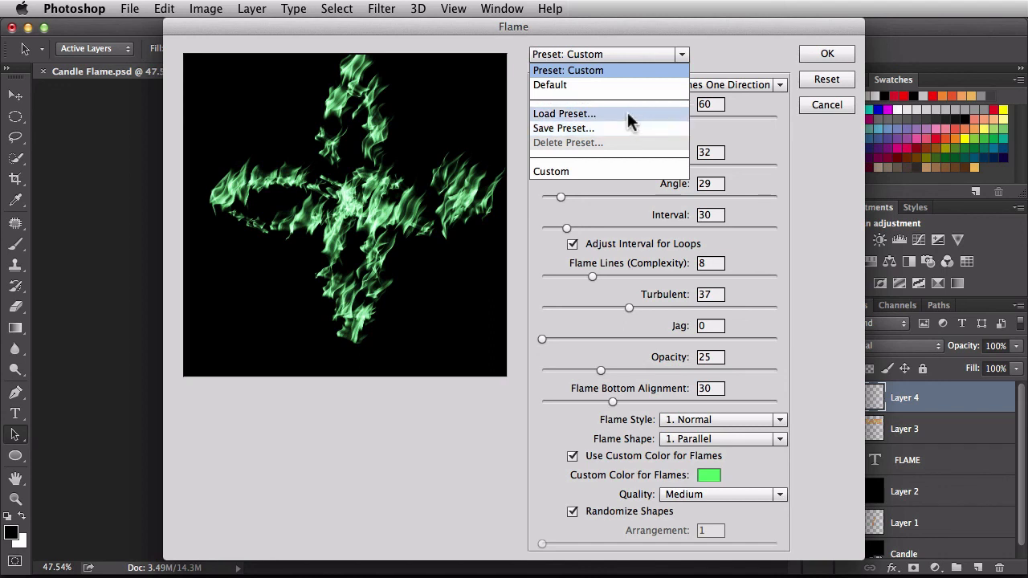
mouse_move(678, 97)
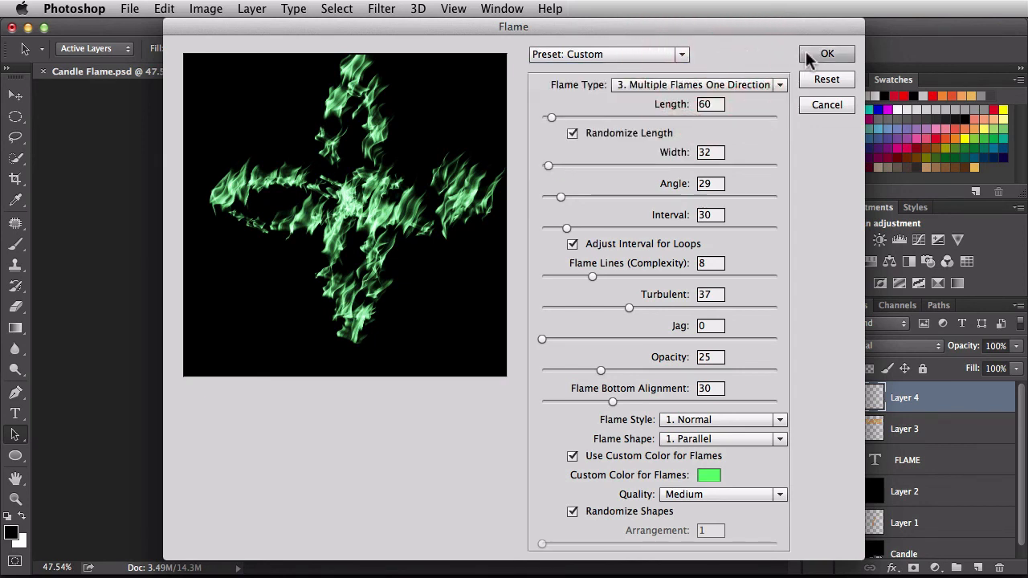
Apply the green flame render onto Layer 4, checking the Paths panel and returning to Layers.
left_click(827, 53)
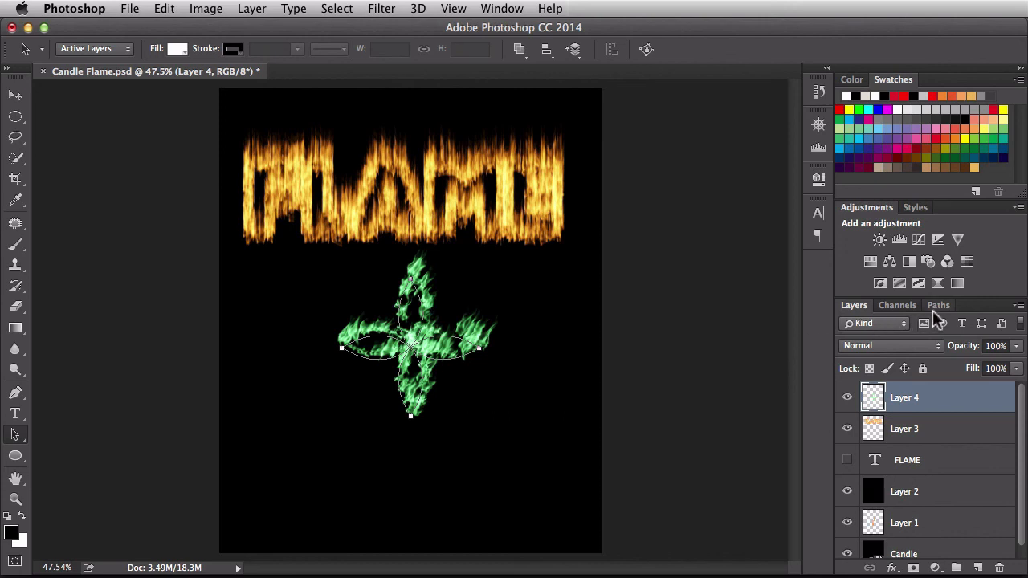
left_click(938, 306)
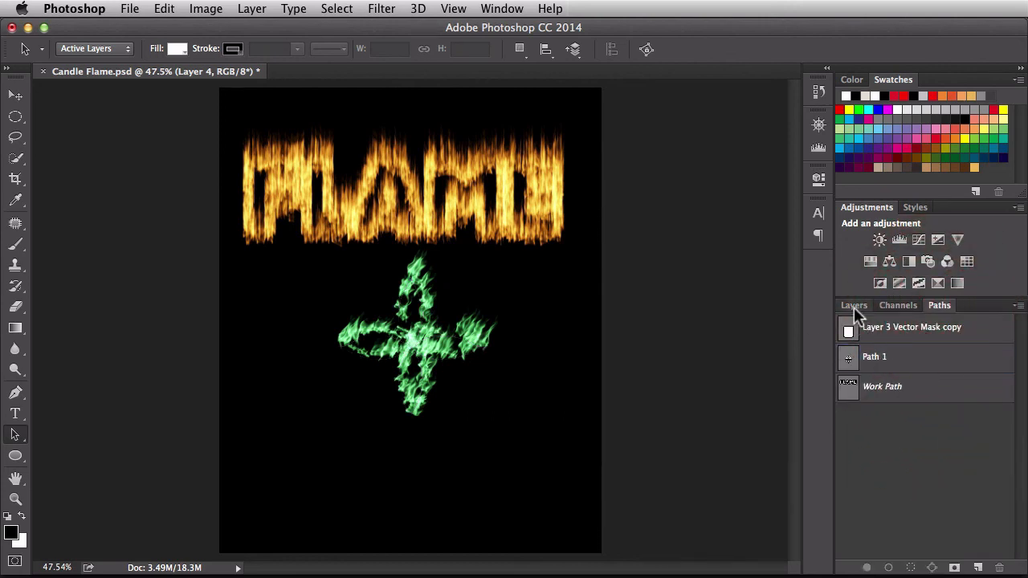
left_click(853, 305)
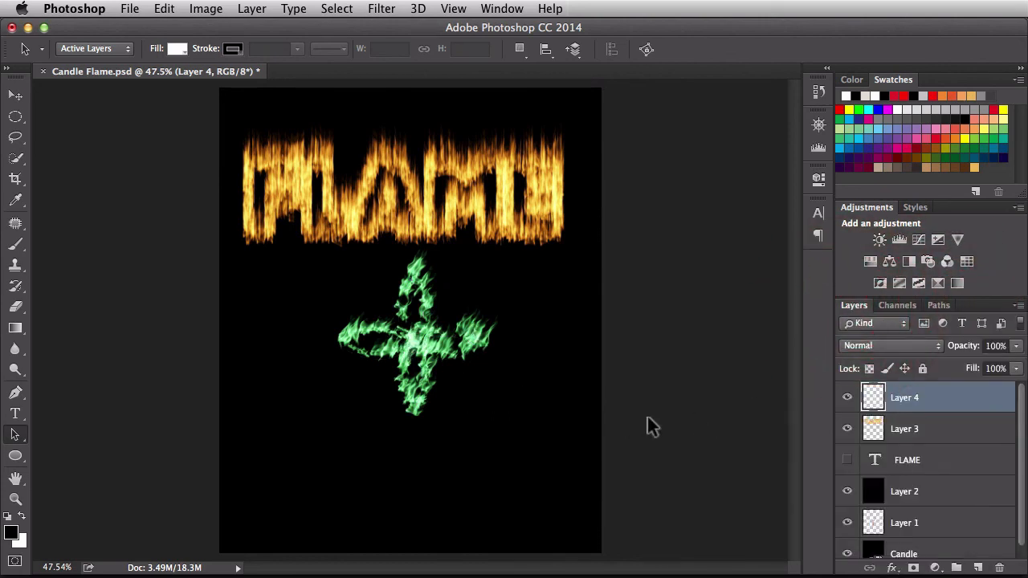